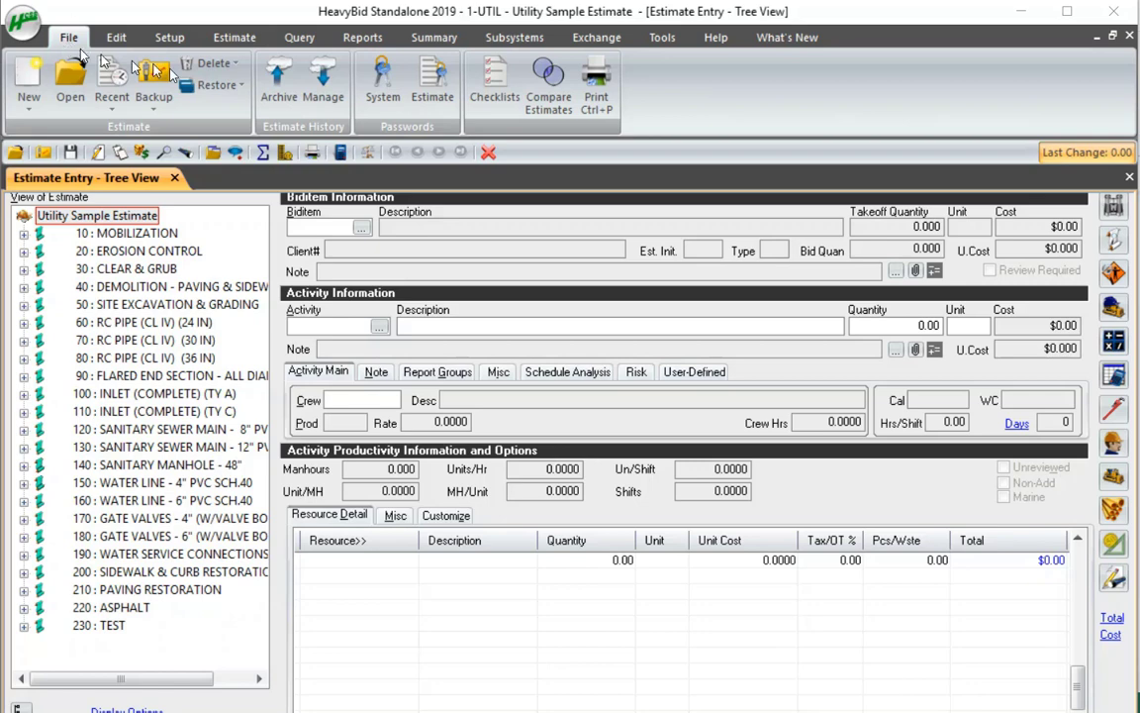
Step: Load the TYPICALEST (Typical Steps in Making Estimates) checklist in the Checklists window
click(494, 81)
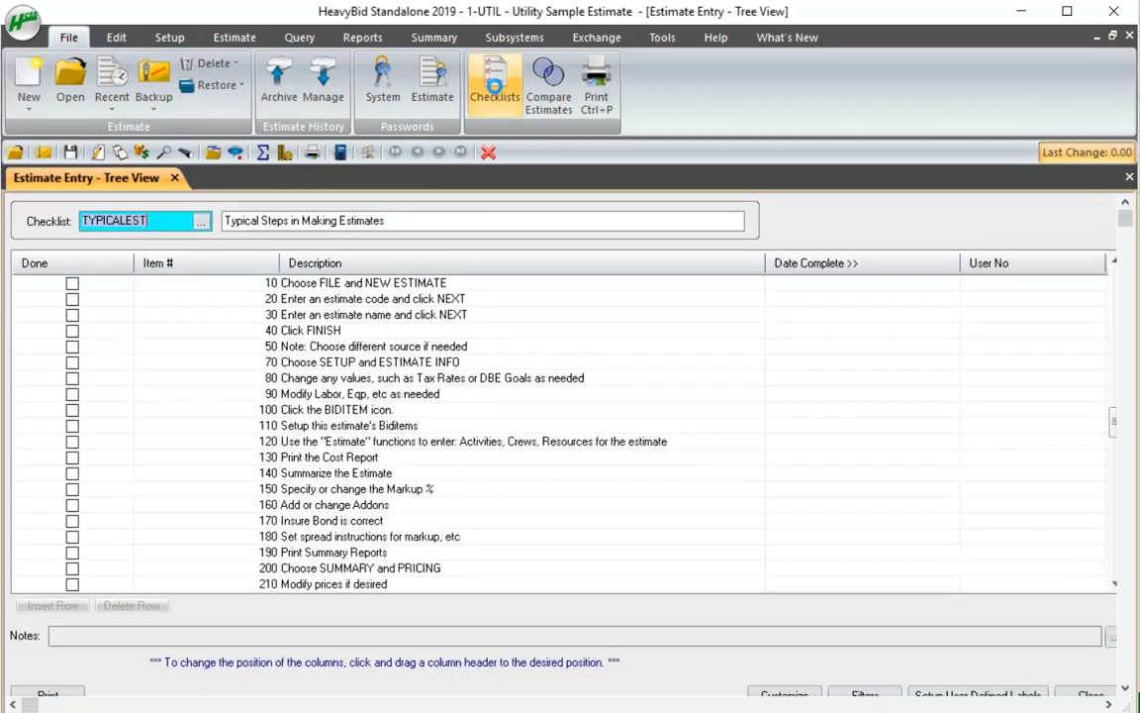
click(493, 82)
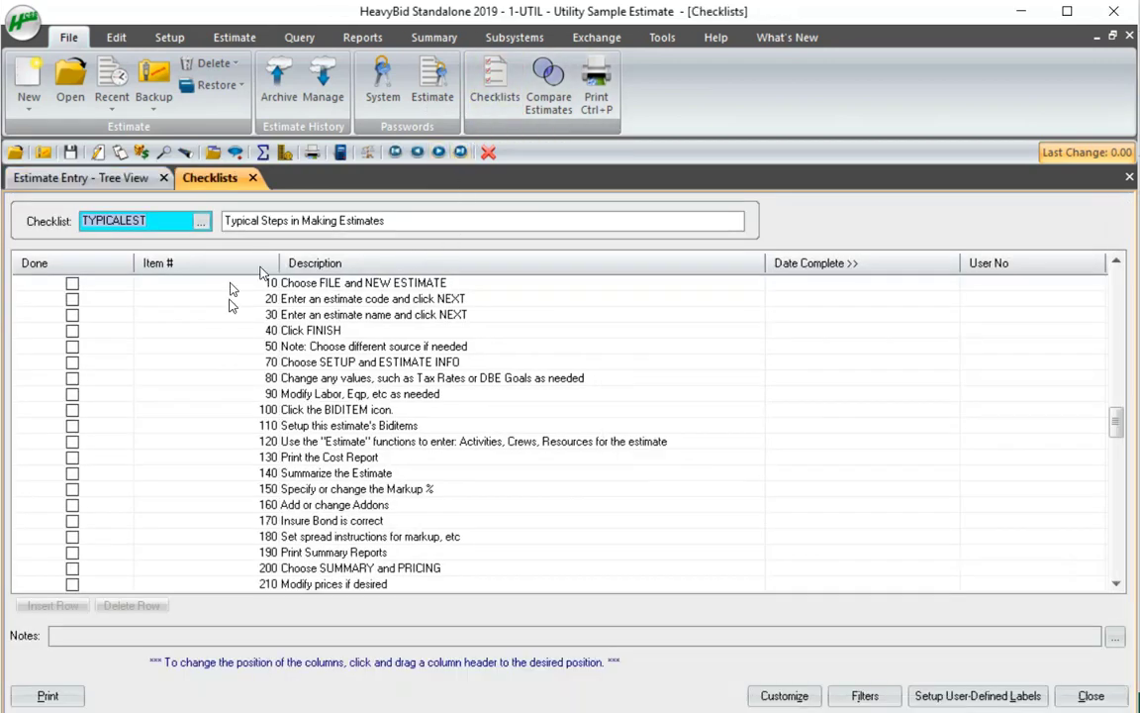
mouse_move(281, 340)
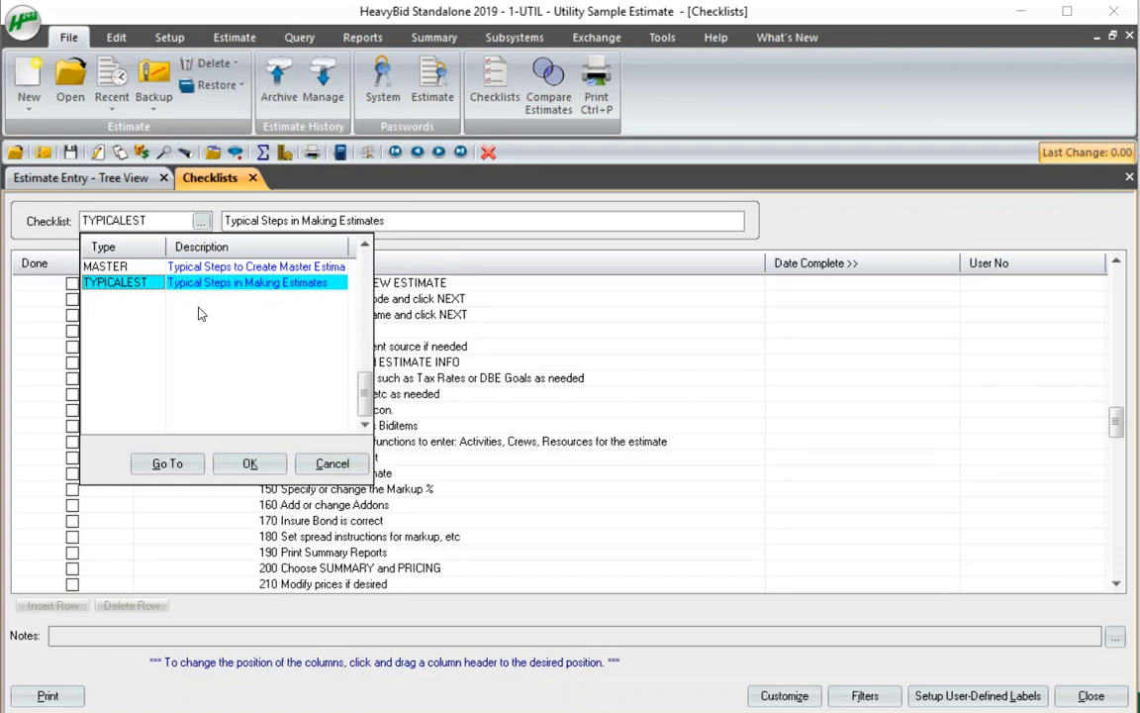
click(105, 266)
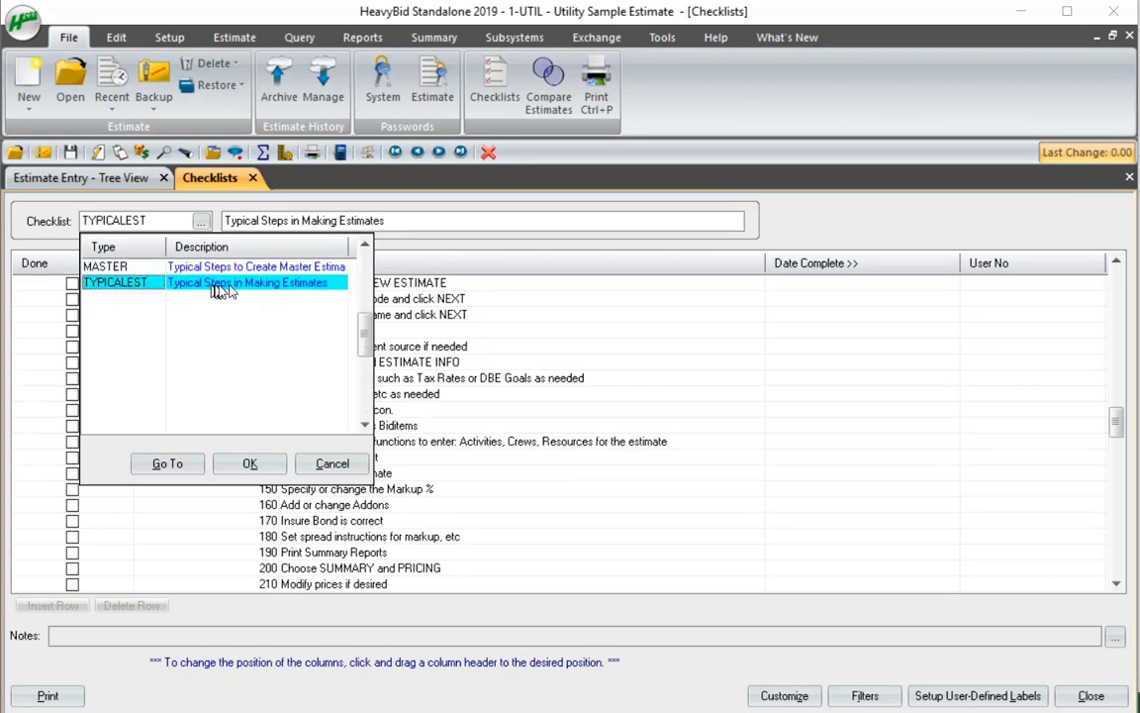
click(250, 463)
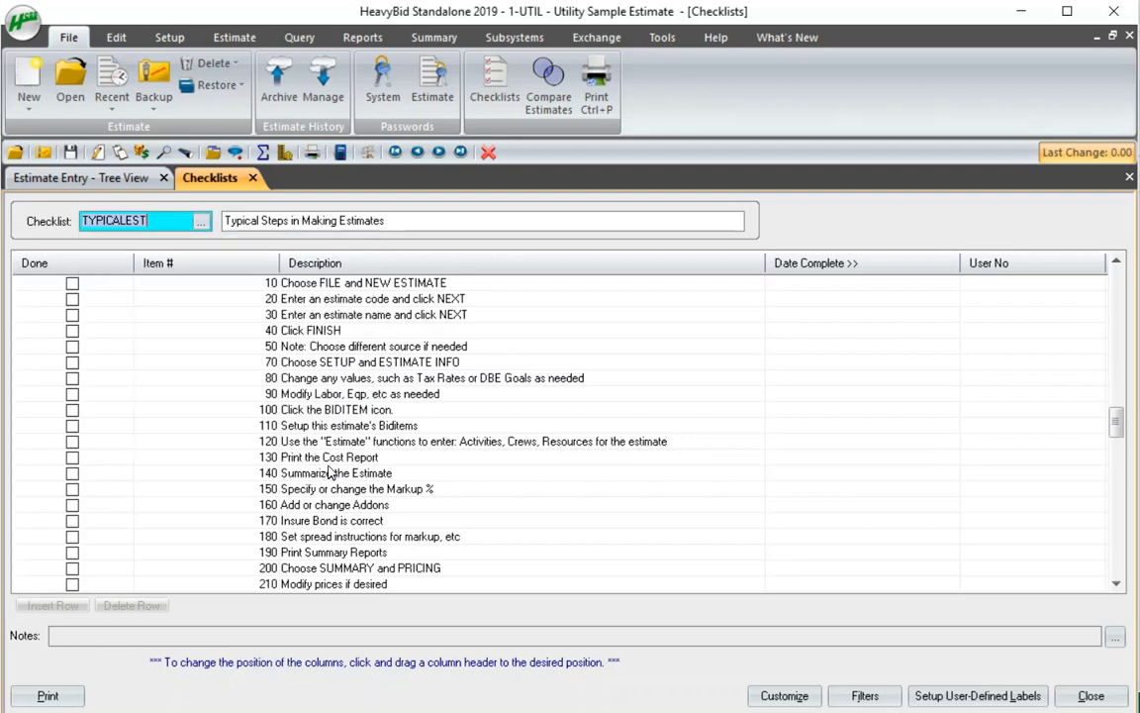
mouse_move(77, 287)
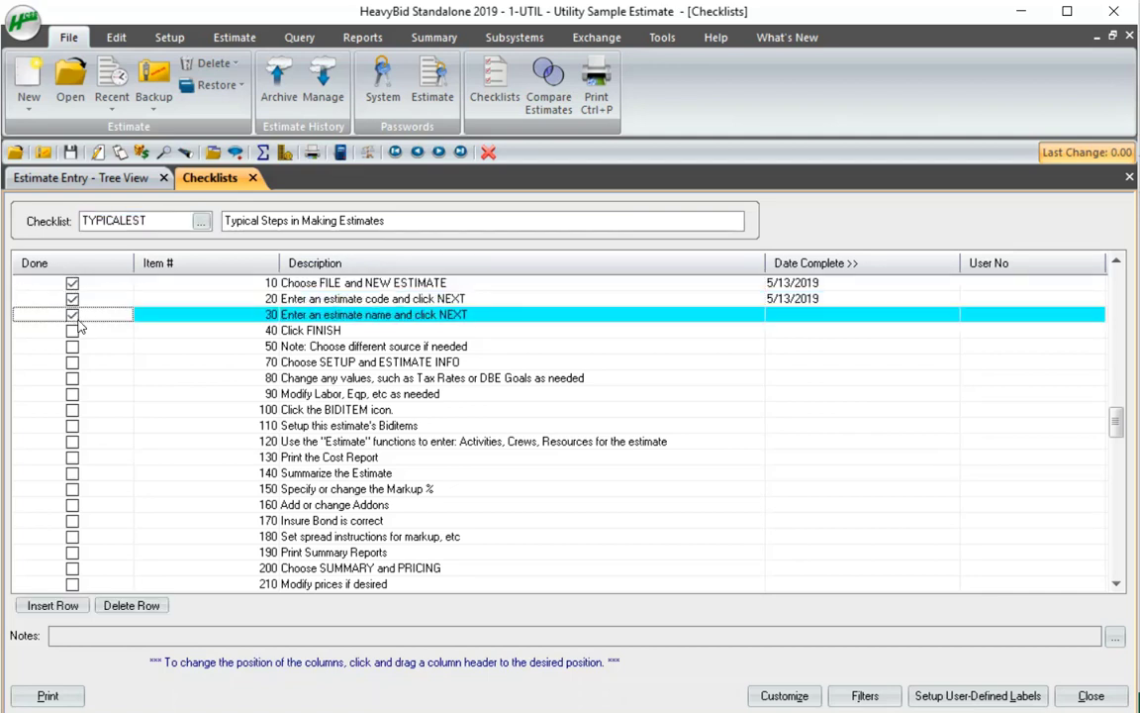
mouse_move(179, 342)
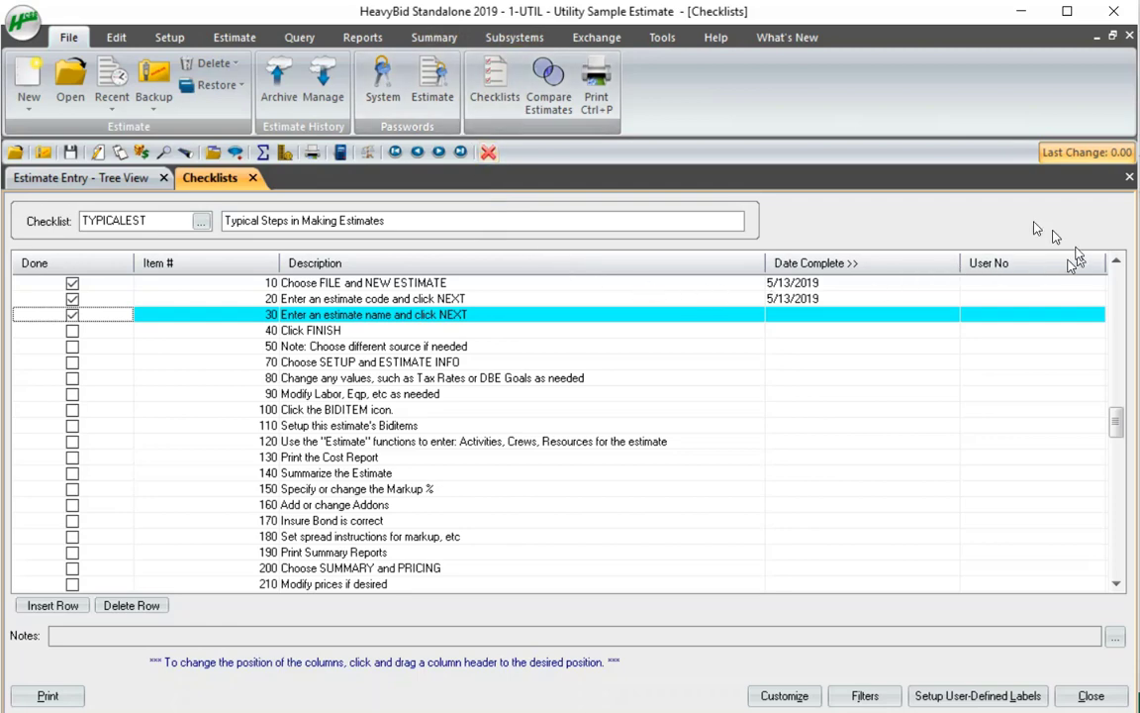
mouse_move(940, 292)
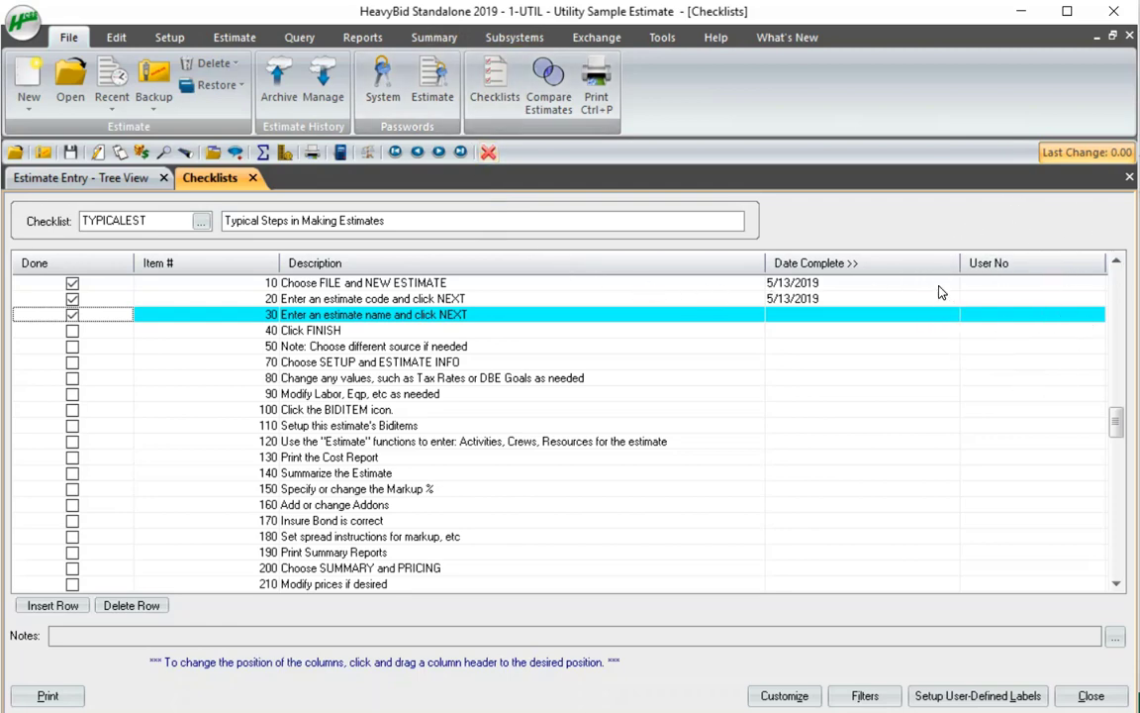
Step: Open the checklist Filter options window
click(863, 694)
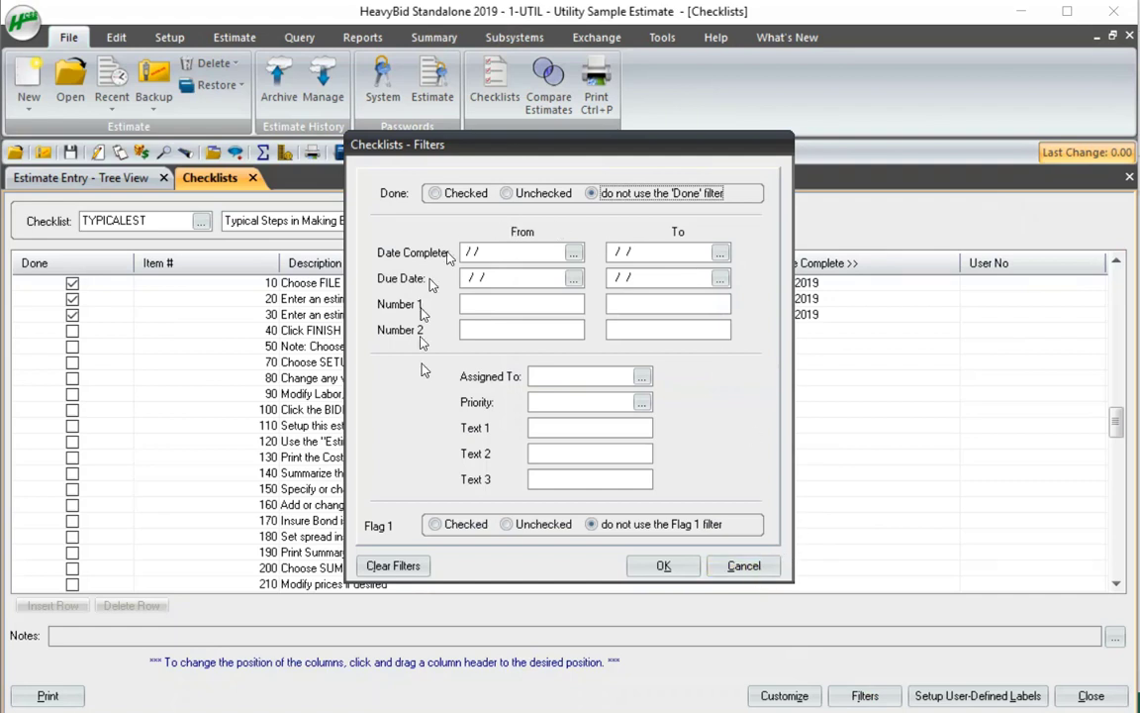
mouse_move(514, 207)
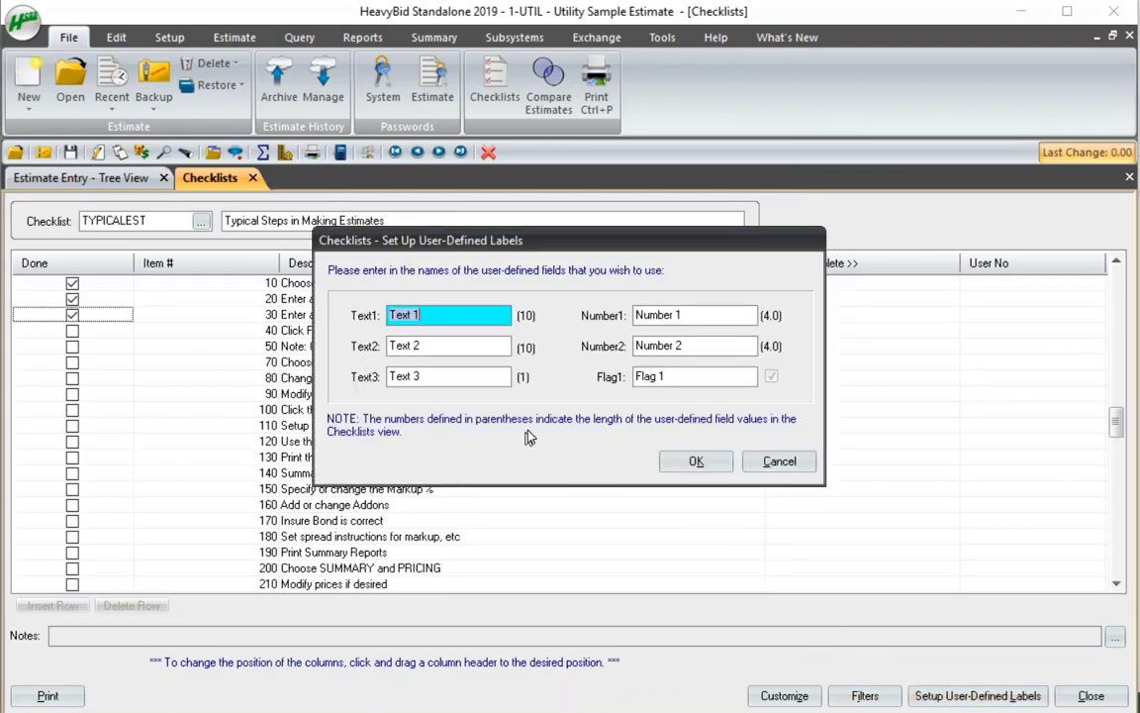
mouse_move(419, 392)
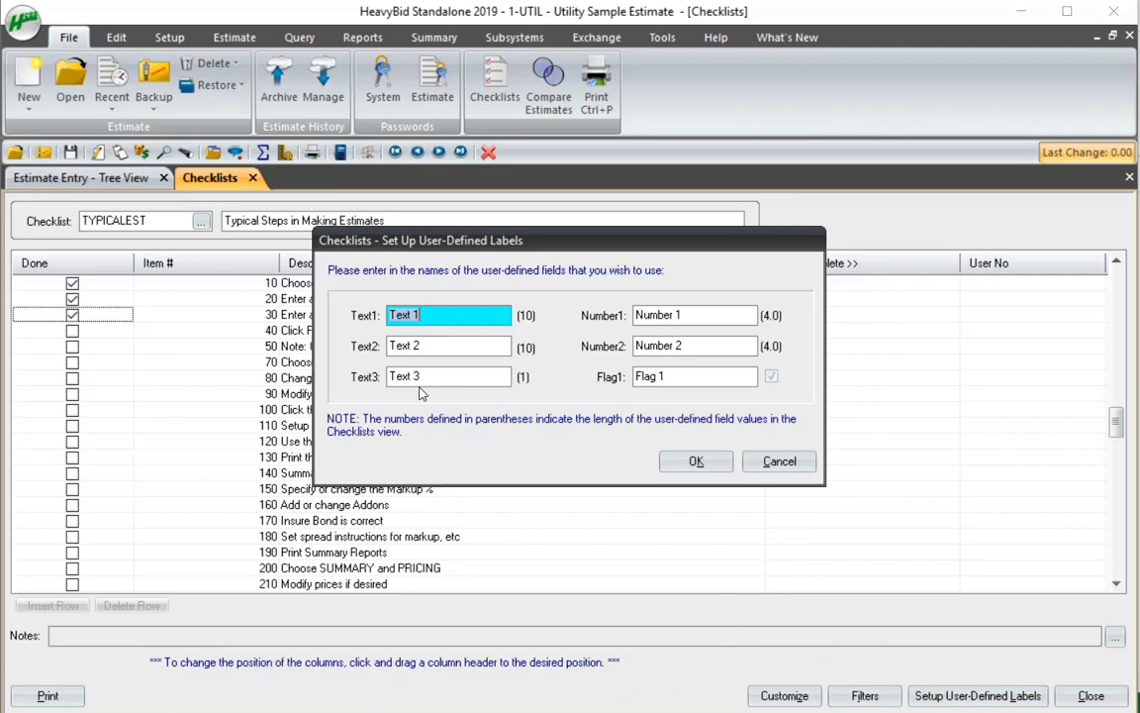
mouse_move(680, 336)
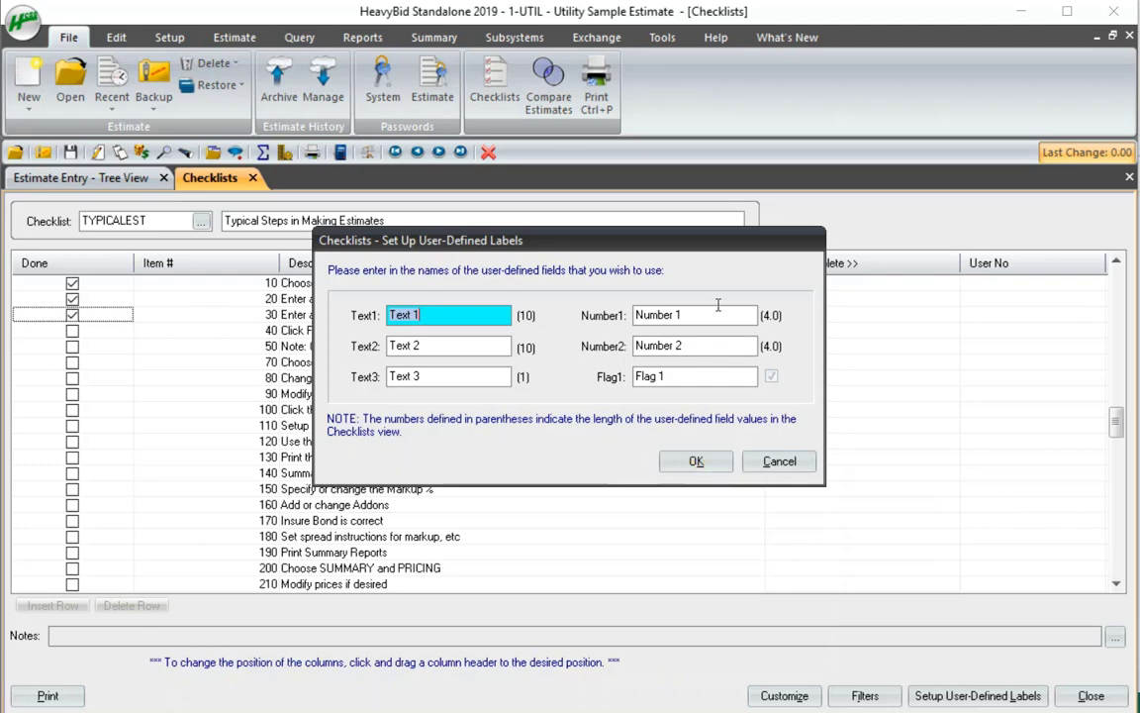
mouse_move(542, 383)
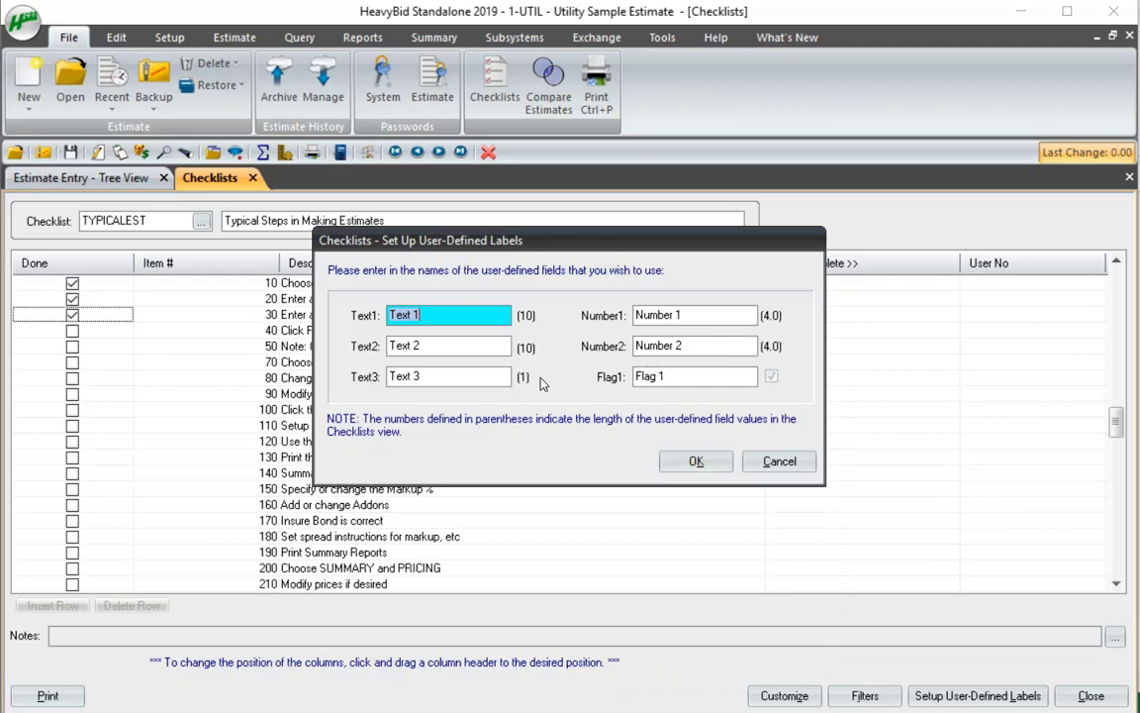
mouse_move(515, 384)
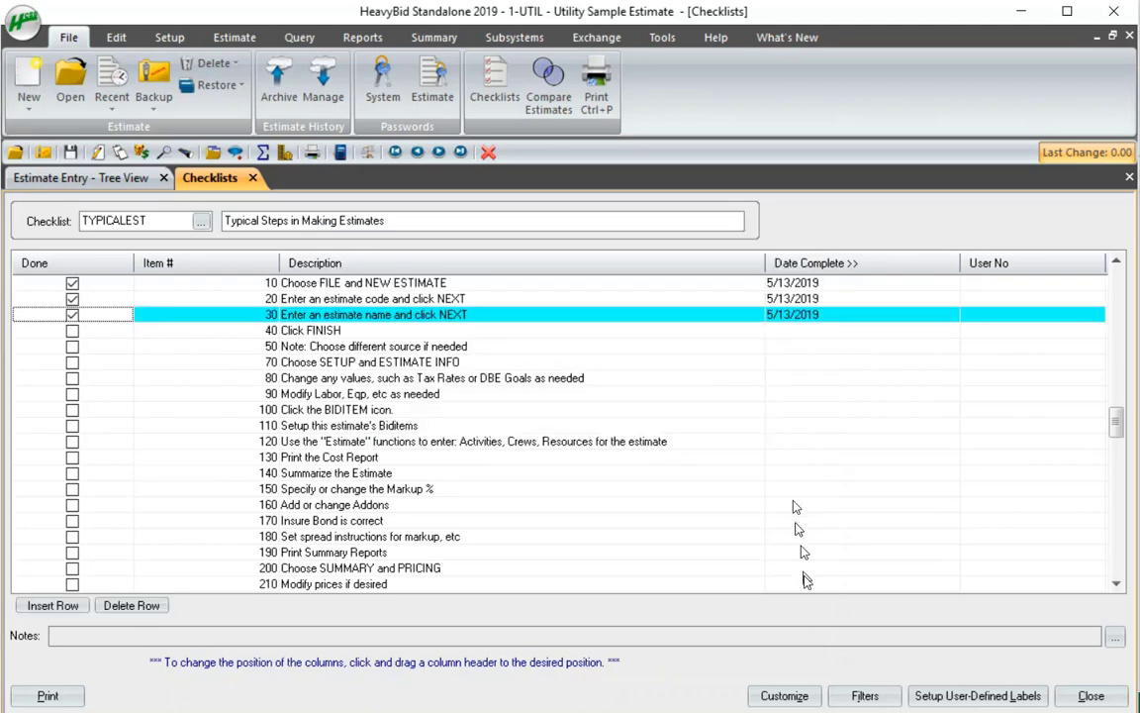
Step: Add Due Date, Text 1–3, Flag 1, Number 1 and Number 2 columns to the checklist grid
click(784, 695)
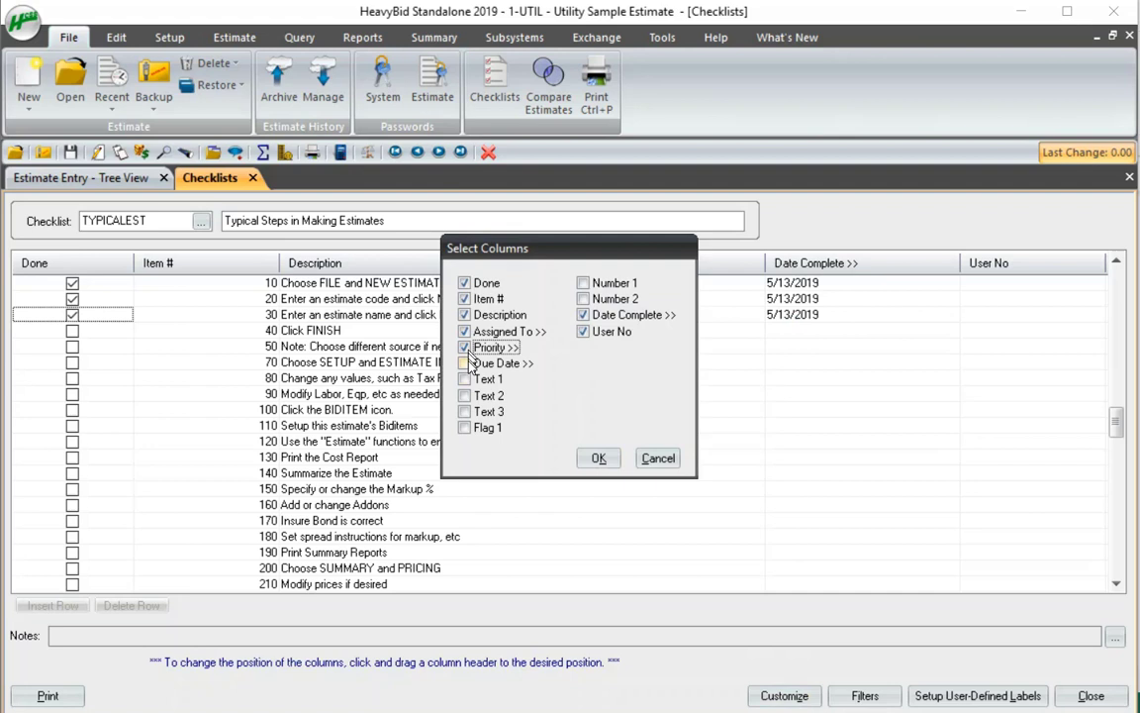
click(465, 378)
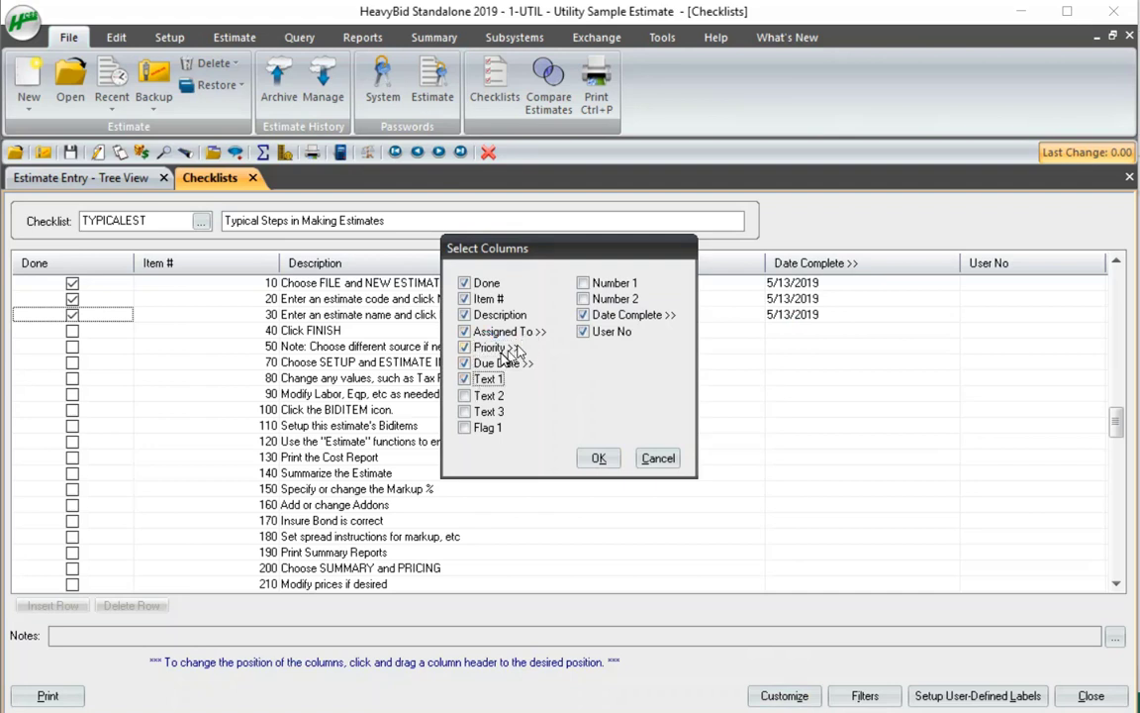
click(465, 395)
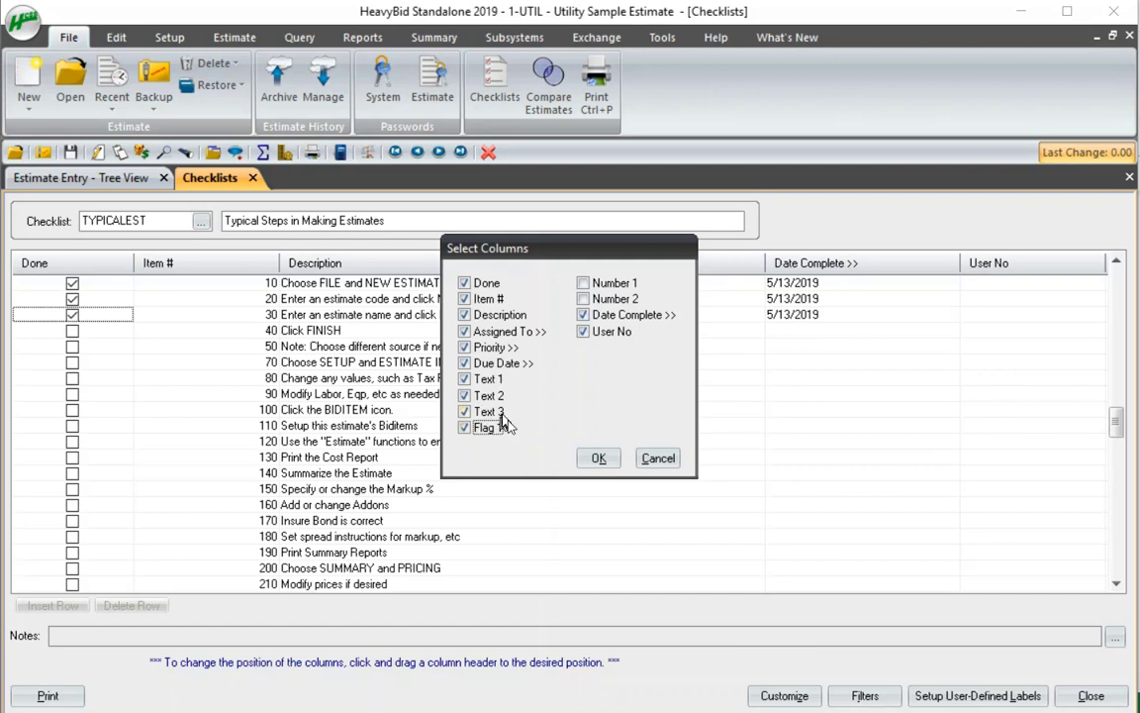
click(583, 298)
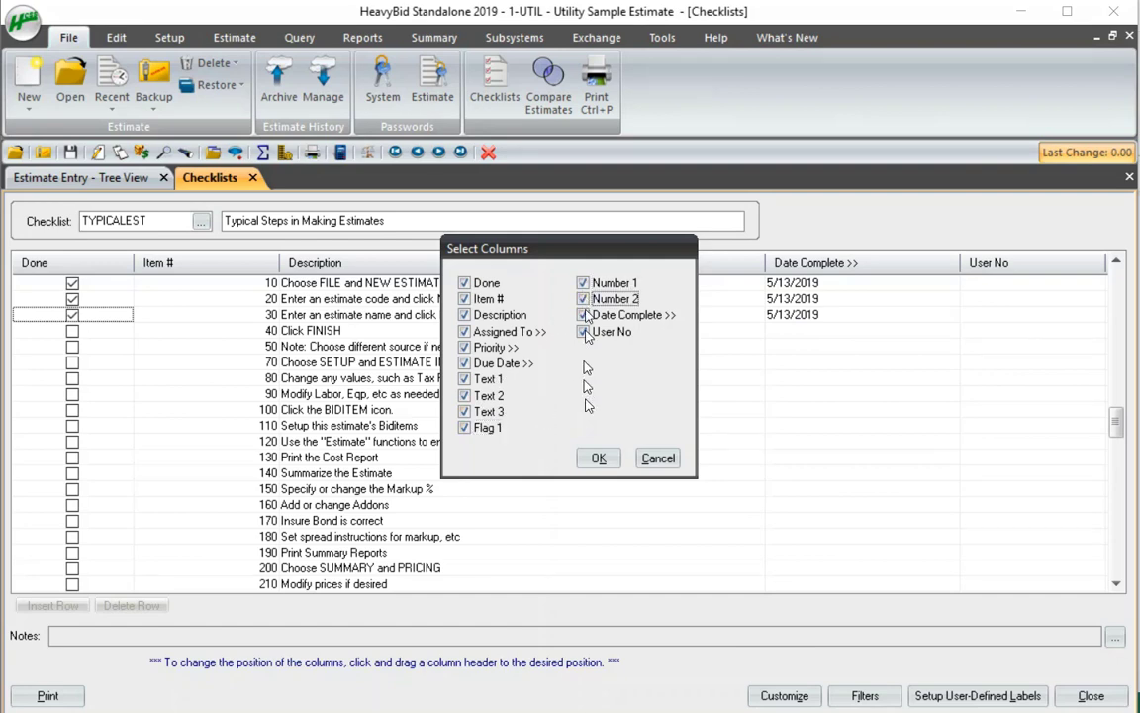
click(597, 457)
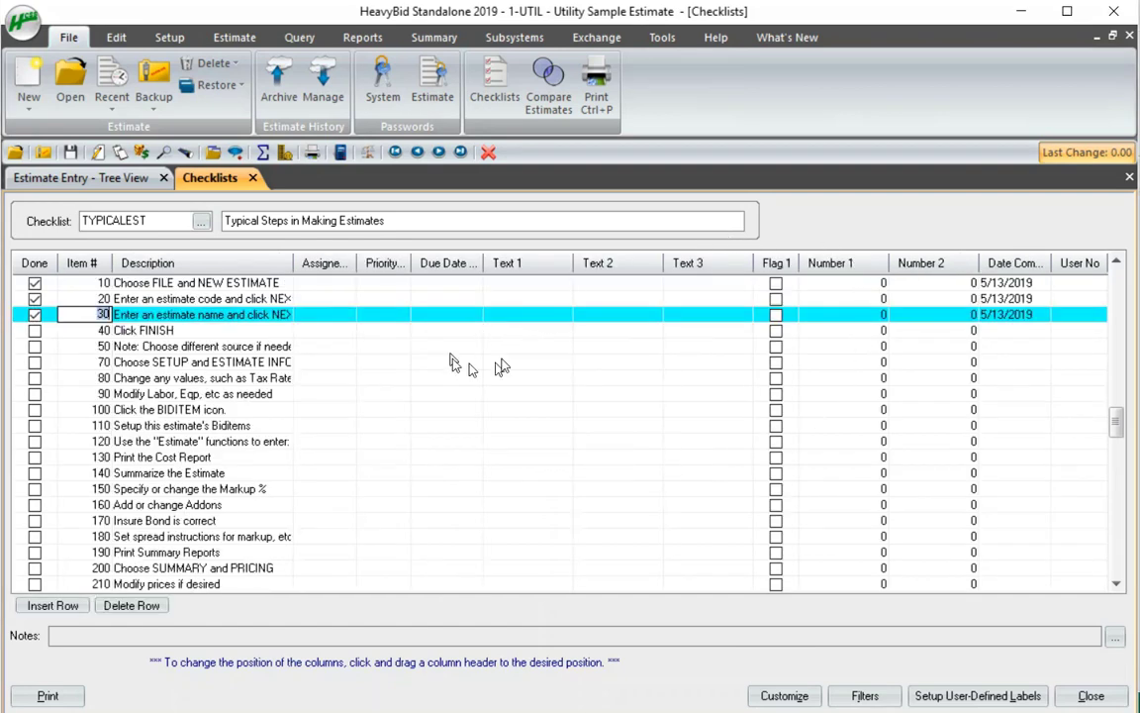
click(168, 409)
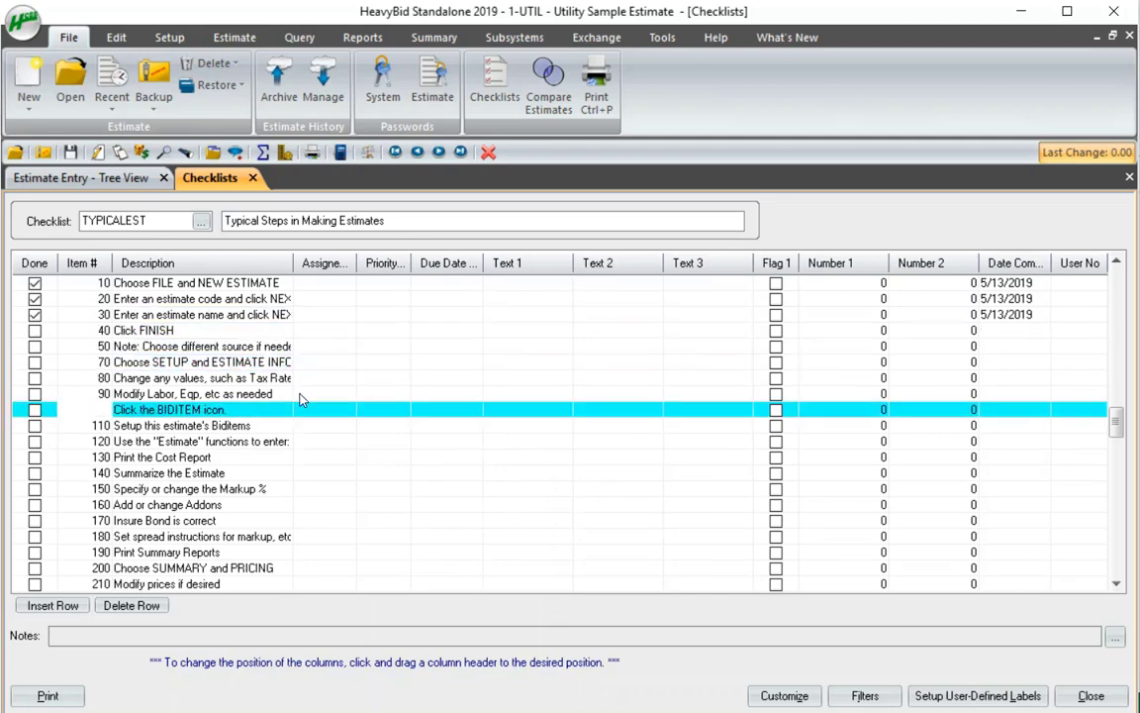
click(195, 282)
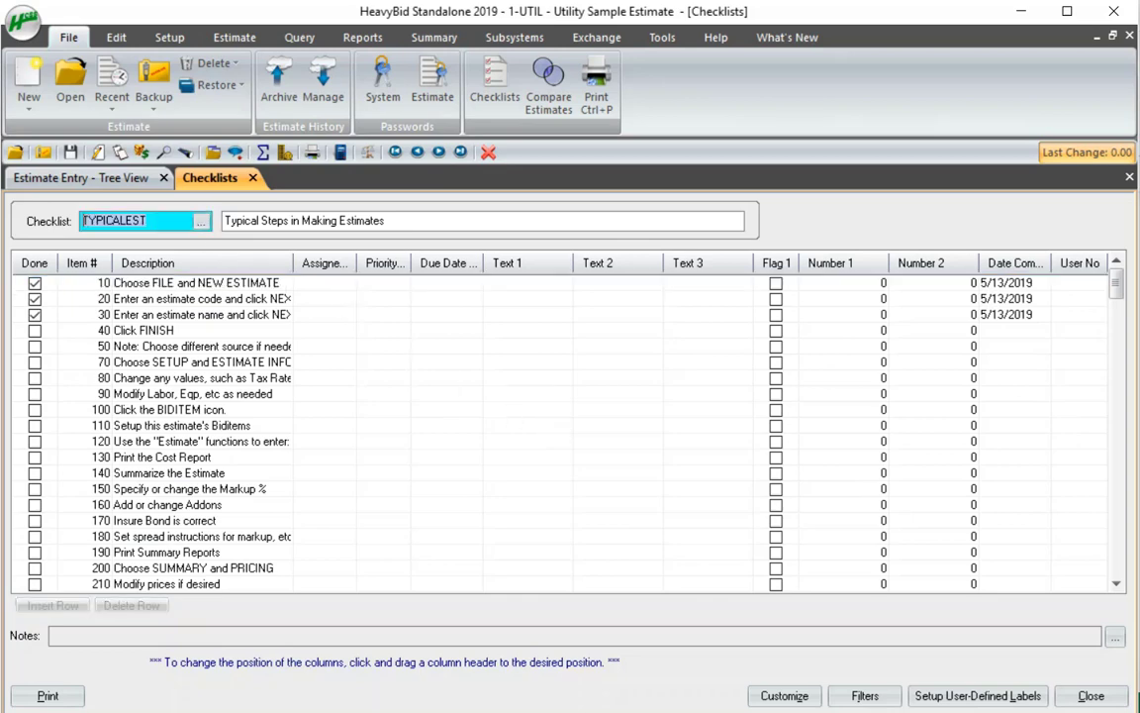
Step: Create checklist NEWLIST with description 'new list' and confirm it appears in the lookup
text(NEWLIST)
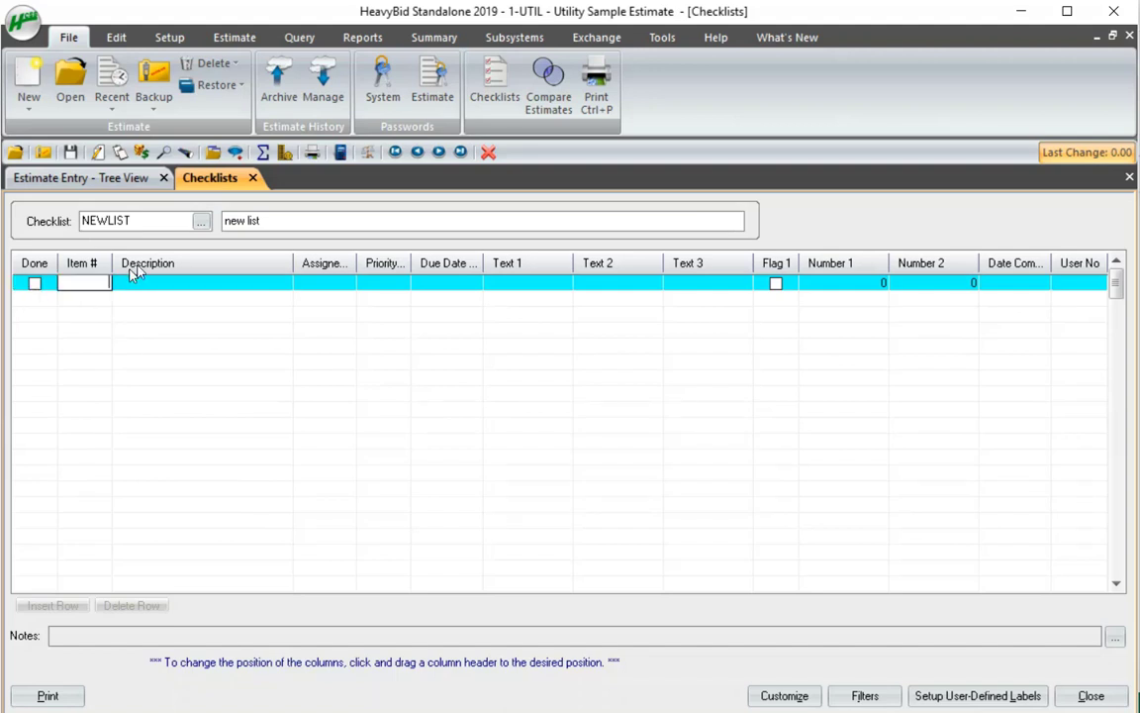
click(201, 219)
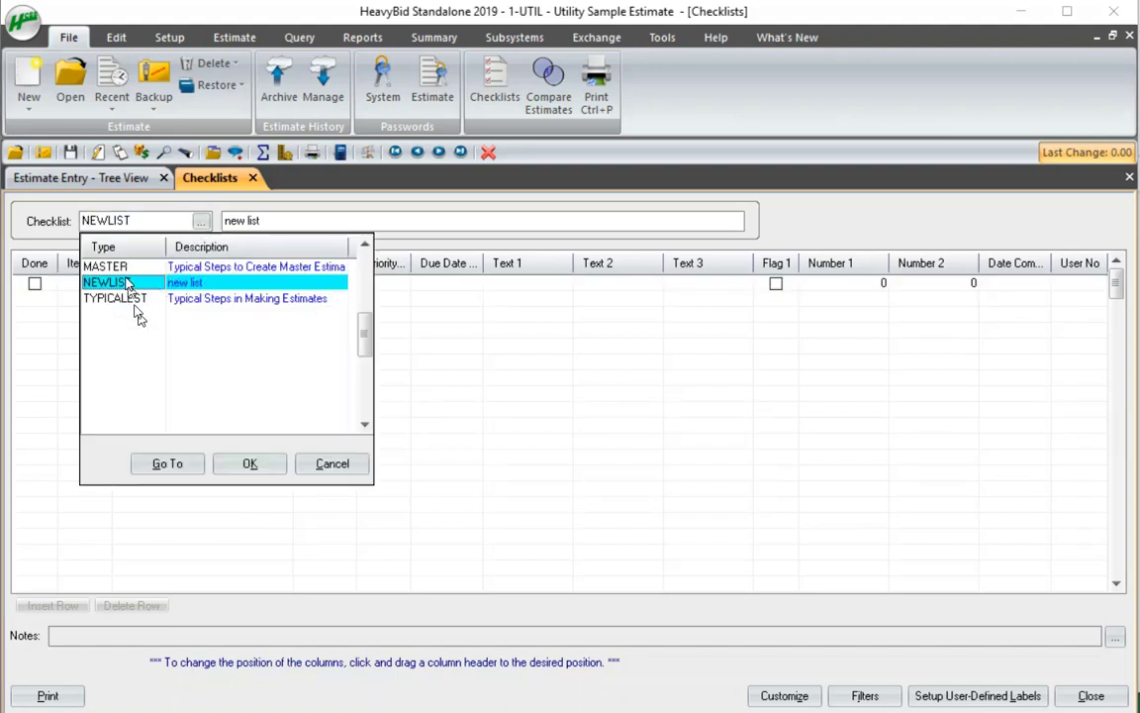
mouse_move(300, 342)
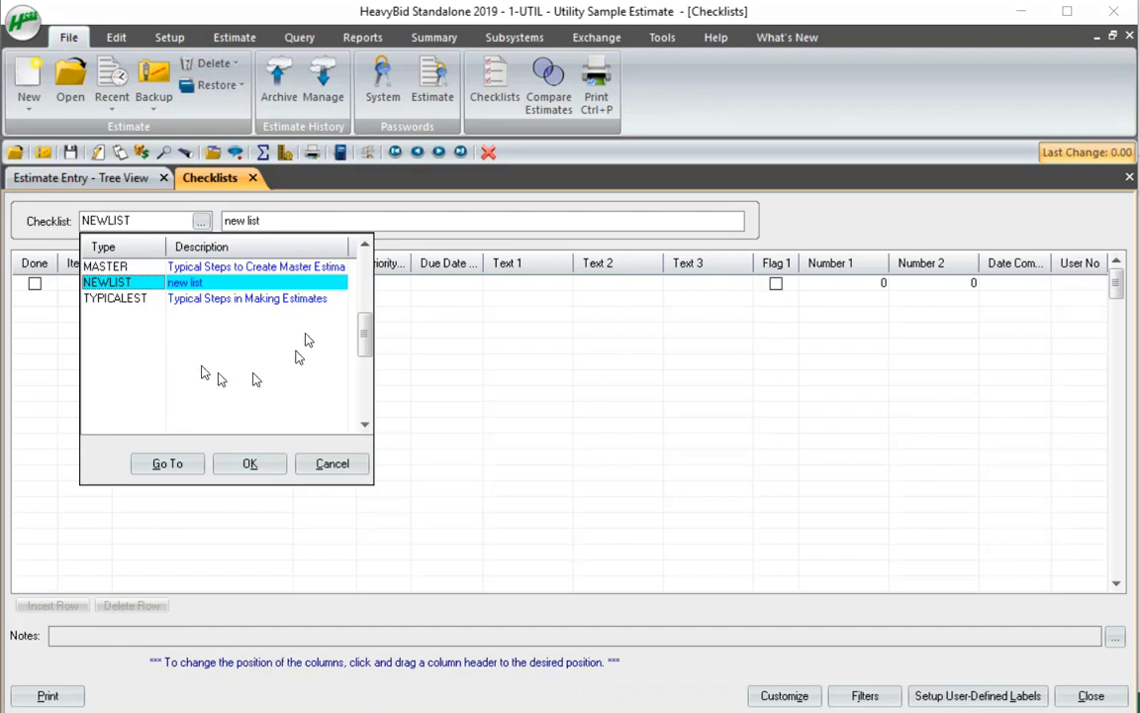
mouse_move(158, 282)
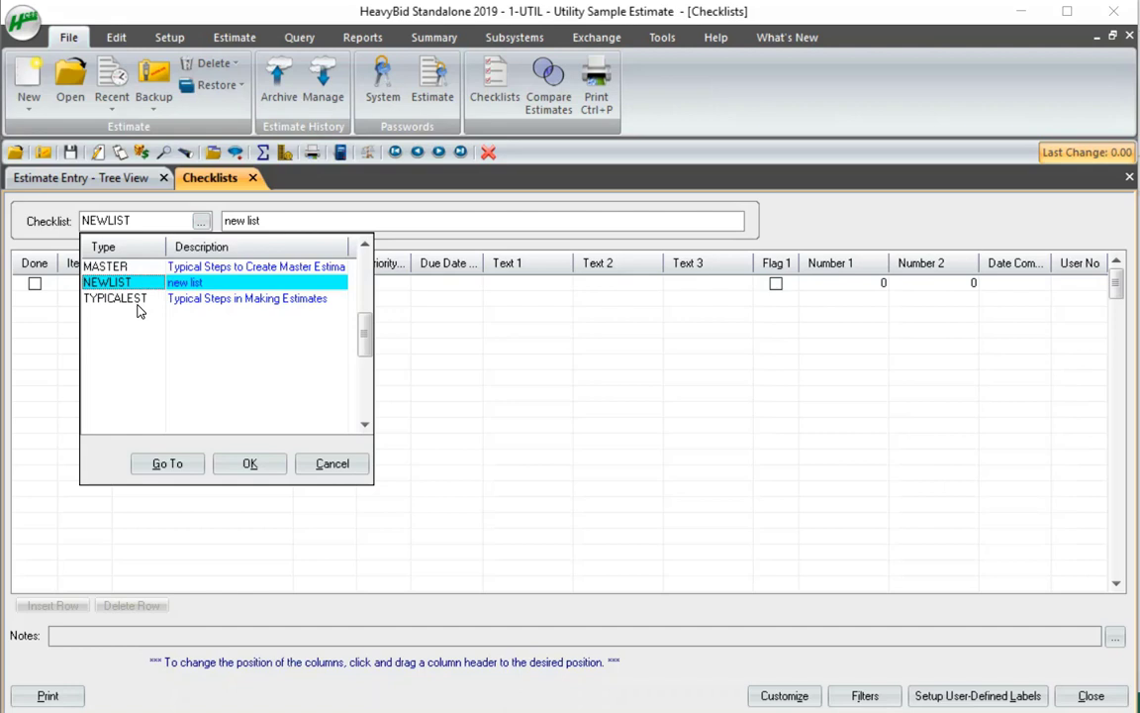
mouse_move(160, 324)
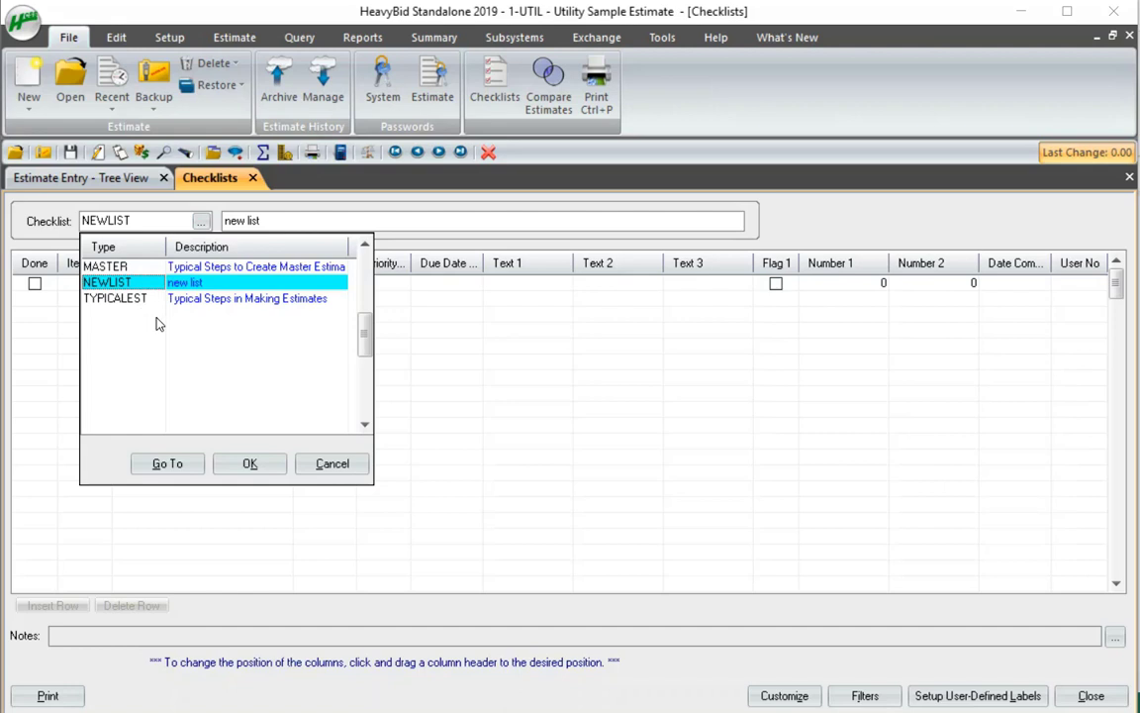
click(250, 463)
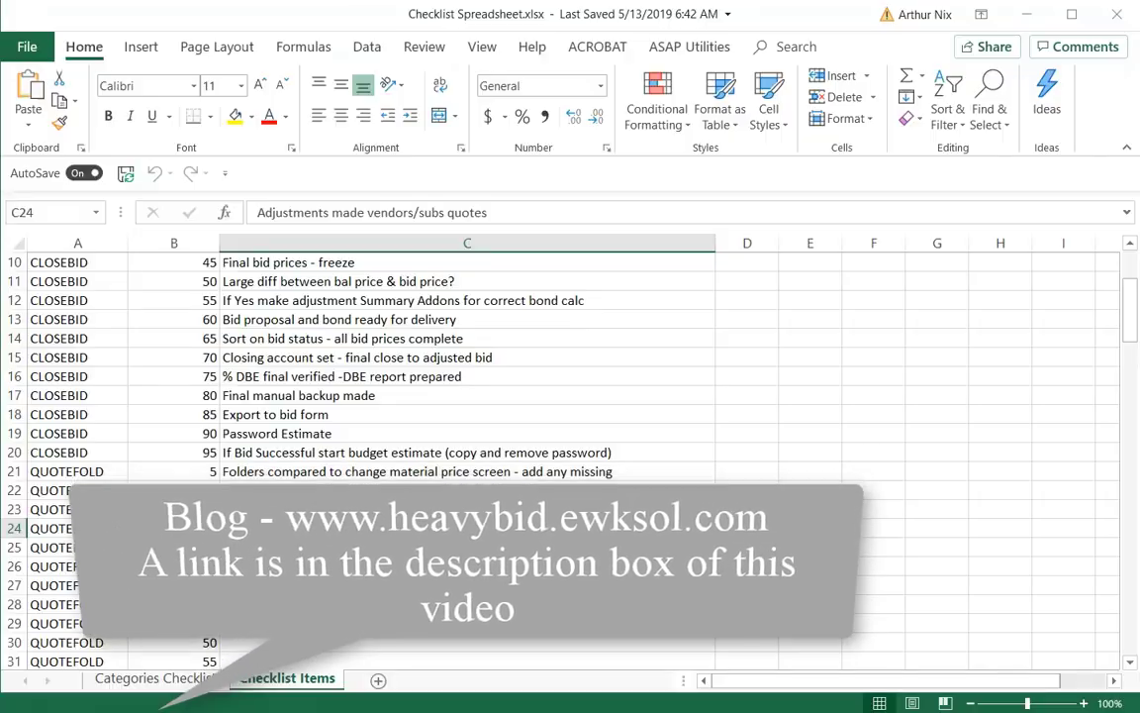
Step: Review the item numbers and descriptions on the Checklist Items sheet
scroll(up, 3)
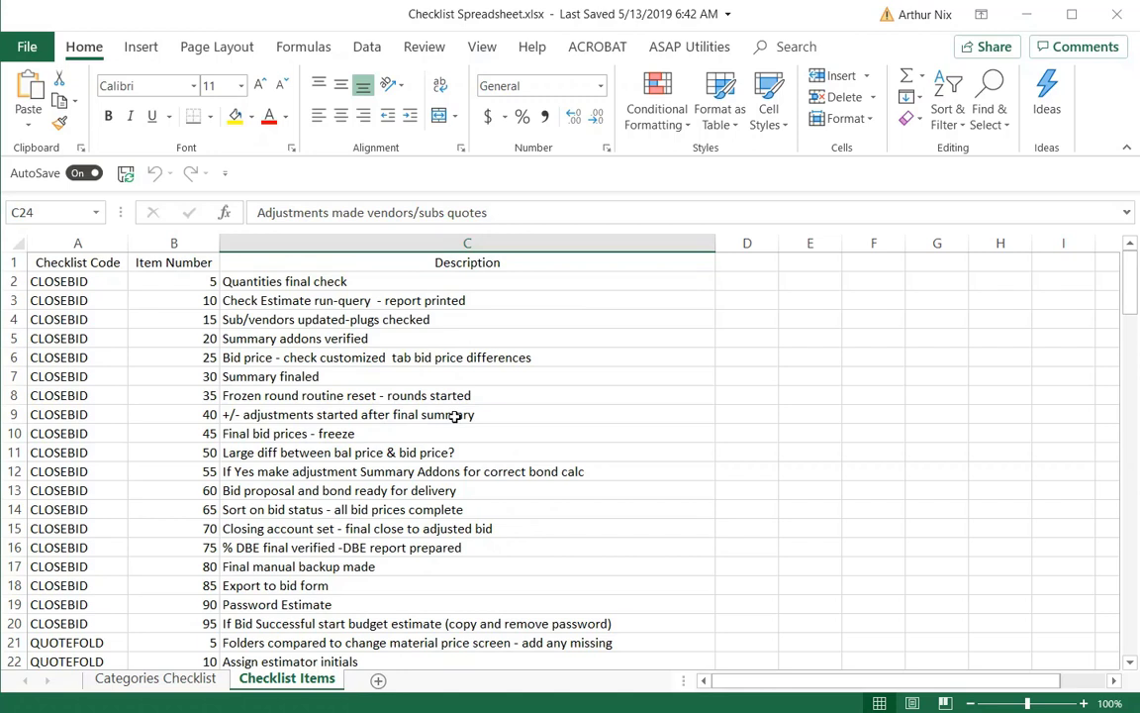
click(468, 376)
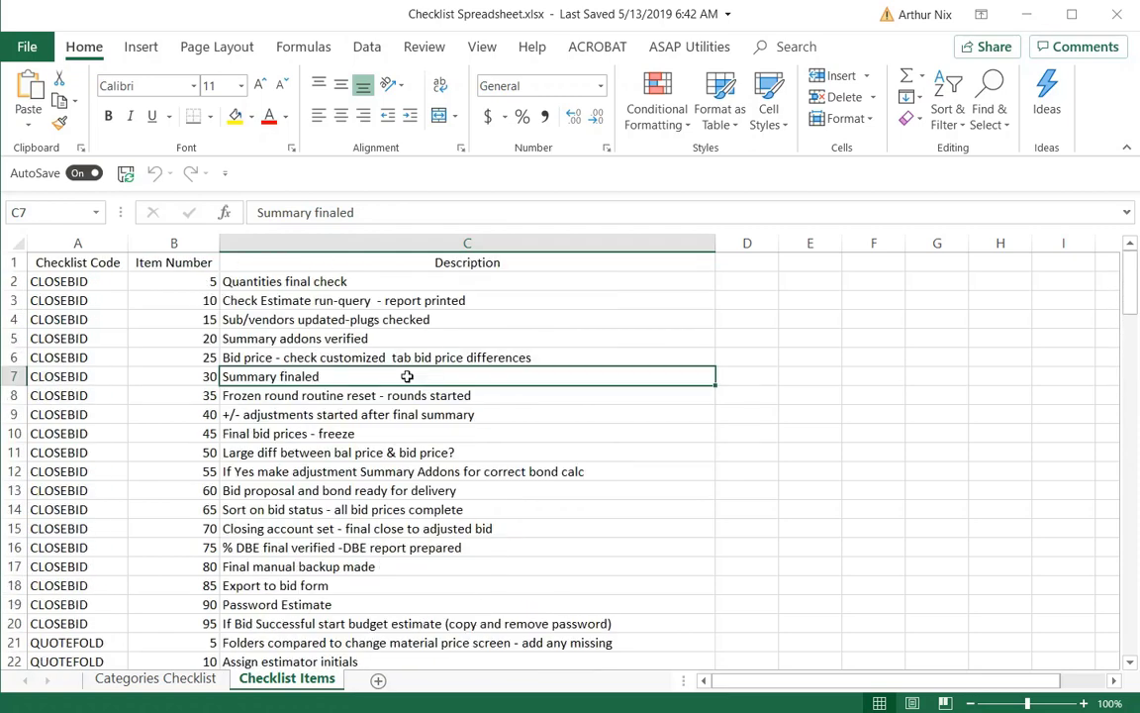
click(174, 281)
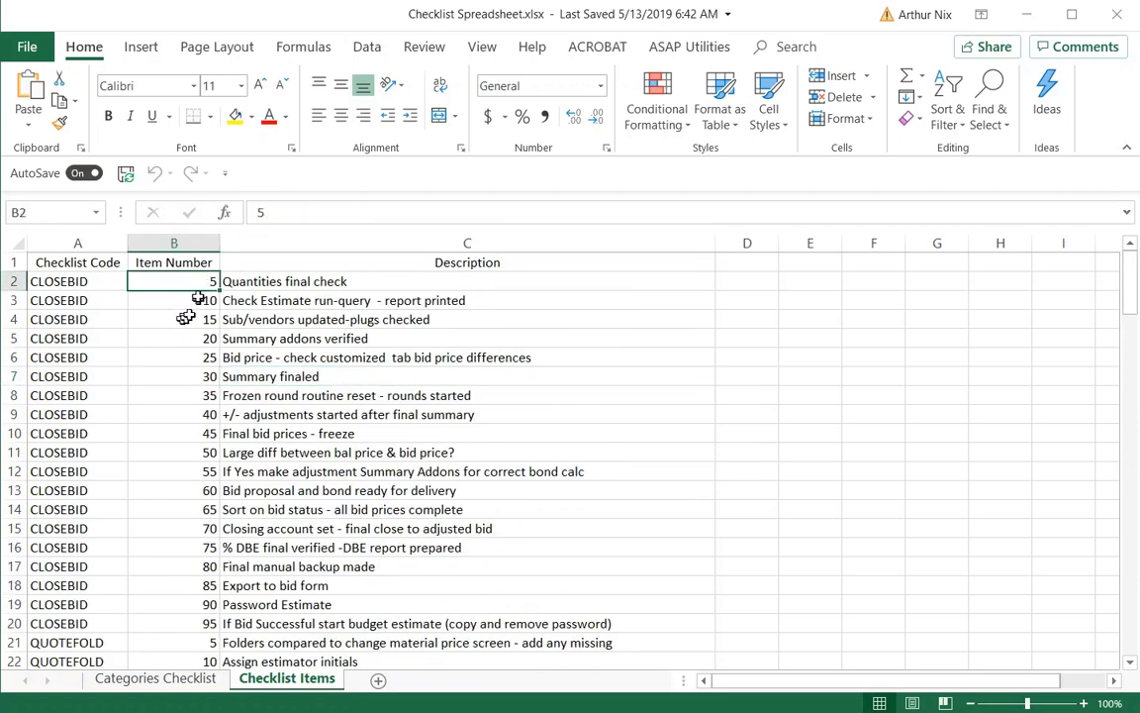
click(467, 281)
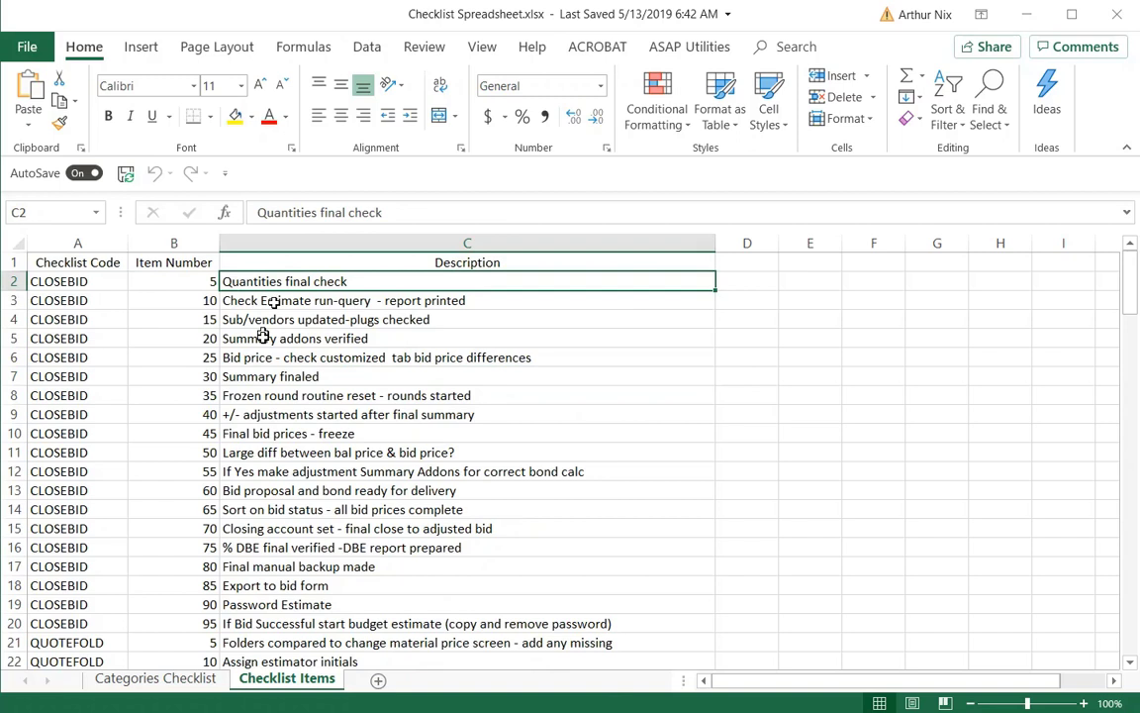
mouse_move(237, 357)
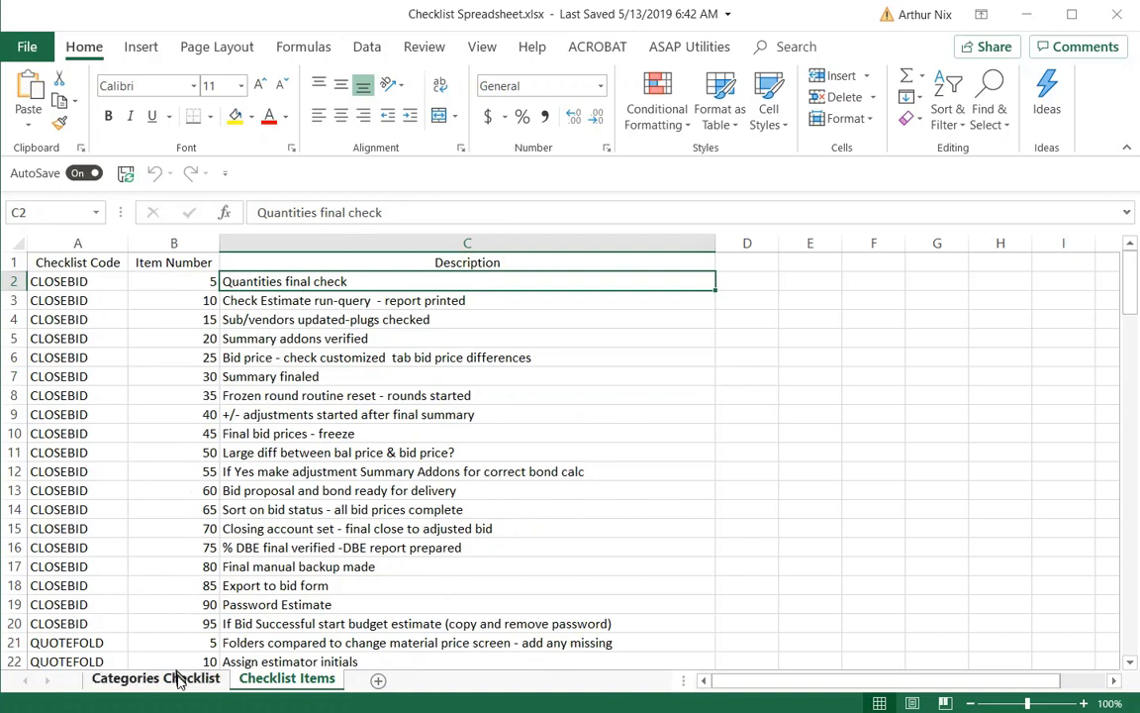
Step: Compare the checklist codes with the items, ending on the Categories Checklist sheet
click(155, 678)
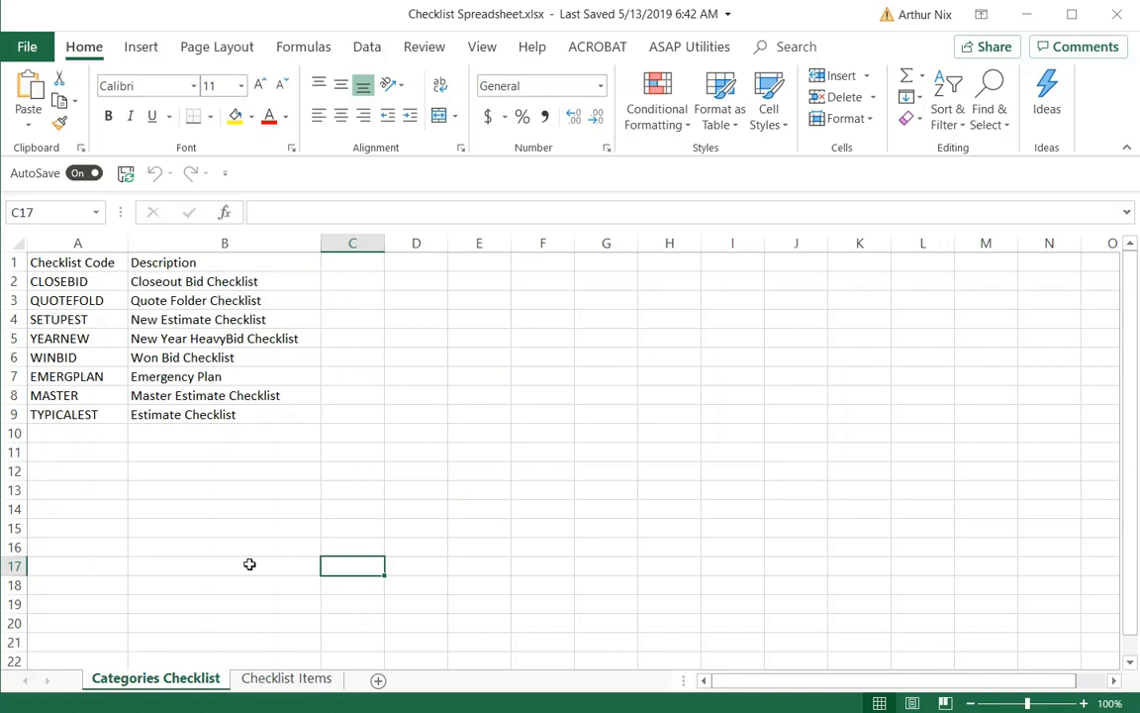
click(77, 281)
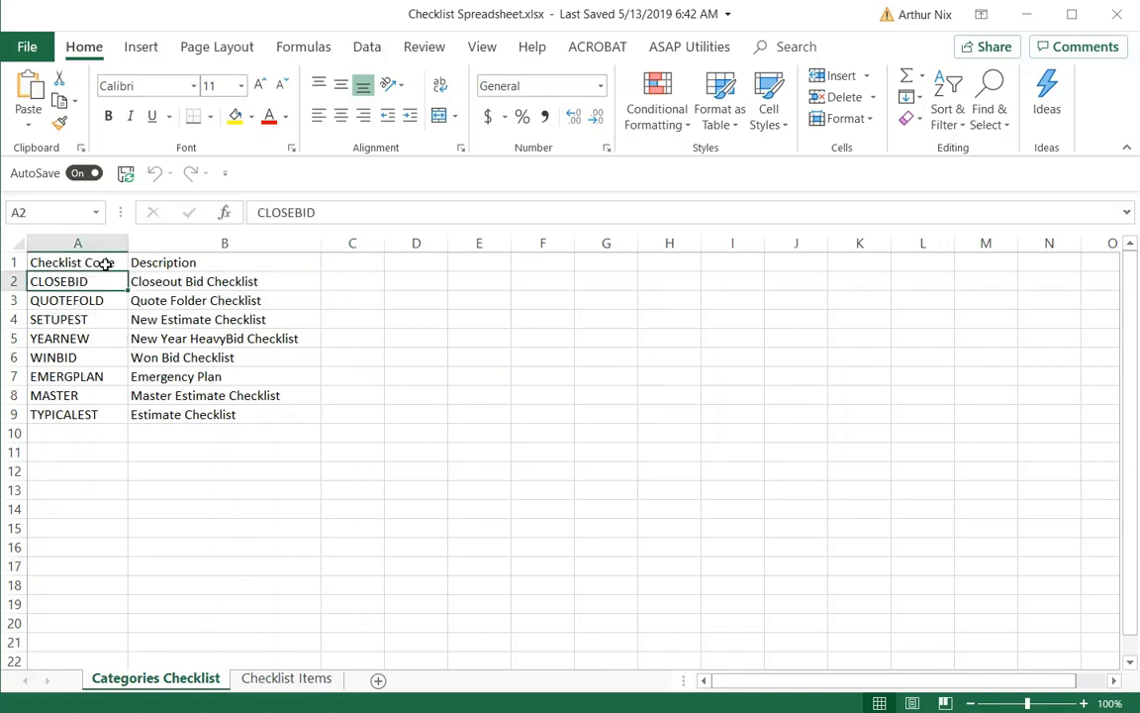
click(286, 678)
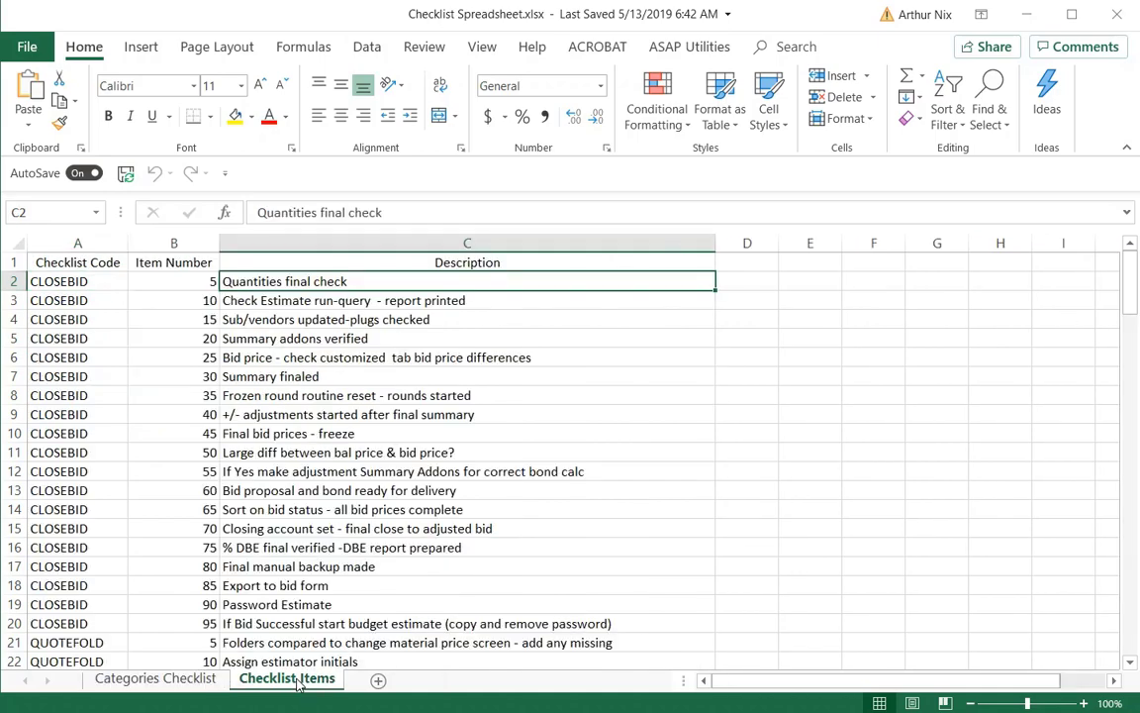
click(155, 678)
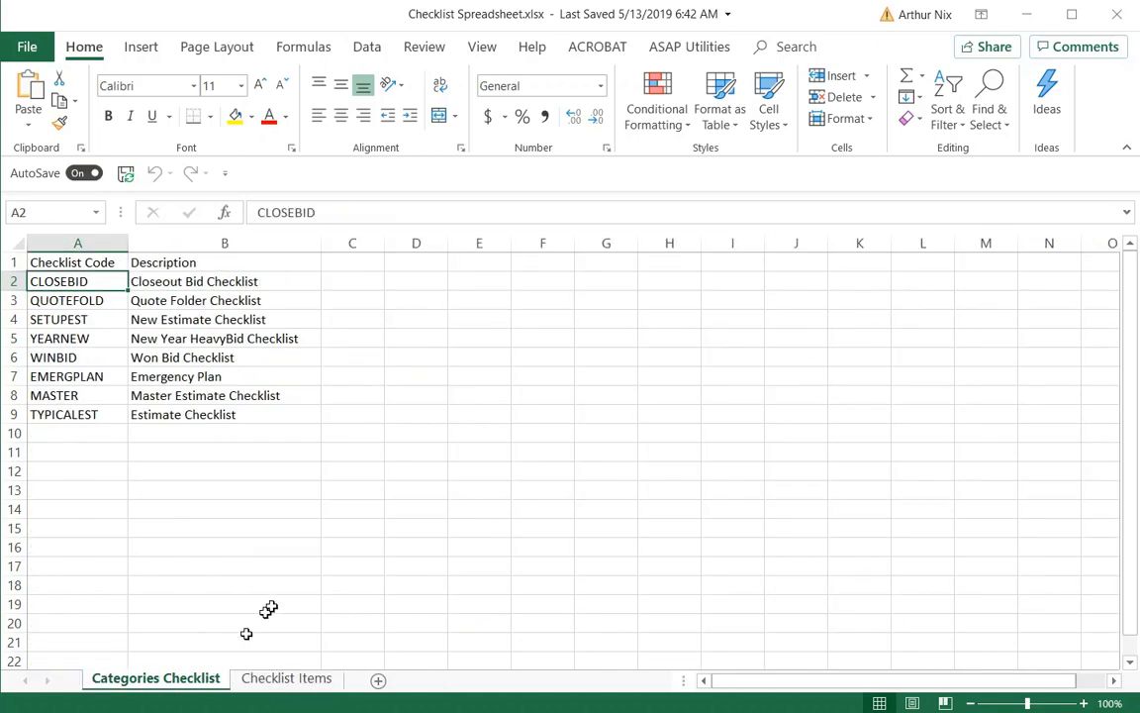
mouse_move(267, 603)
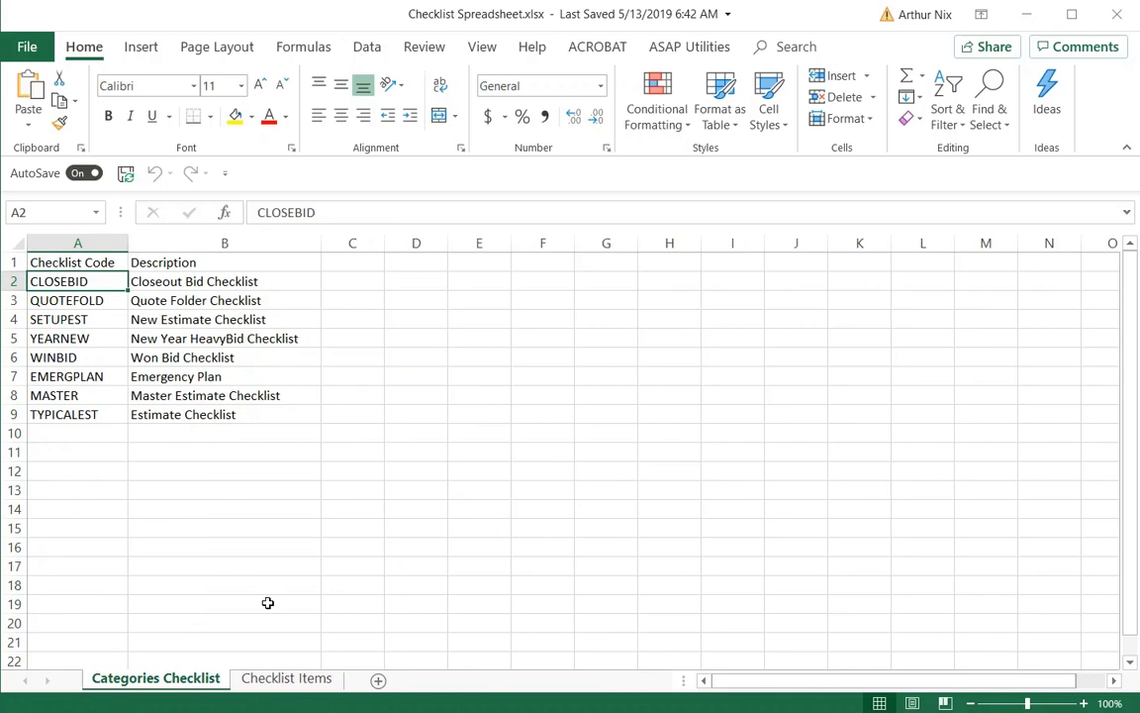
mouse_move(188, 371)
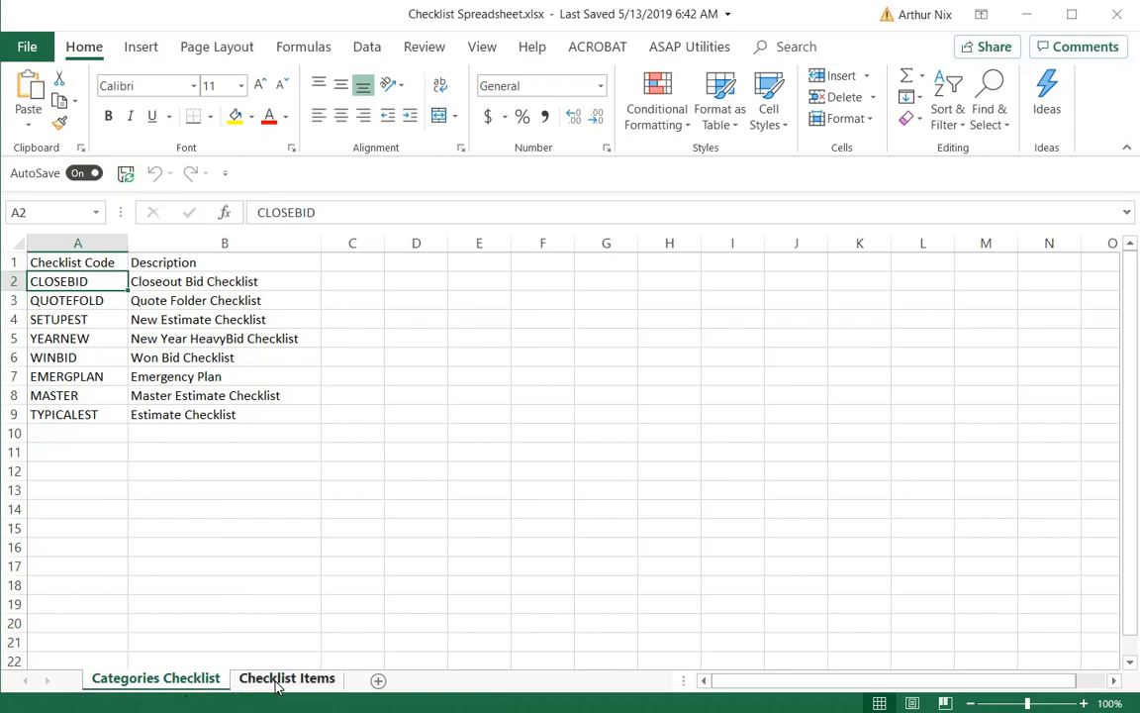
click(287, 678)
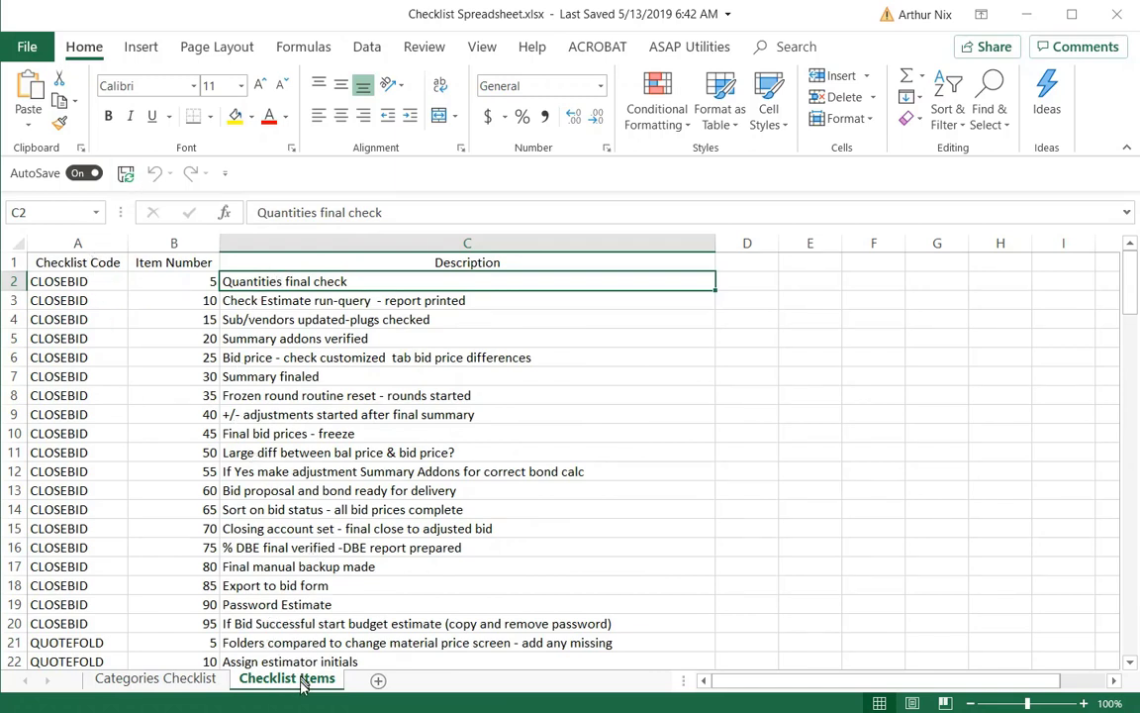
click(156, 678)
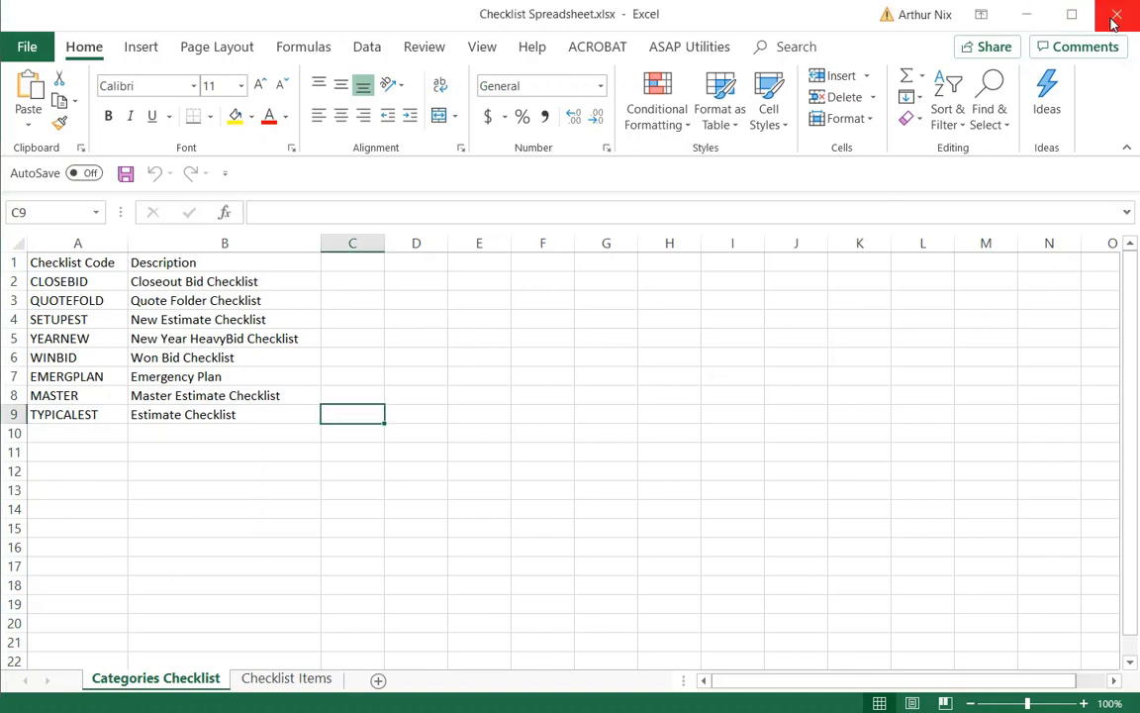
Step: Close Excel and set the Import from Excel destination database to Checklist
click(1113, 18)
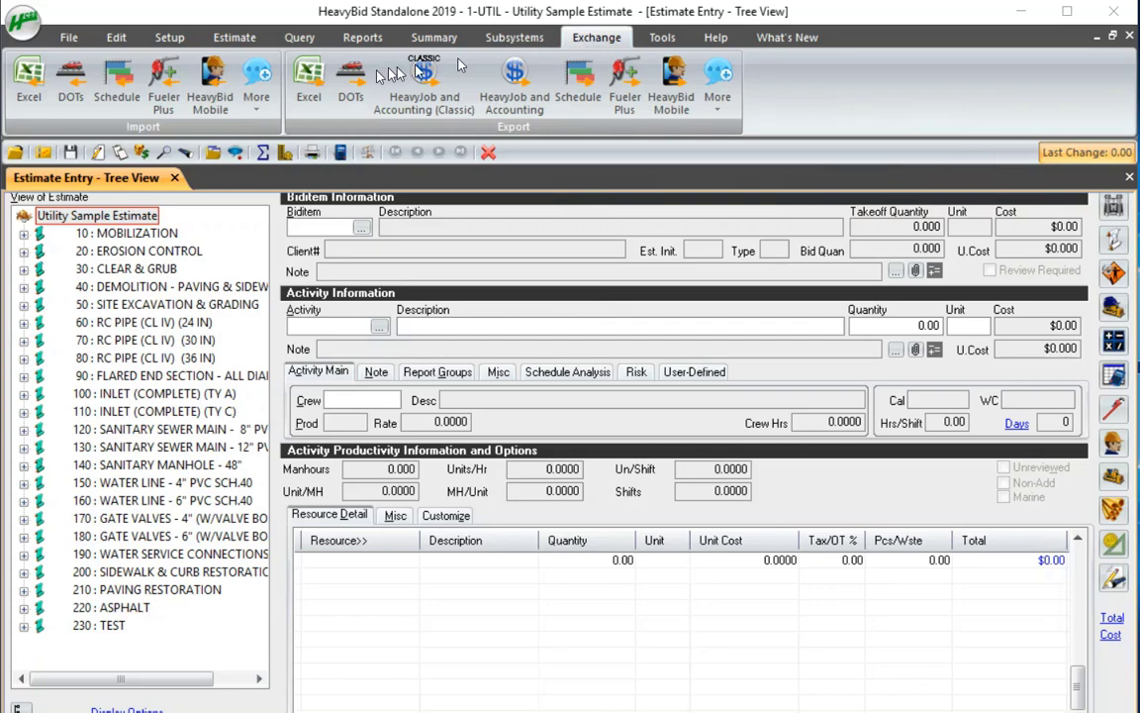
click(29, 84)
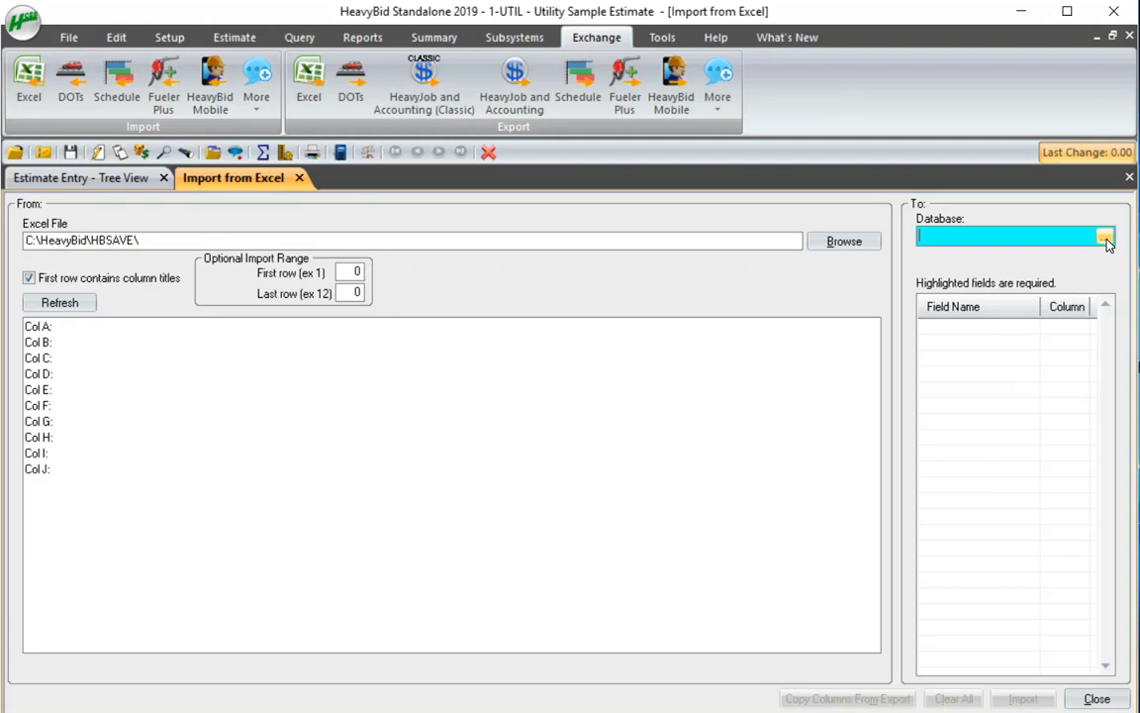
click(1106, 238)
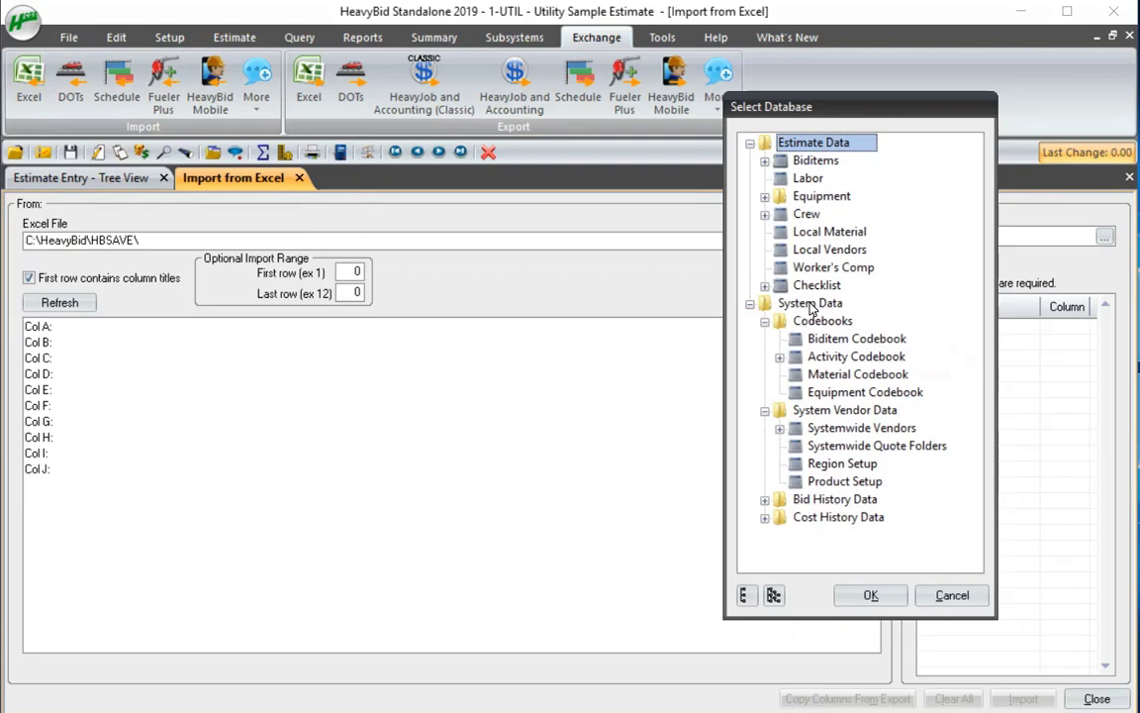
click(818, 285)
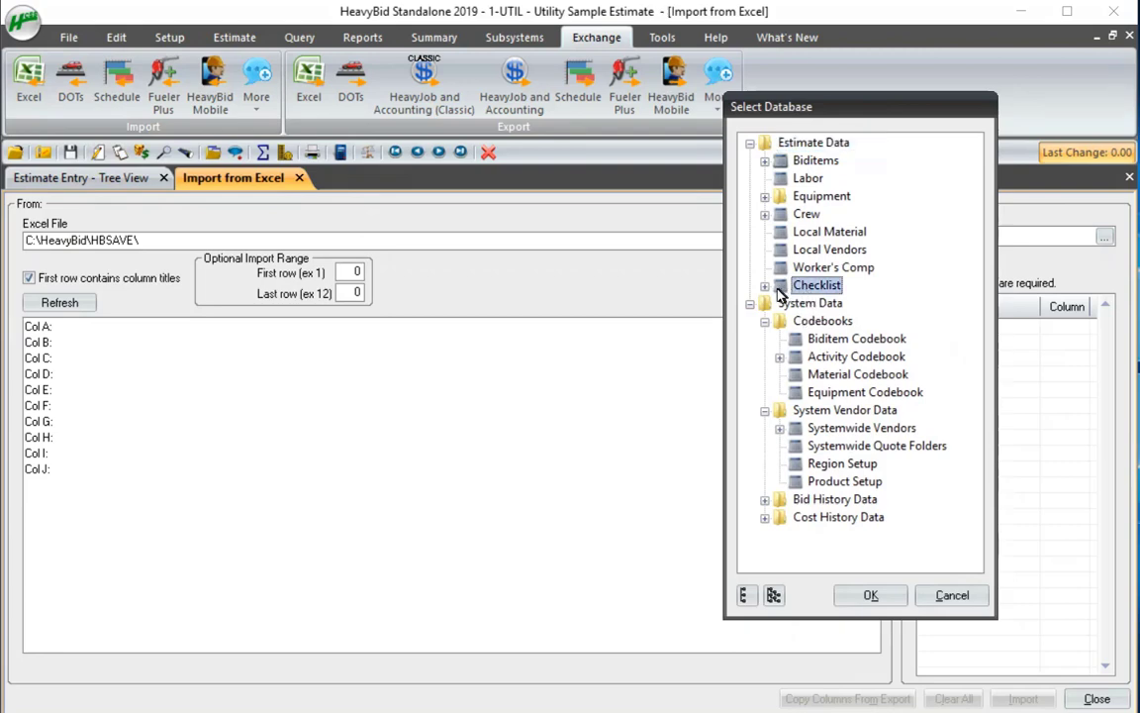
click(765, 285)
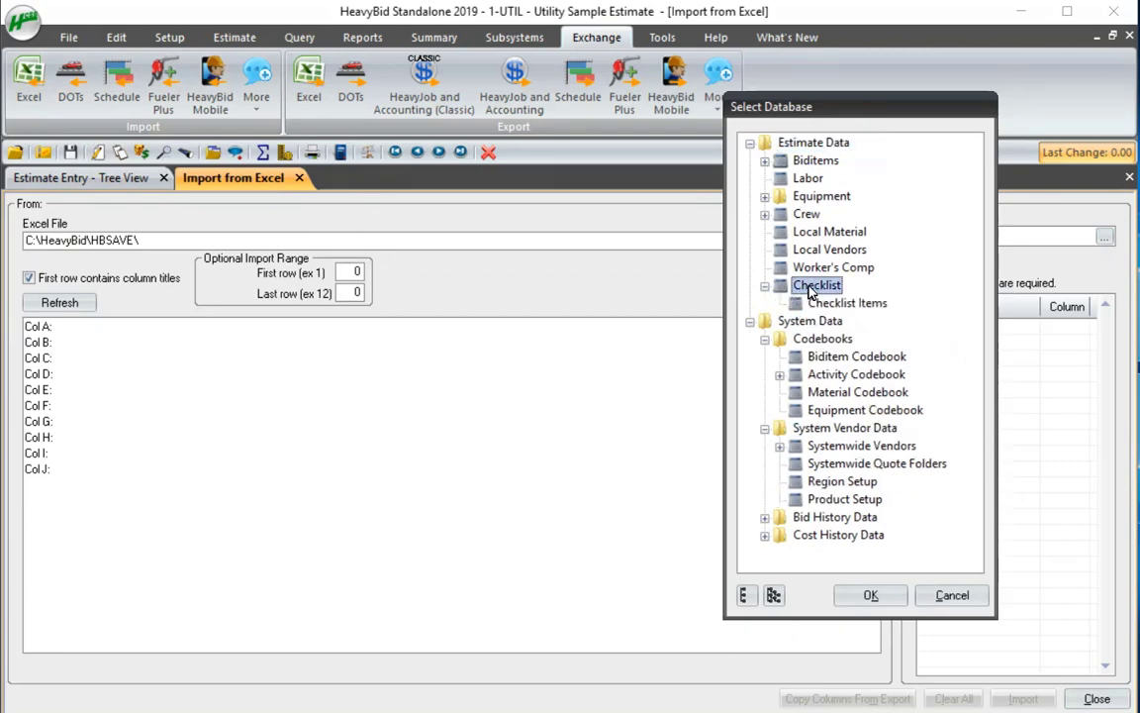
click(848, 302)
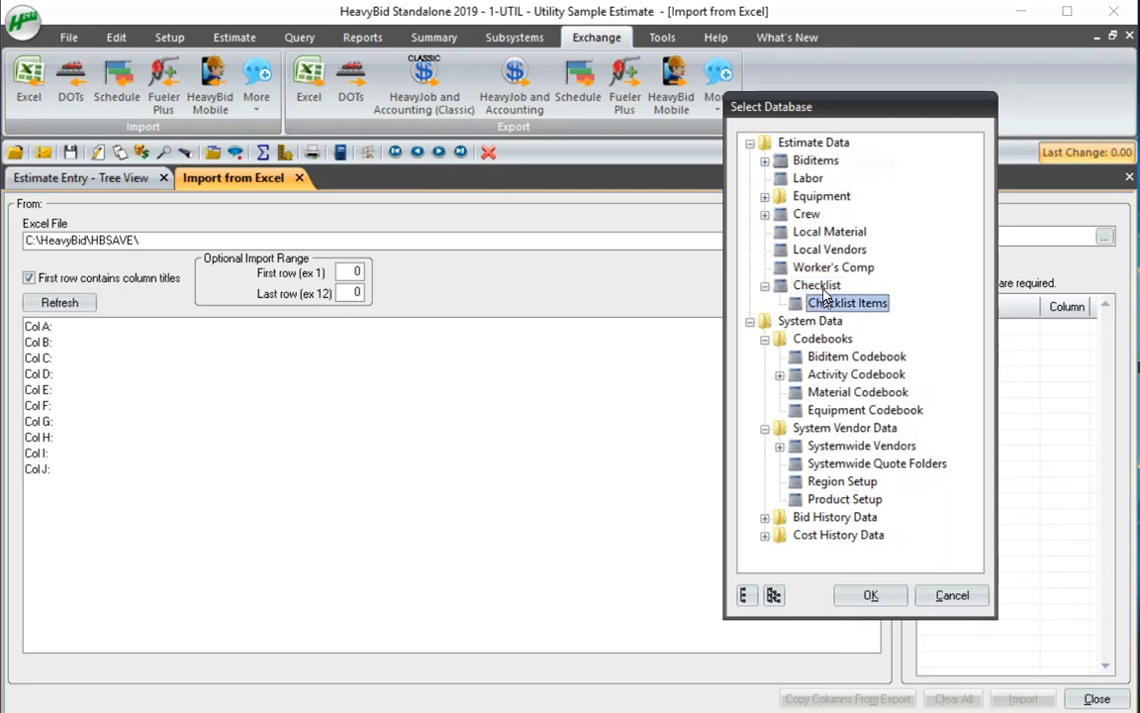
click(816, 285)
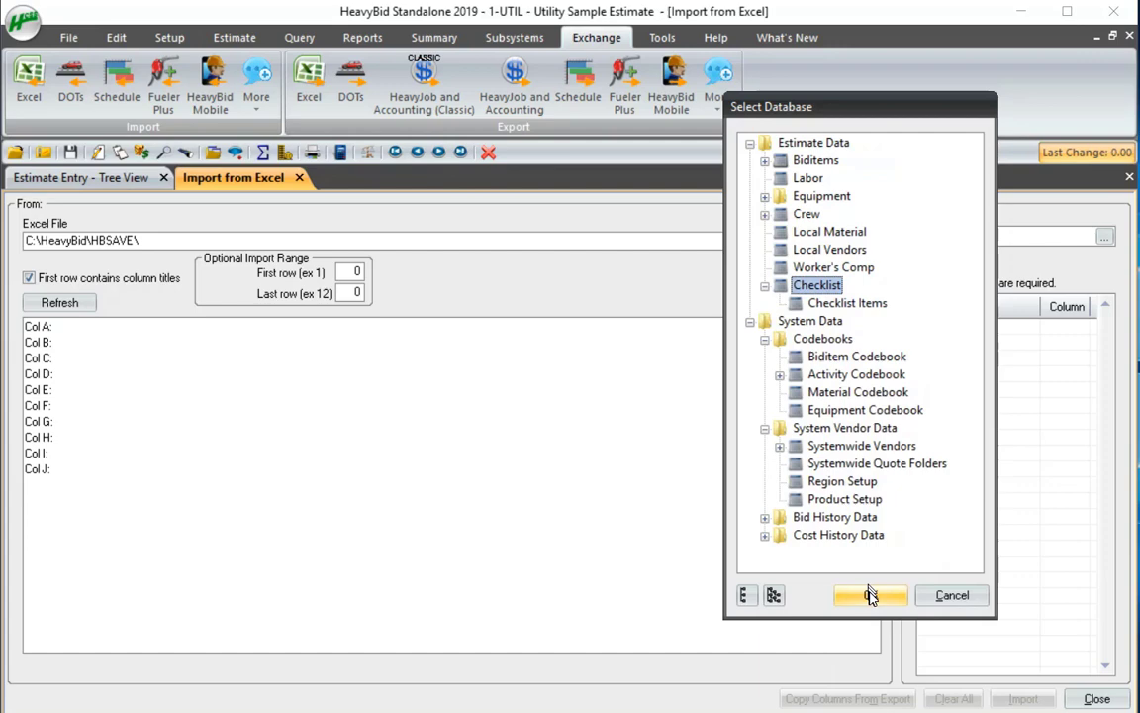
click(869, 595)
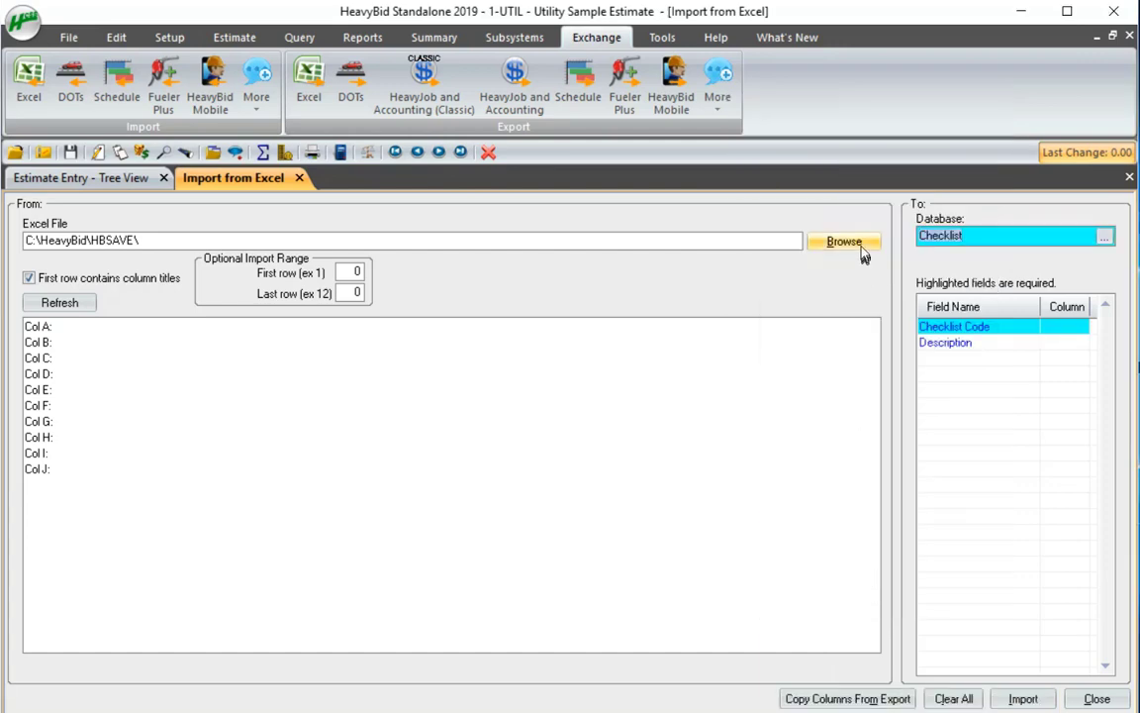
Step: Choose Checklist Spreadsheet.xlsx from the Desktop as the source file
click(844, 241)
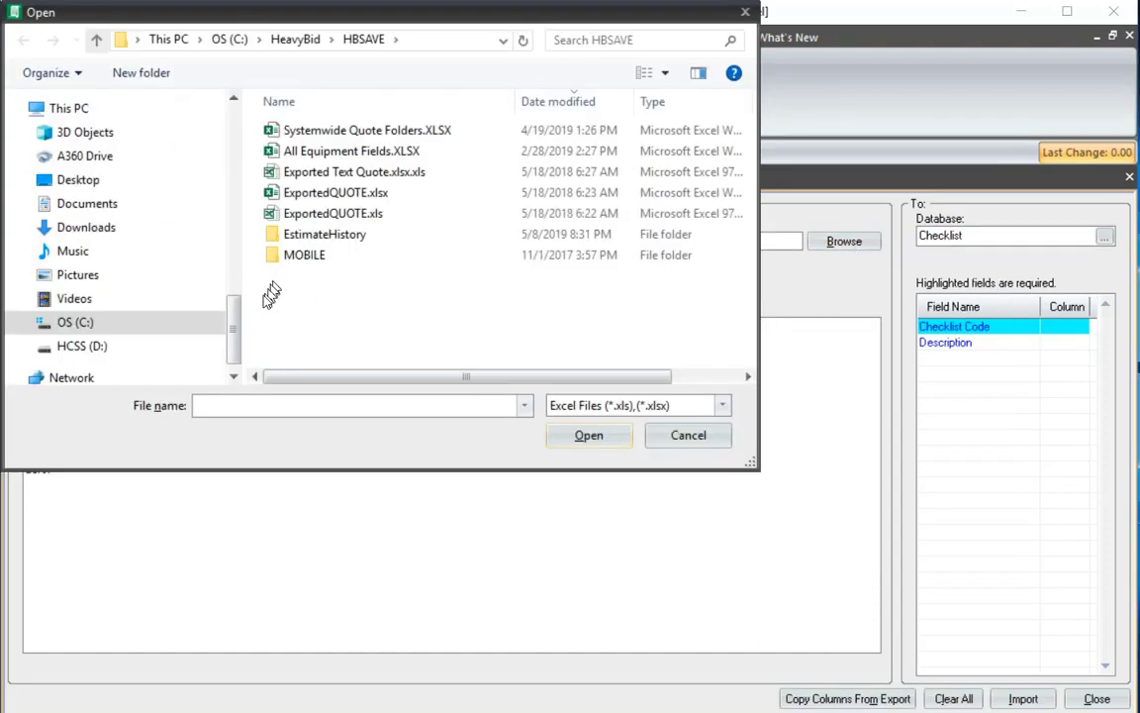
scroll(up, 3)
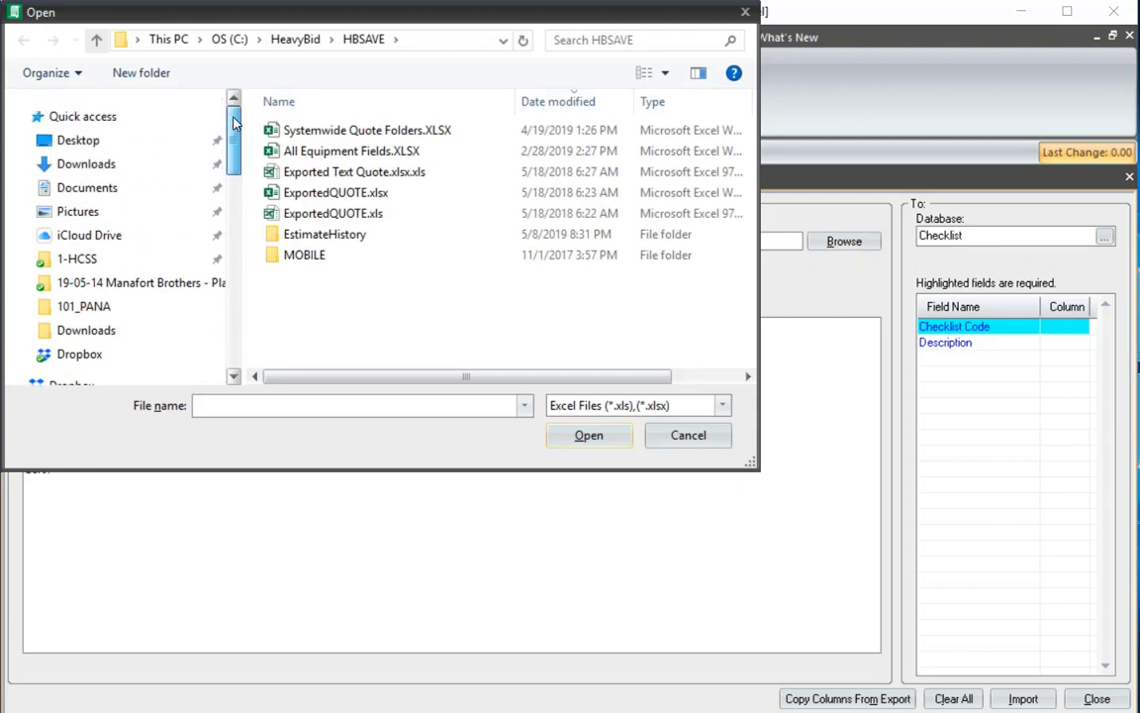
click(77, 140)
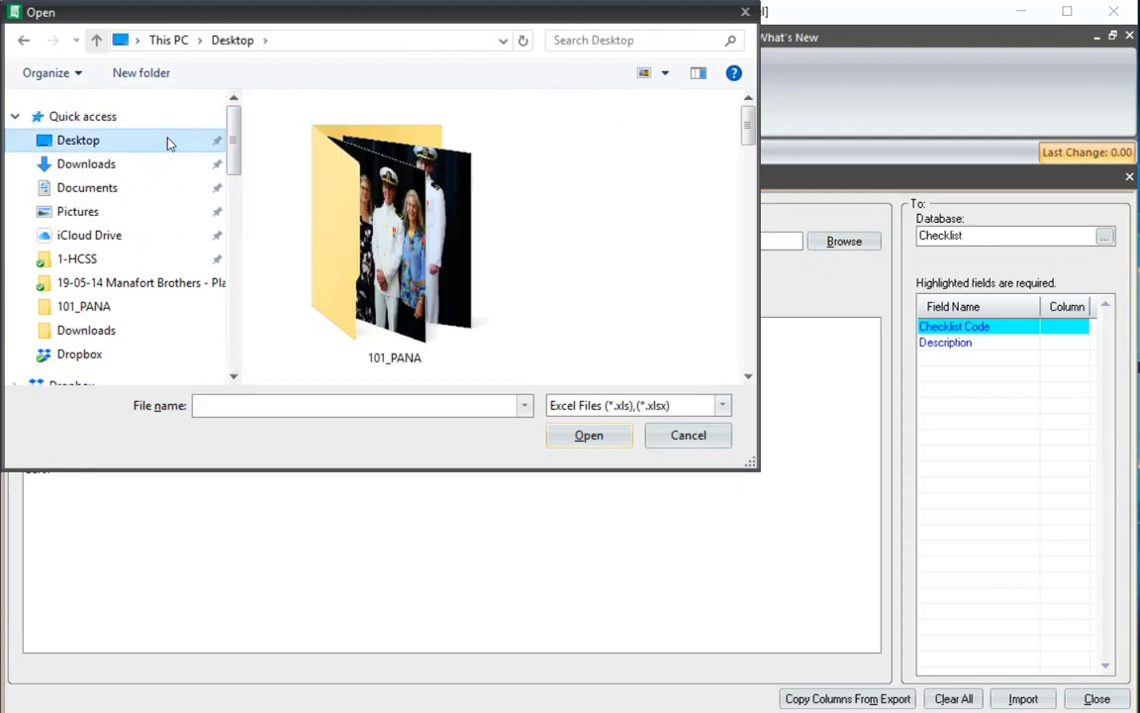
mouse_move(740, 168)
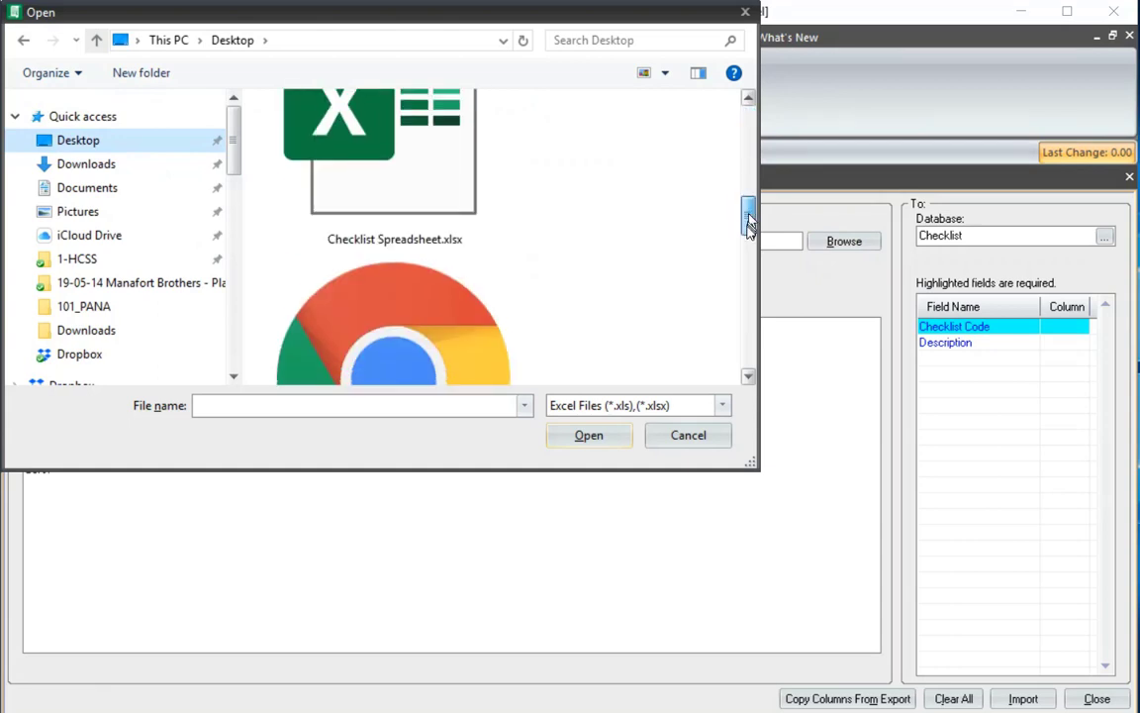
click(588, 435)
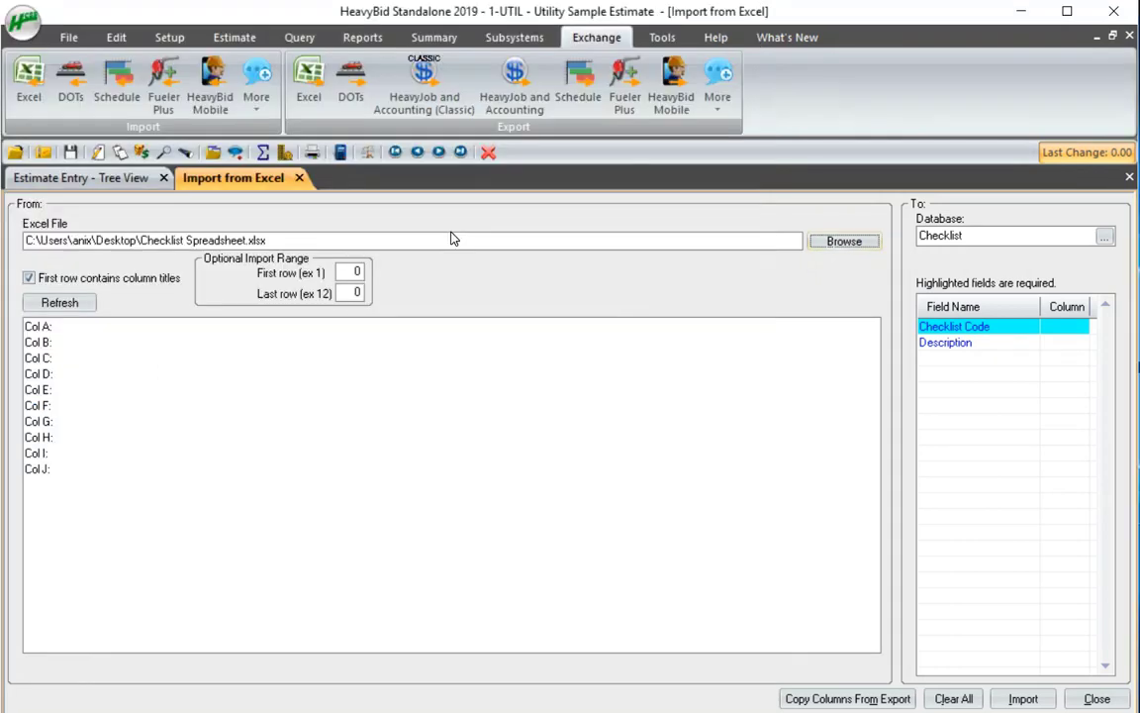
mouse_move(222, 442)
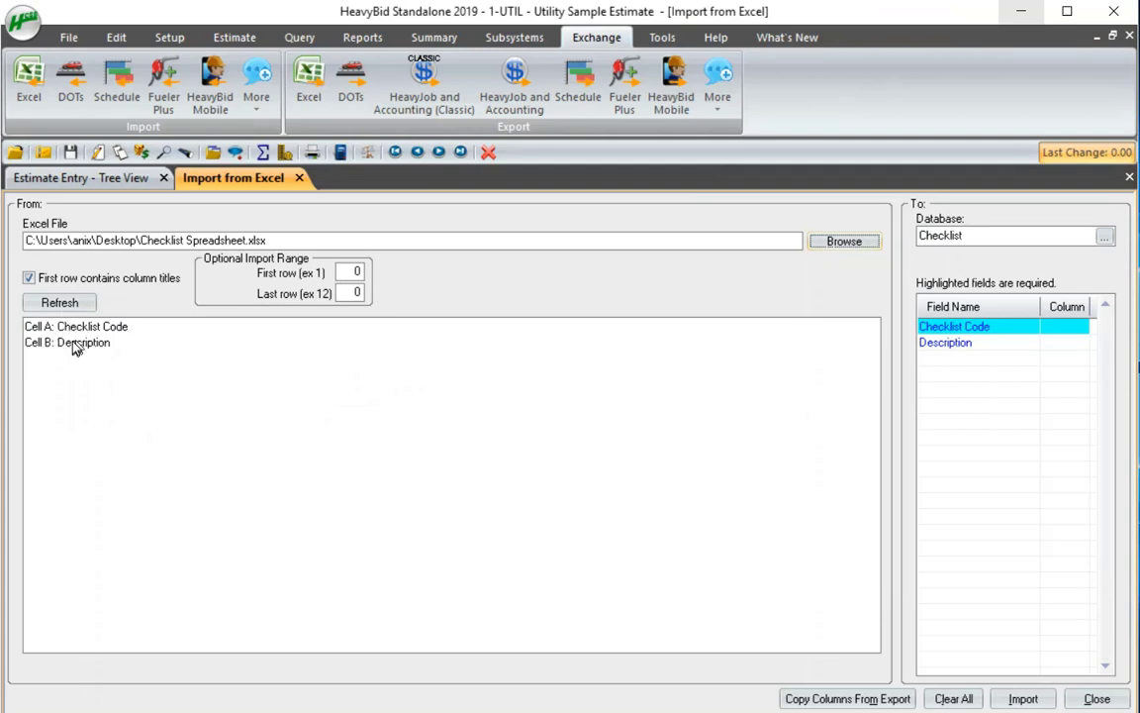
mouse_move(91, 345)
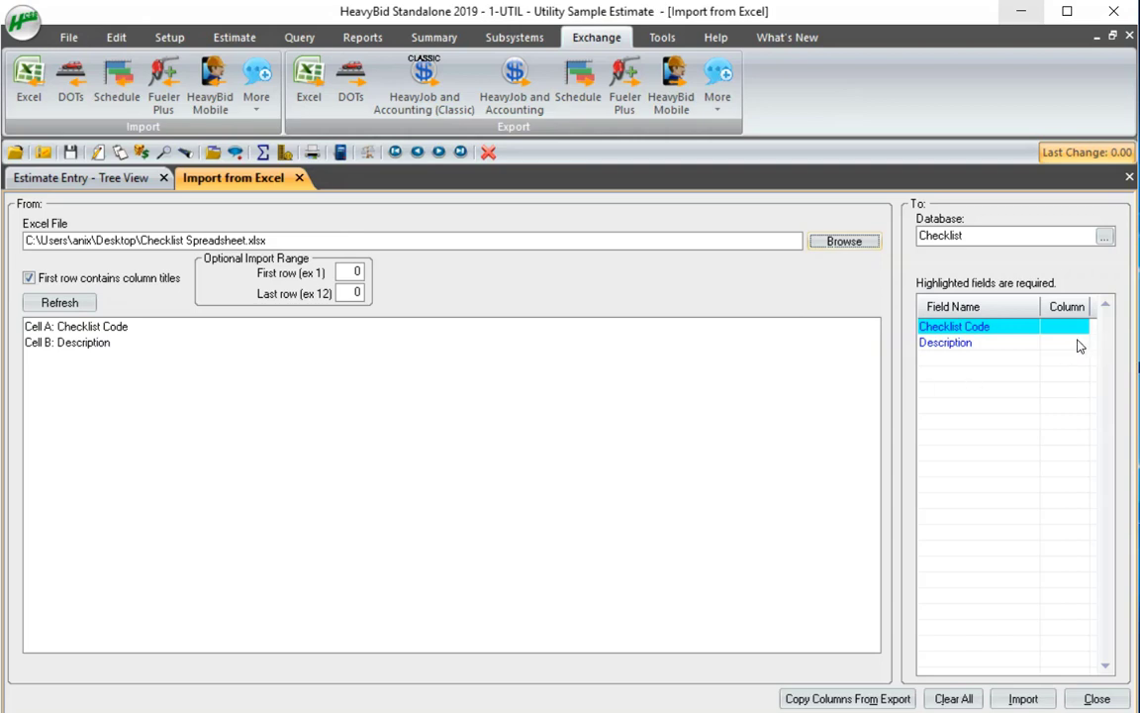
Step: Map column A to Checklist Code and B to Description, then import with Yes to All
click(1067, 327)
text(B)
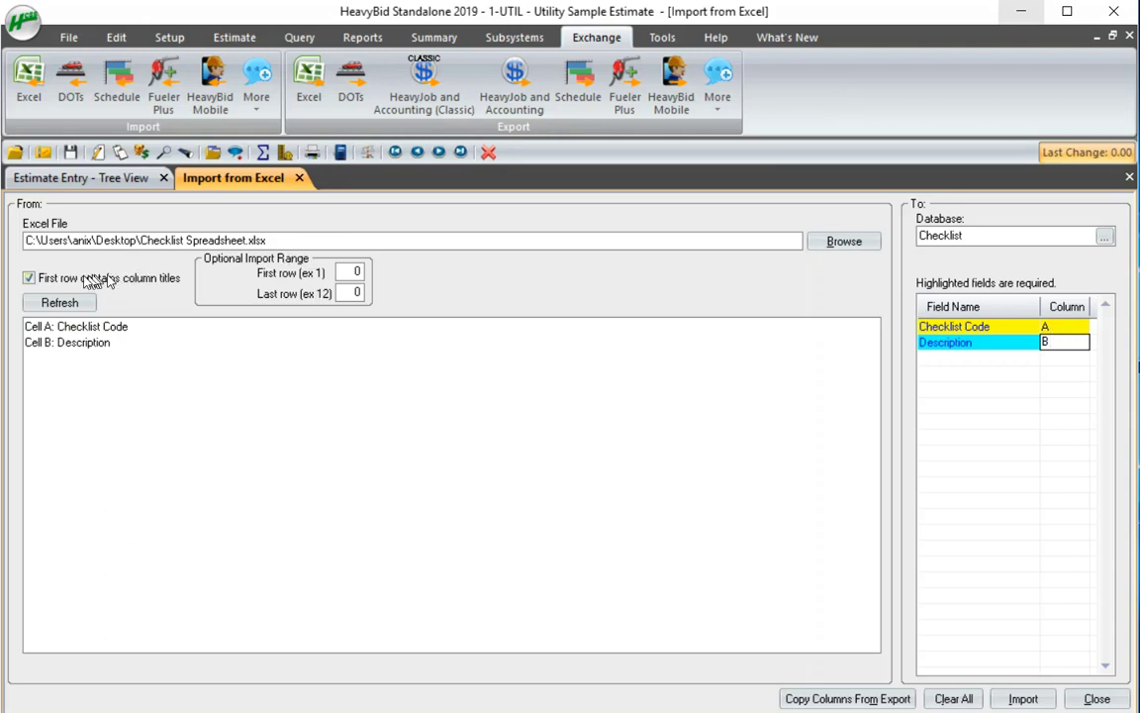
mouse_move(160, 290)
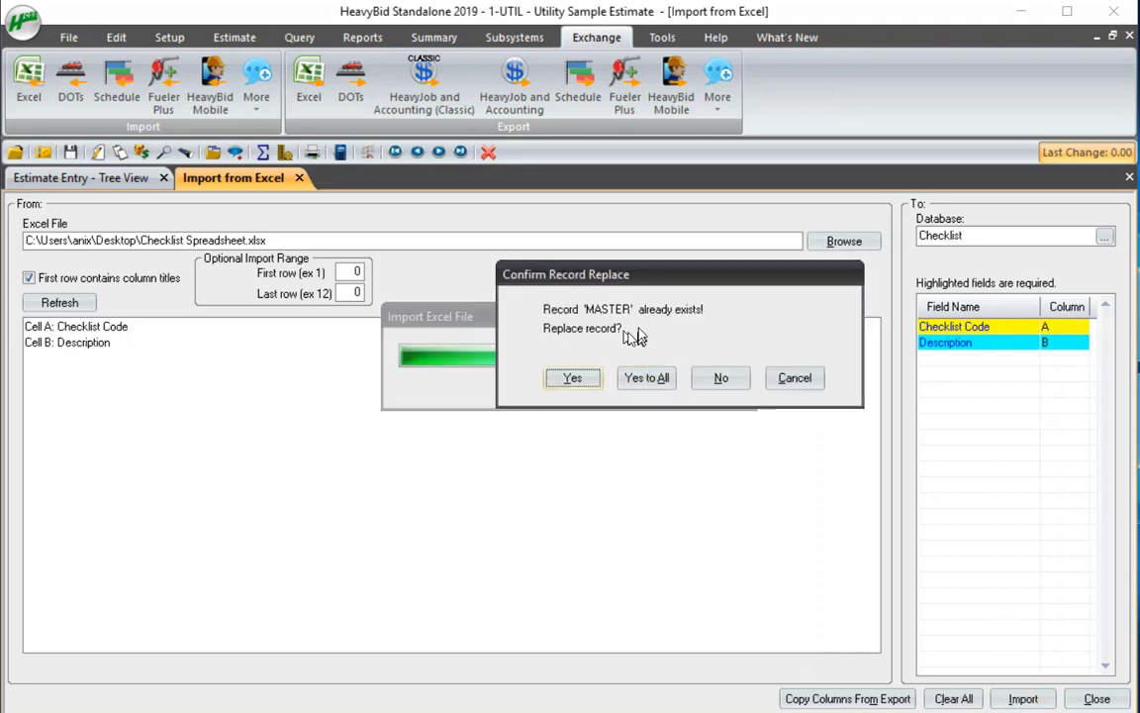
mouse_move(607, 344)
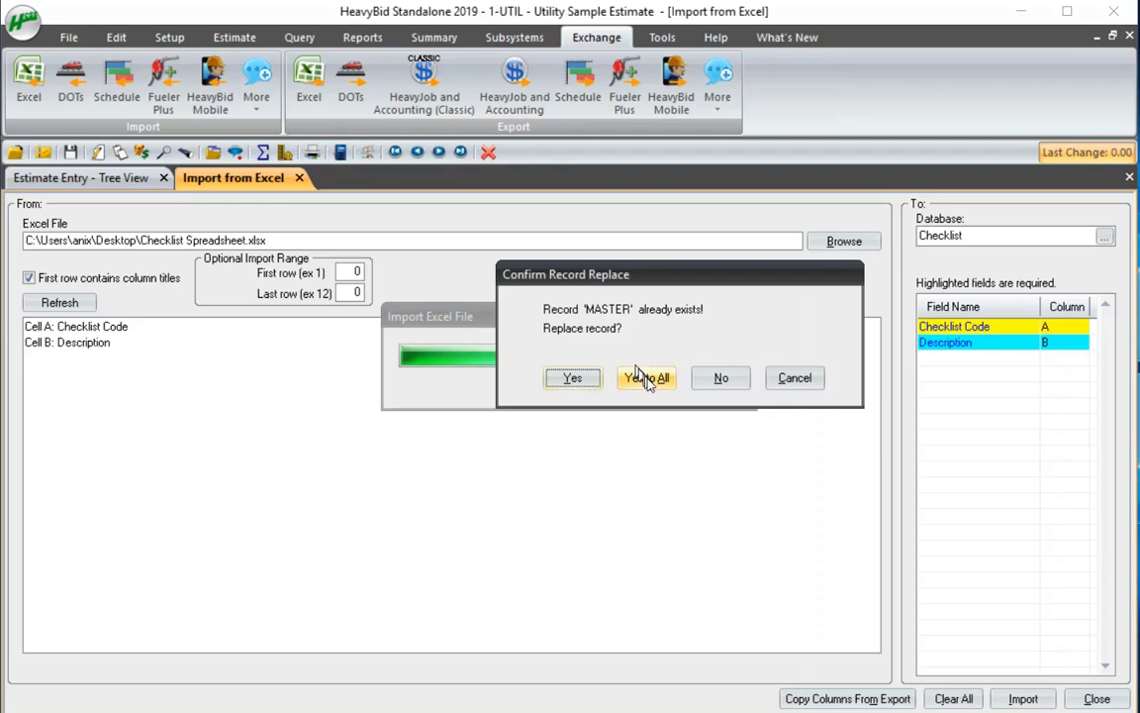
click(645, 377)
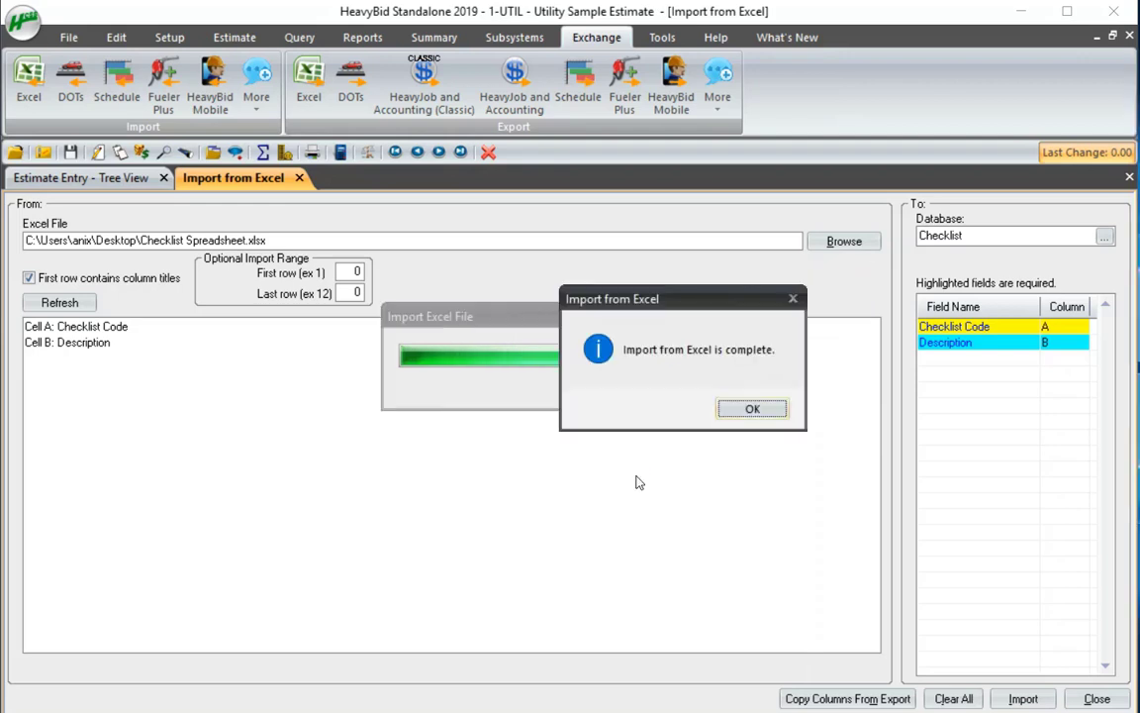
click(752, 408)
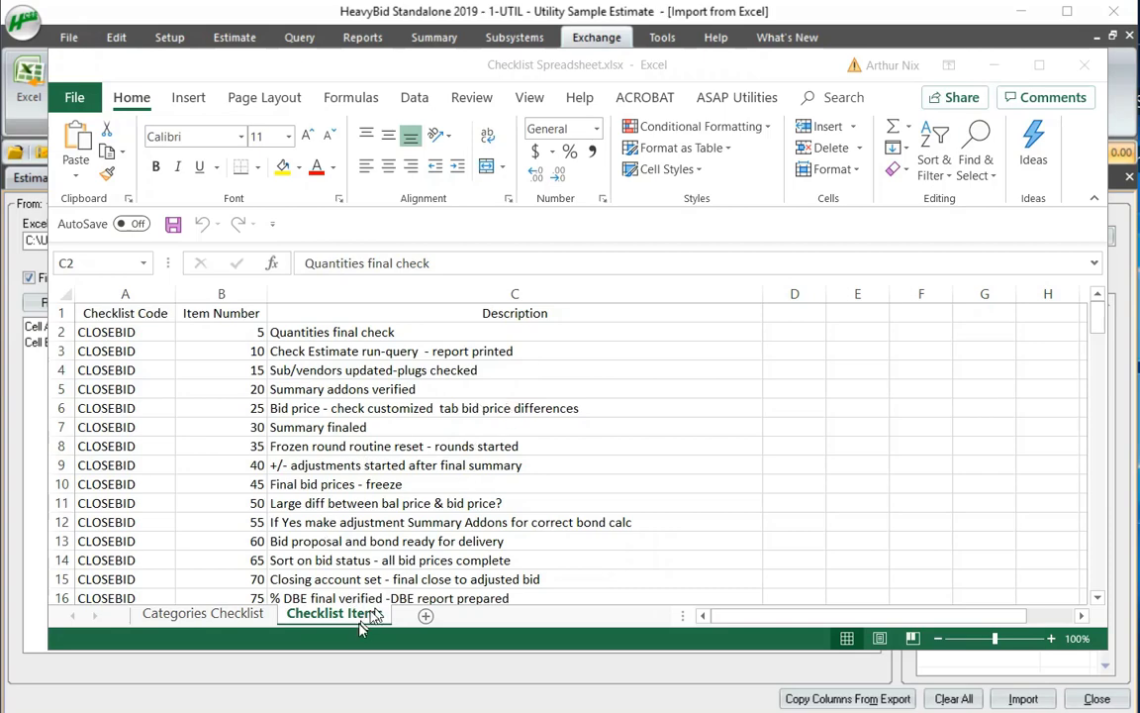
Step: Show the Checklist Items sheet listing CLOSEBID items 5 through 75
click(513, 331)
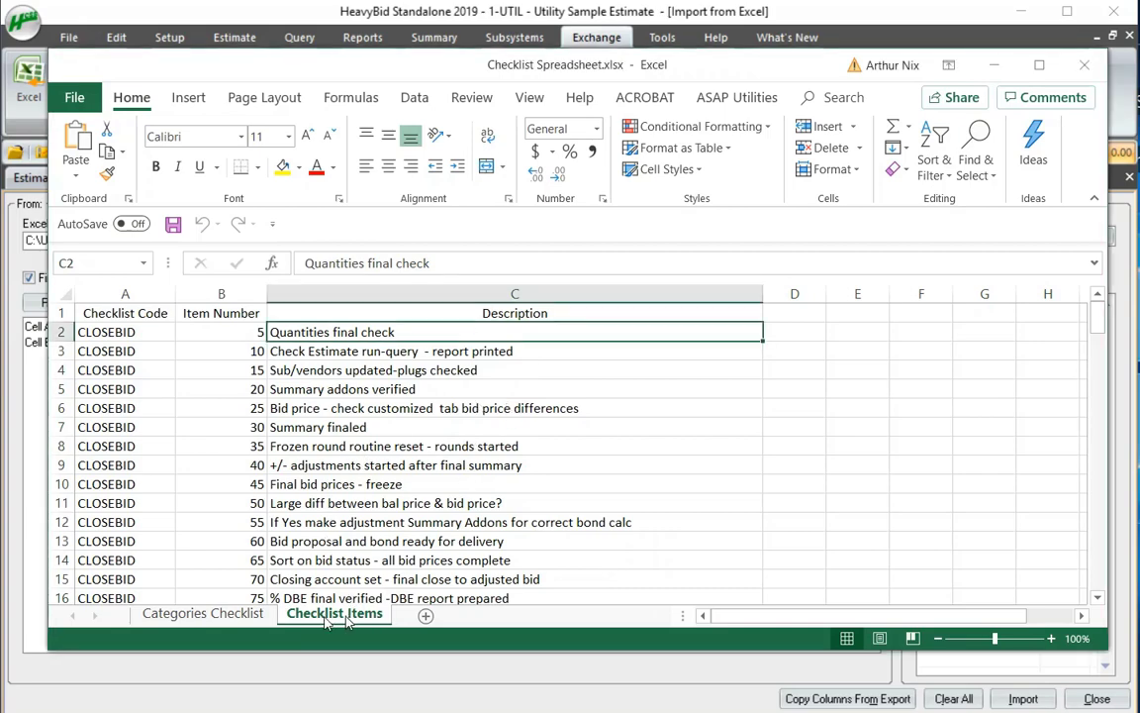
mouse_move(109, 332)
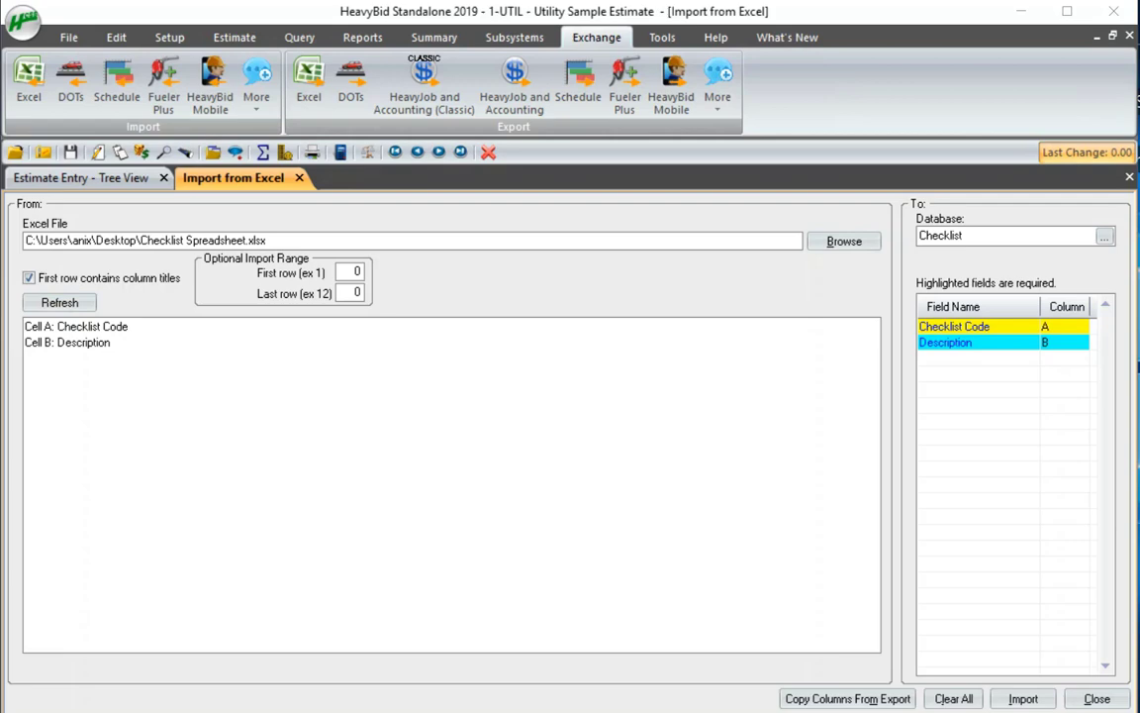
Step: Refresh the spreadsheet columns and switch the import destination to Checklist Items
click(59, 302)
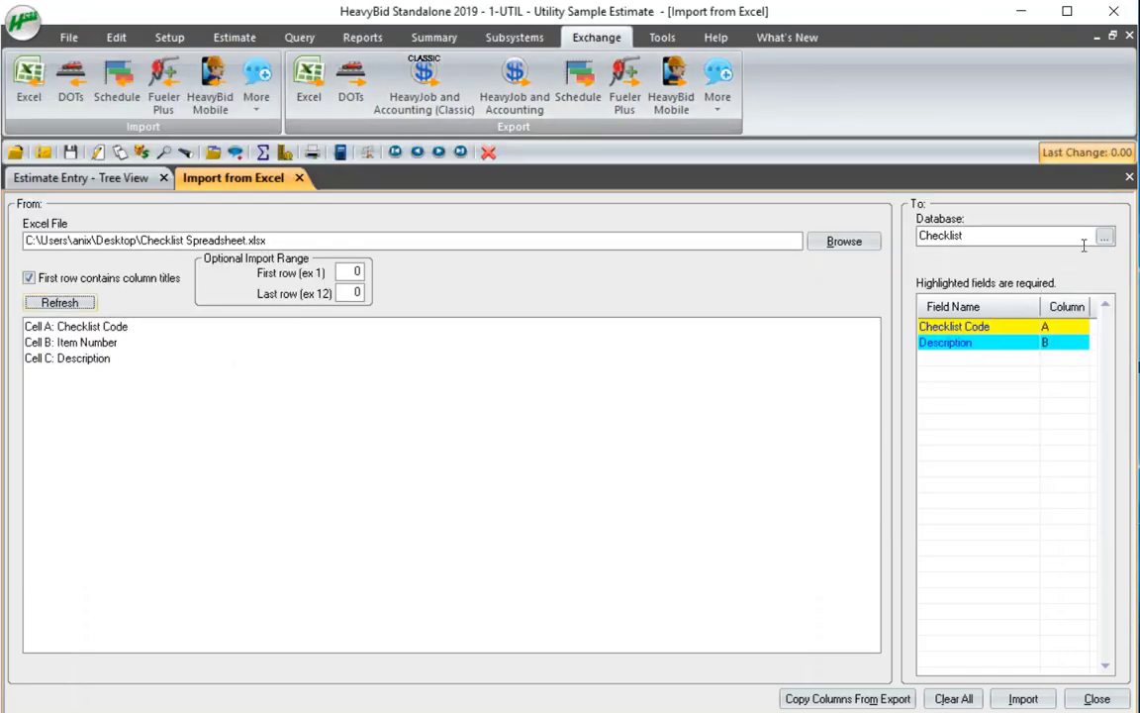
click(1104, 236)
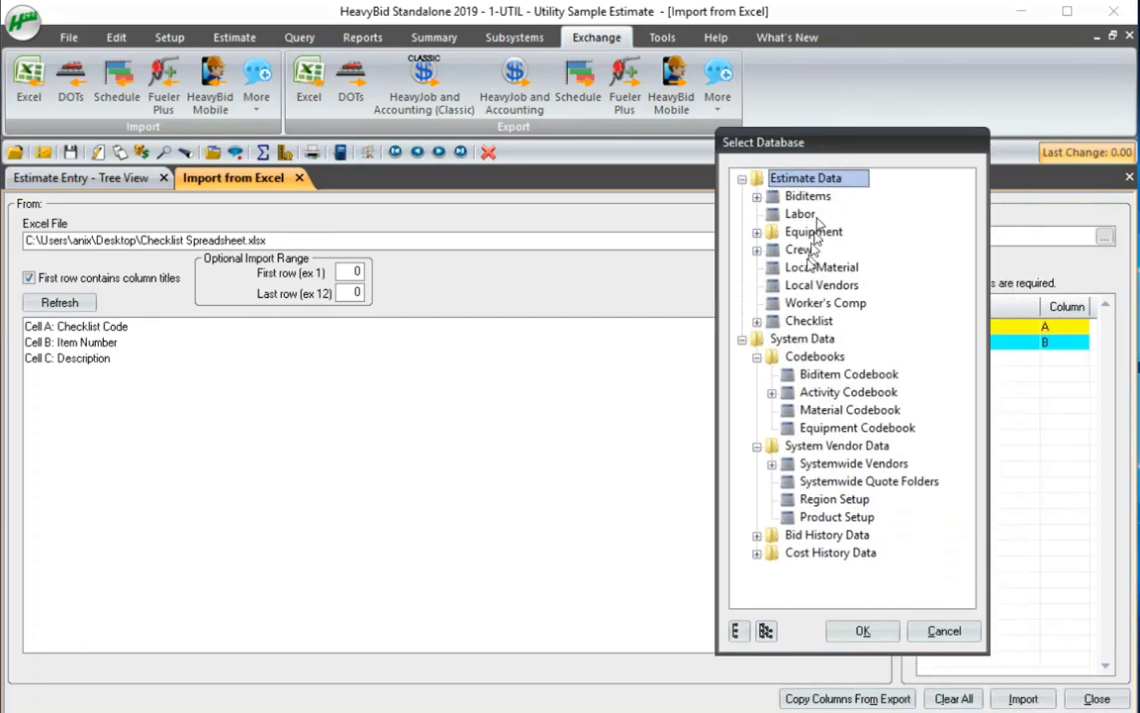
click(758, 320)
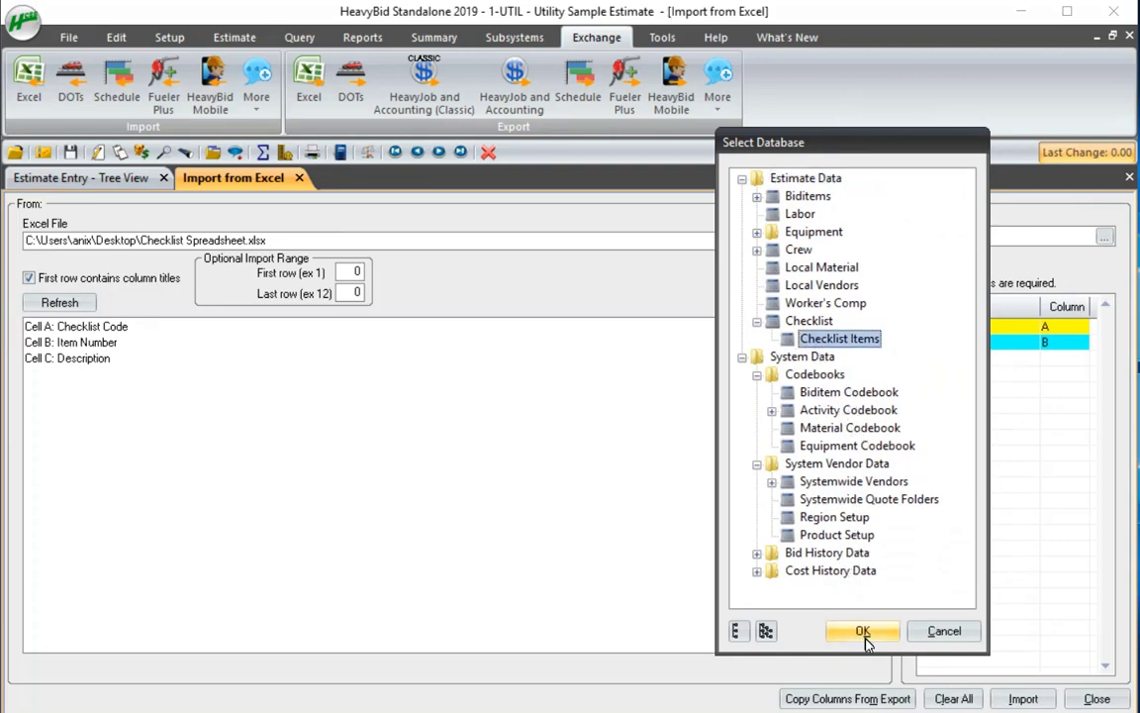
click(862, 631)
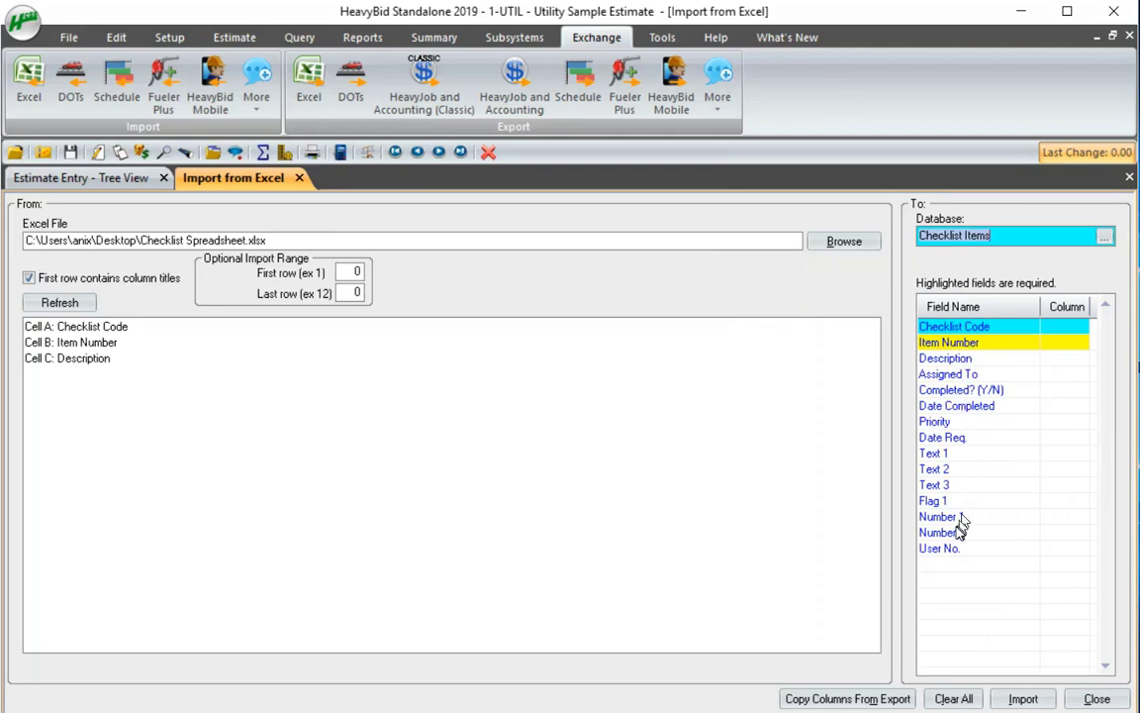
mouse_move(1047, 383)
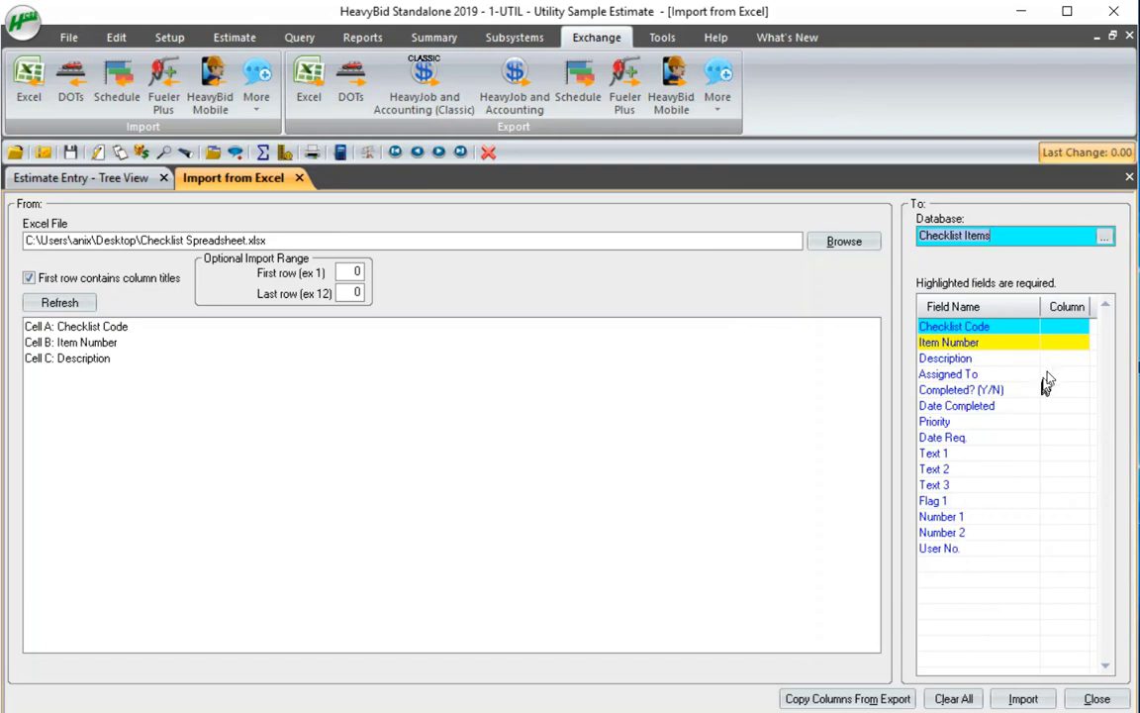
Step: Map columns A, B and C to code, item number and description, then import with Yes to All
click(1064, 327)
text(A)
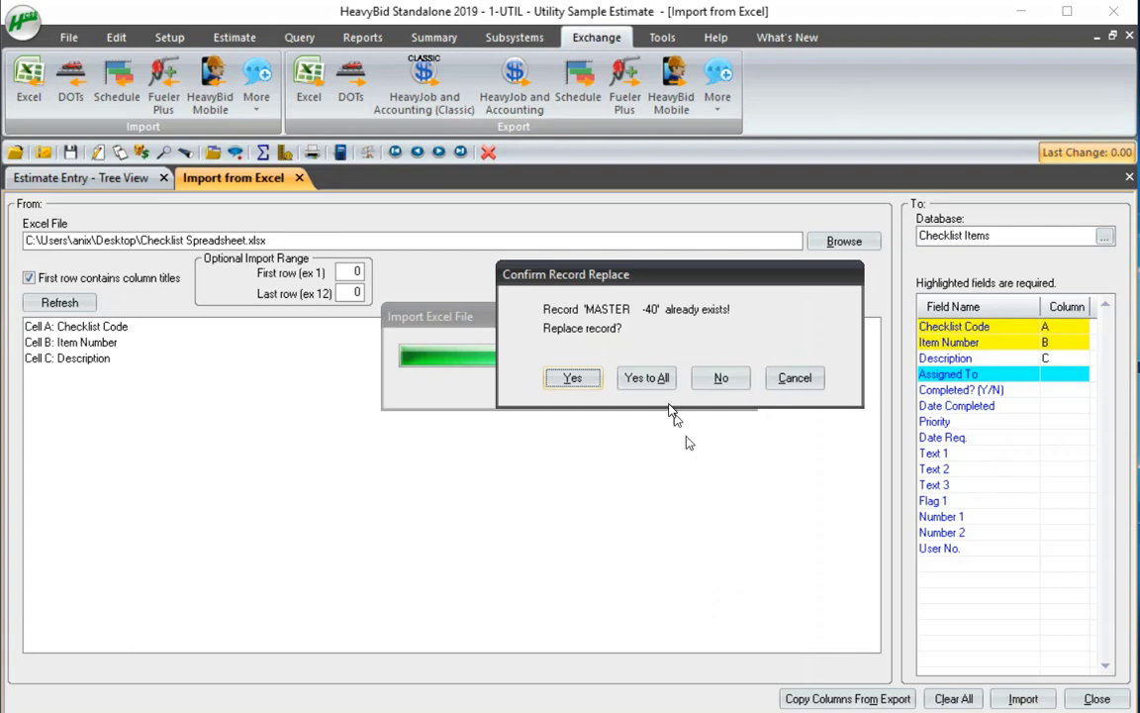
click(647, 377)
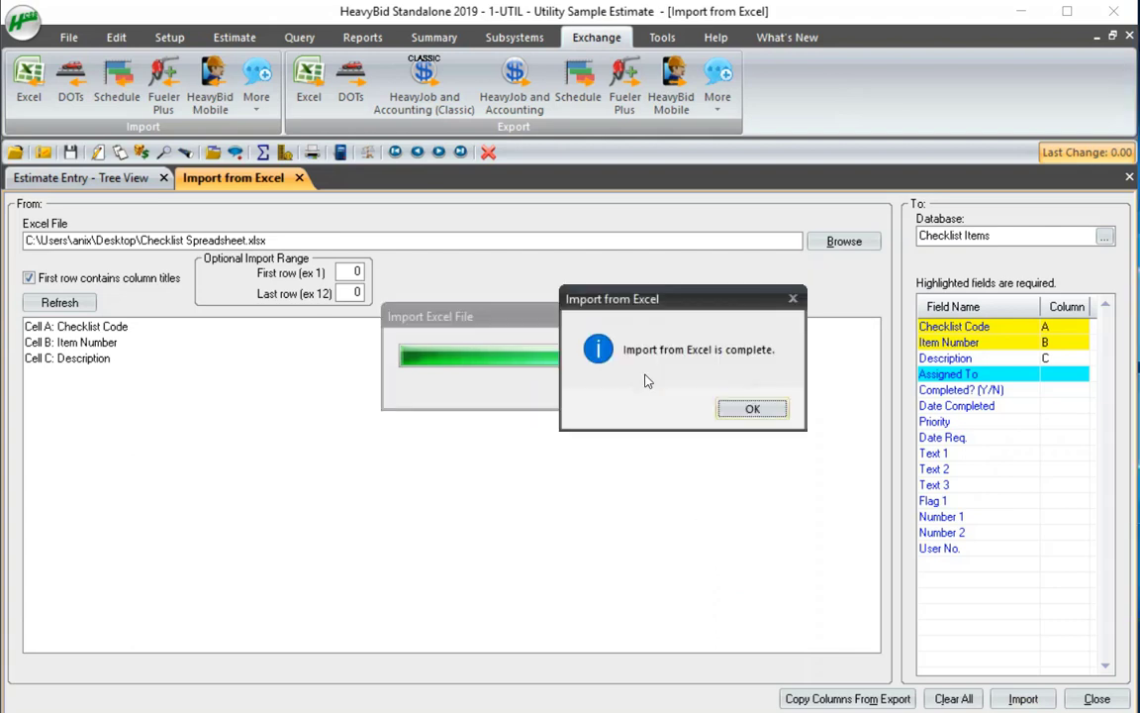
click(752, 408)
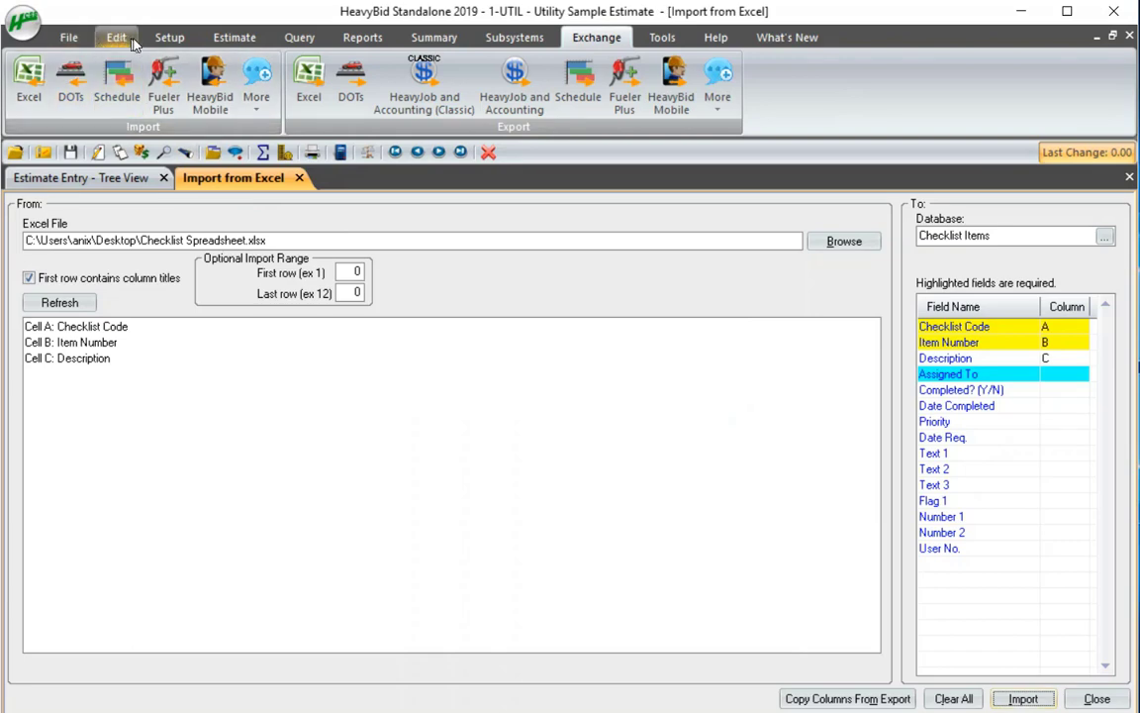
click(68, 37)
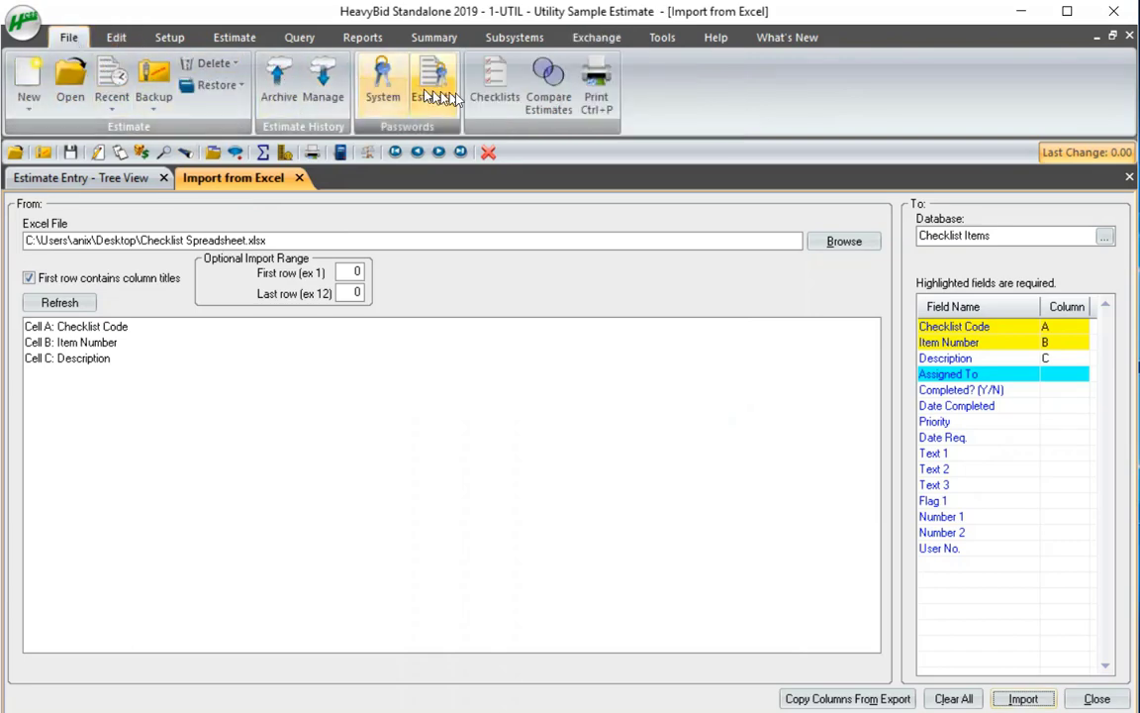
Step: Review the imported checklist codes such as CLOSEBID, EMERGPLAN and WINBID, then load NEWLIST
click(495, 80)
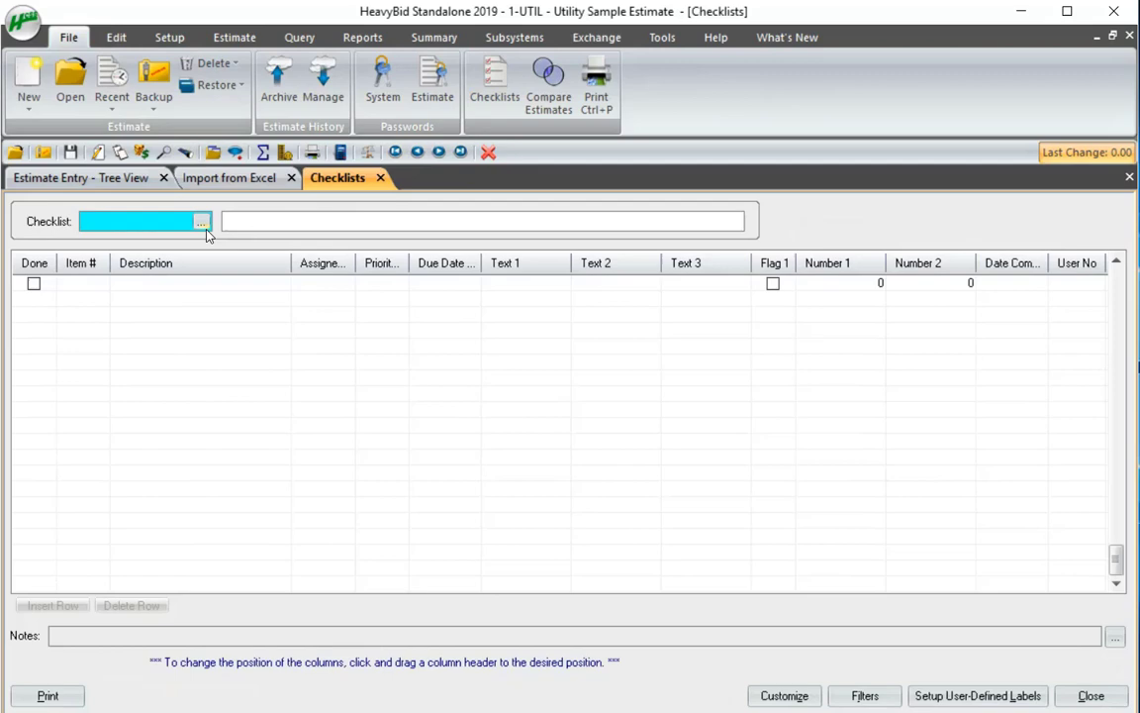
click(202, 221)
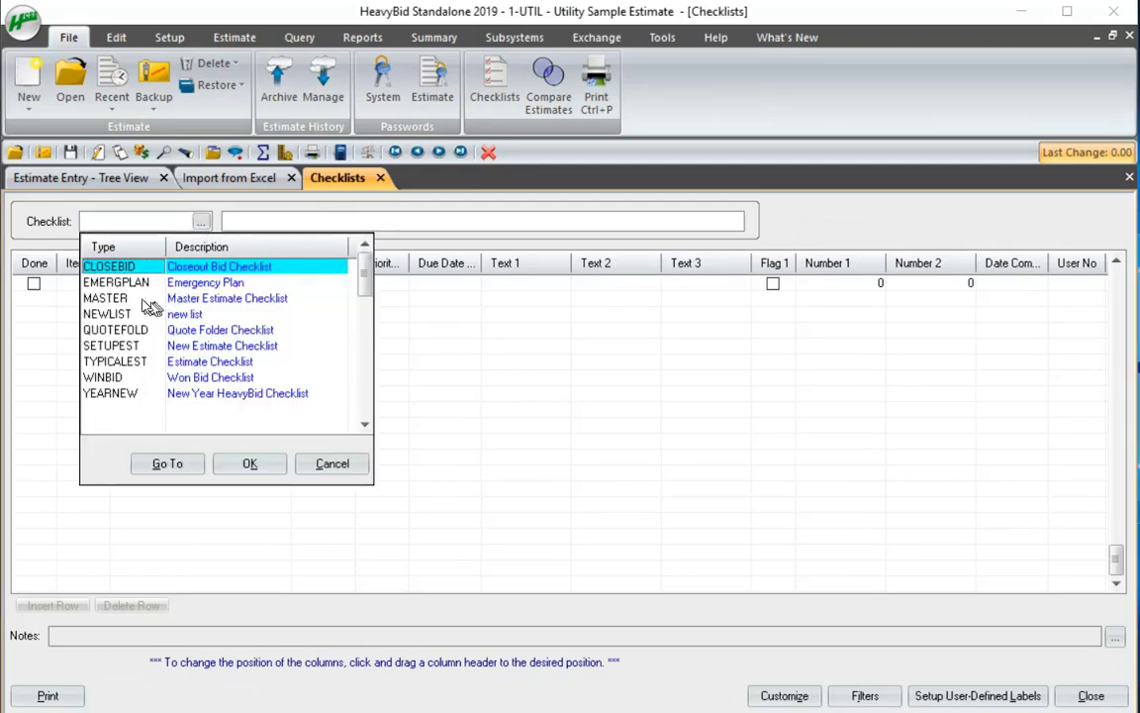
mouse_move(121, 371)
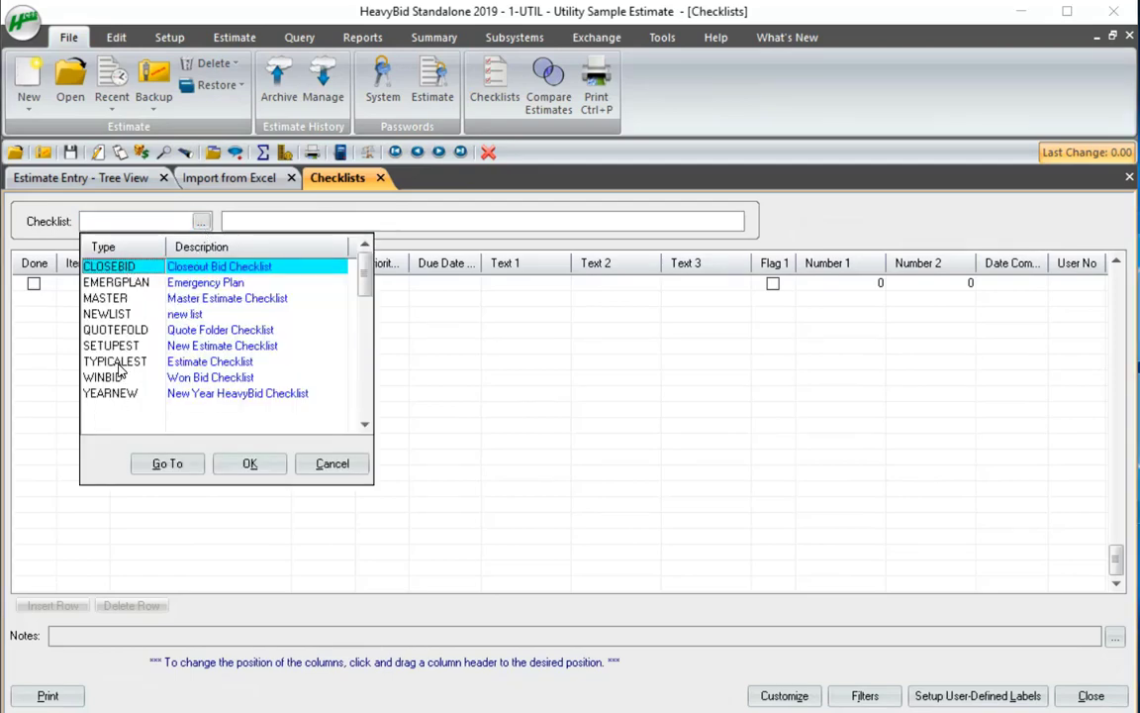
mouse_move(163, 394)
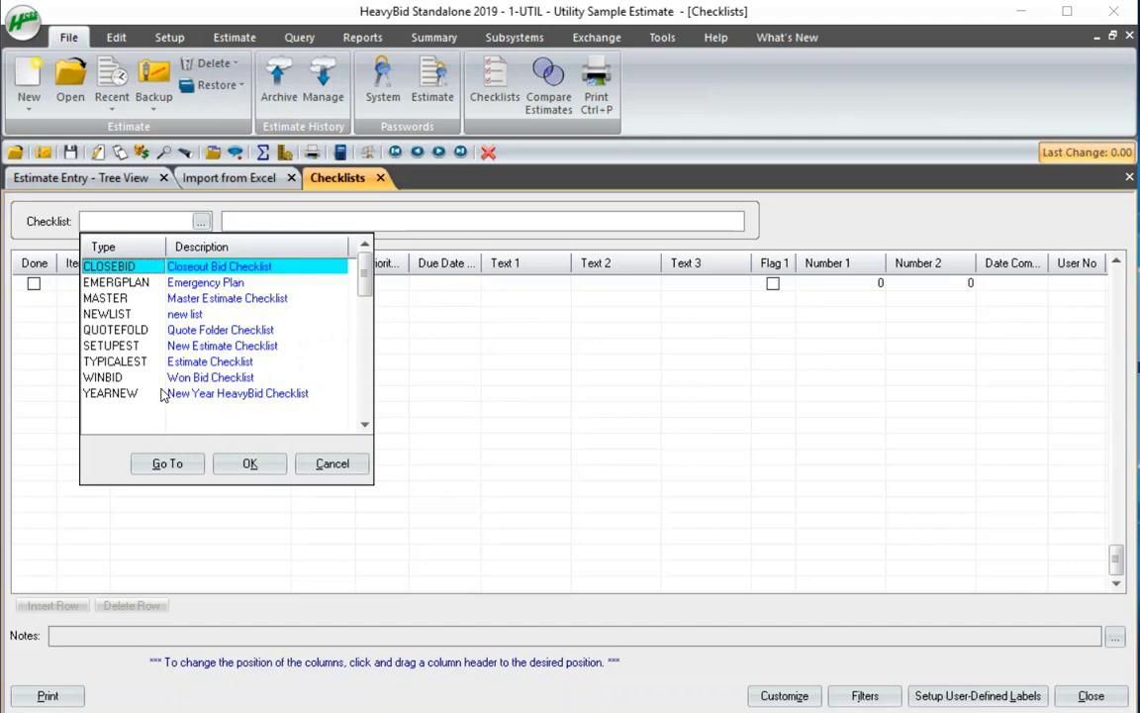
mouse_move(146, 302)
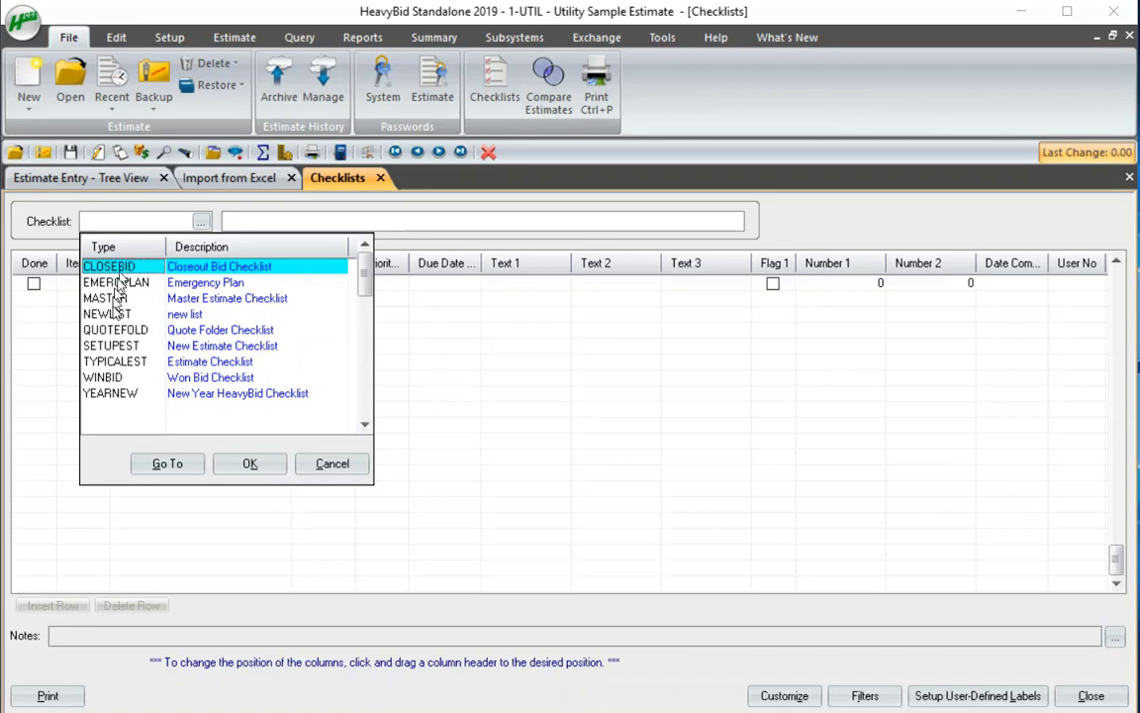
mouse_move(111, 394)
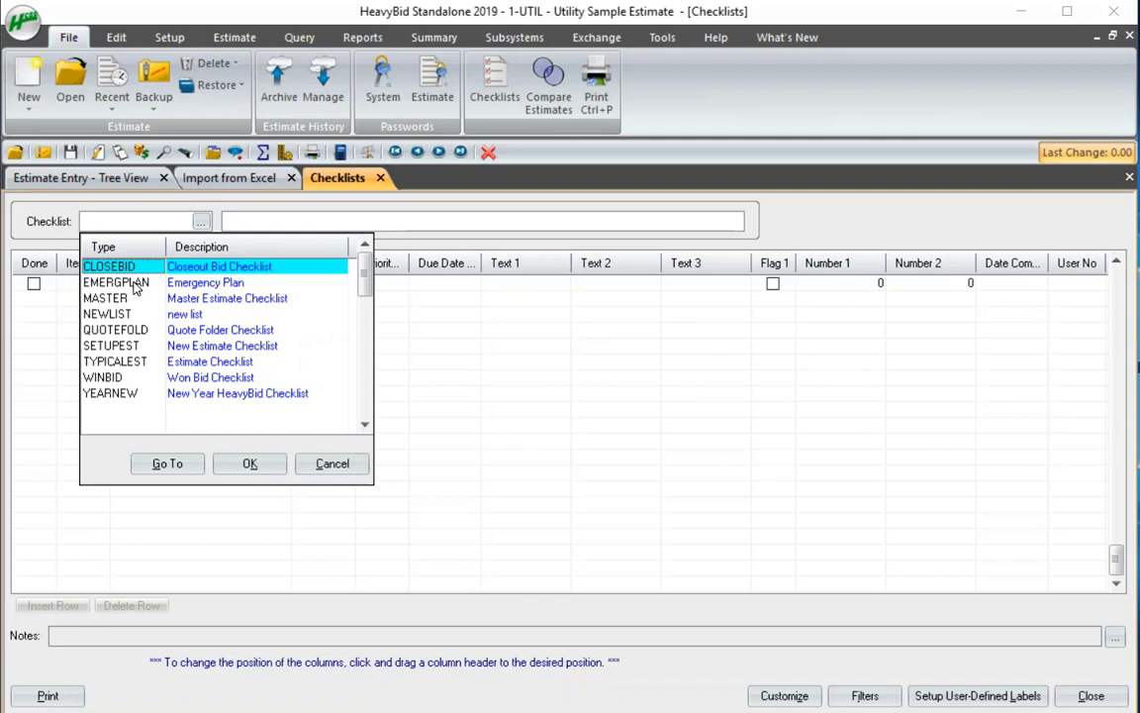
mouse_move(138, 393)
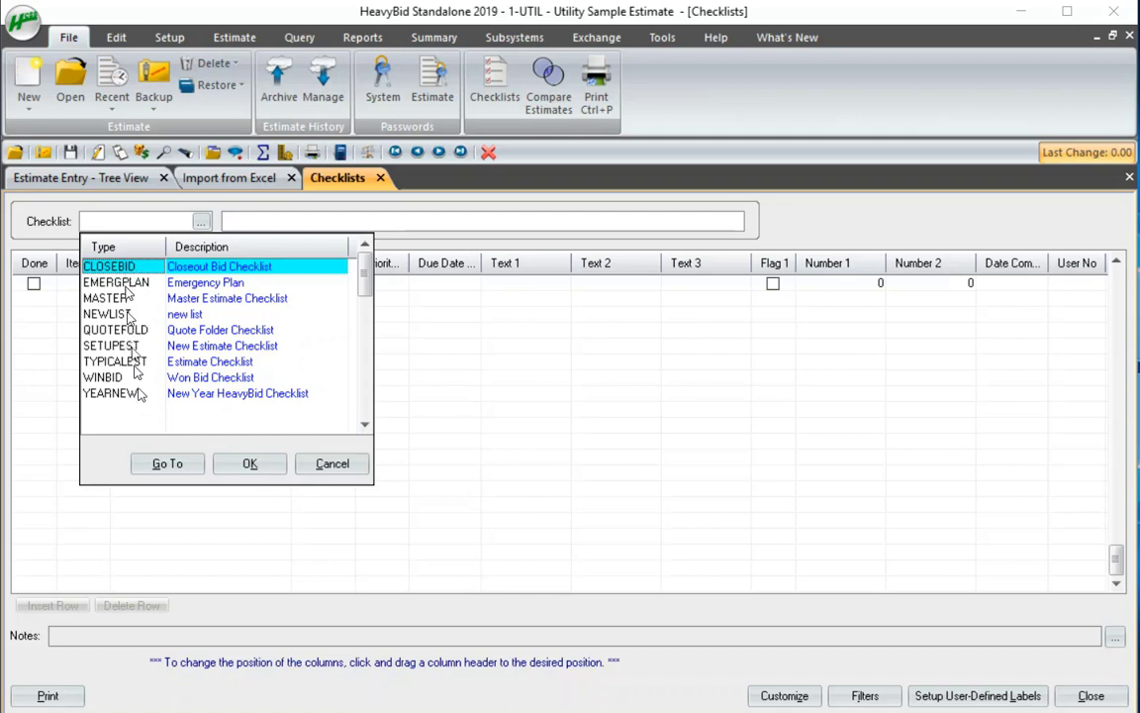
mouse_move(133, 394)
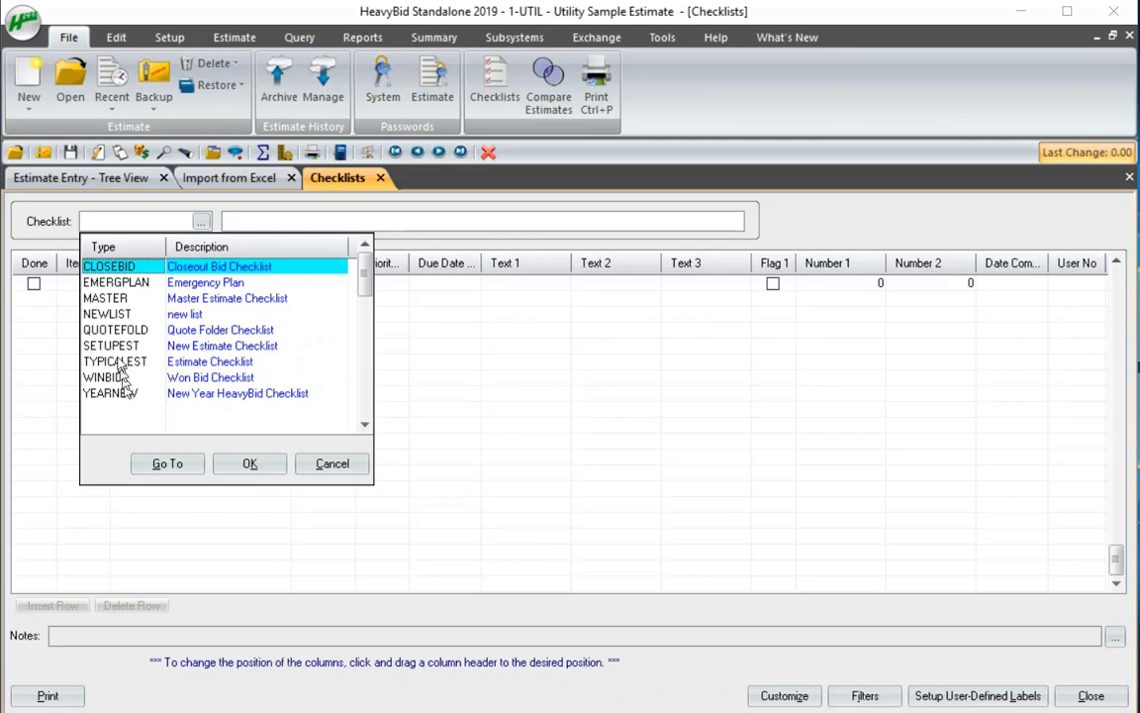
click(249, 463)
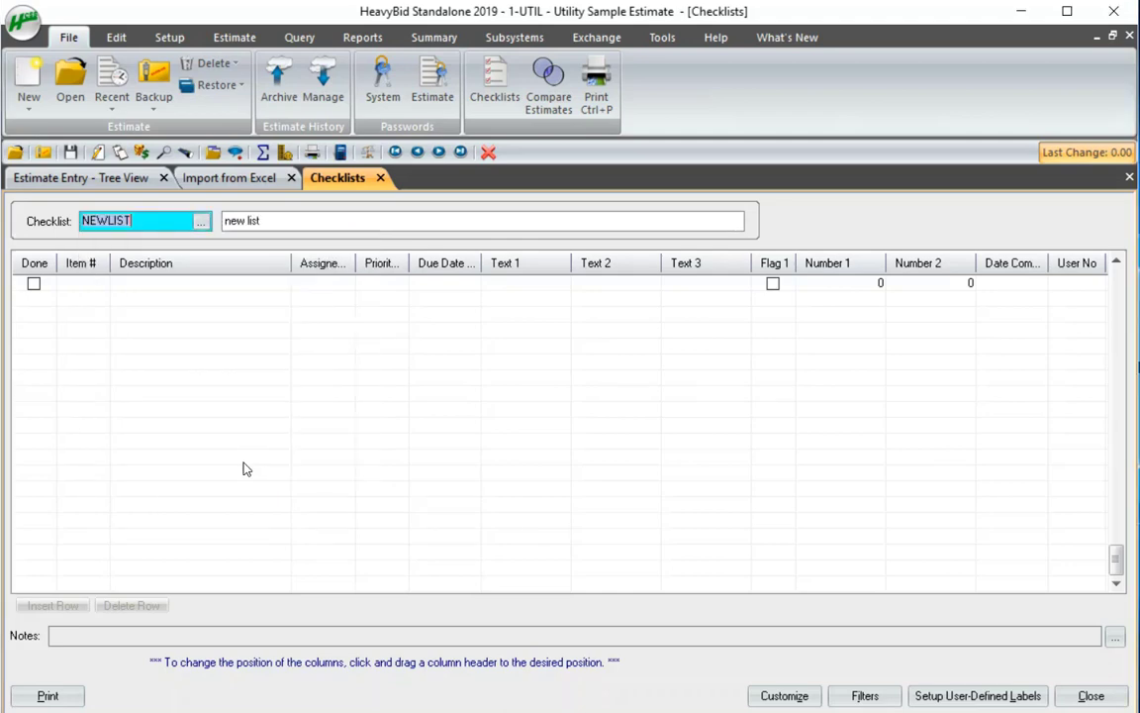
click(202, 221)
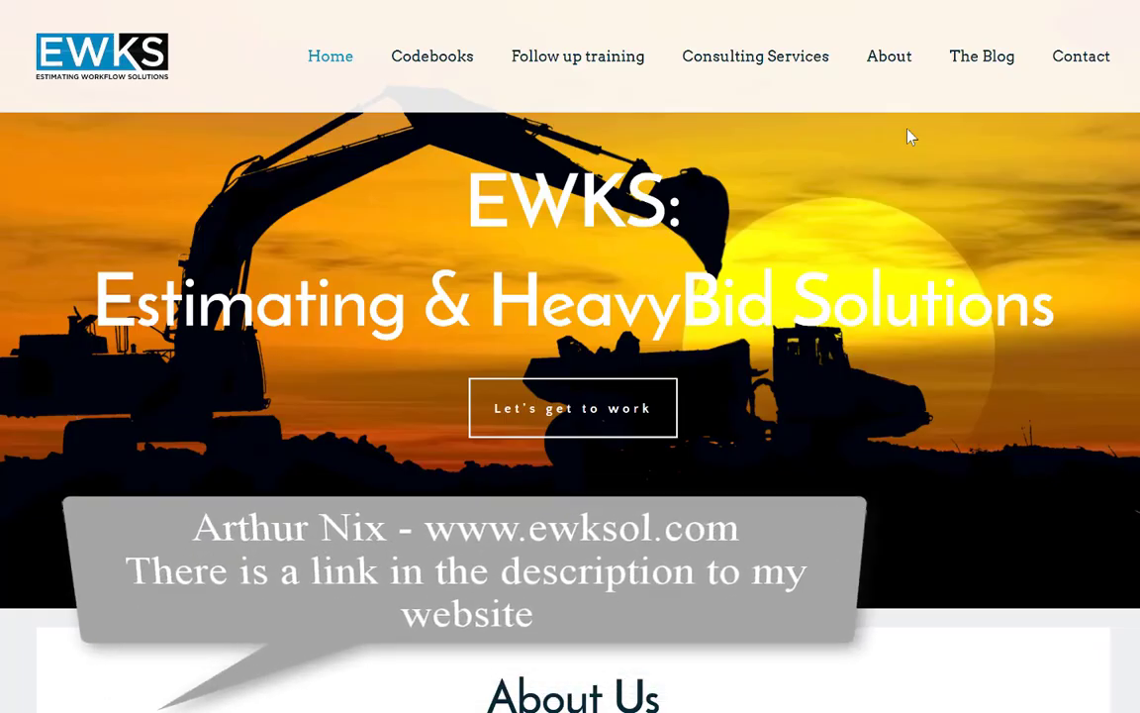
Step: Scroll the EWKS home page past the codebook and consultation services to the Contact Us form
scroll(down, 3)
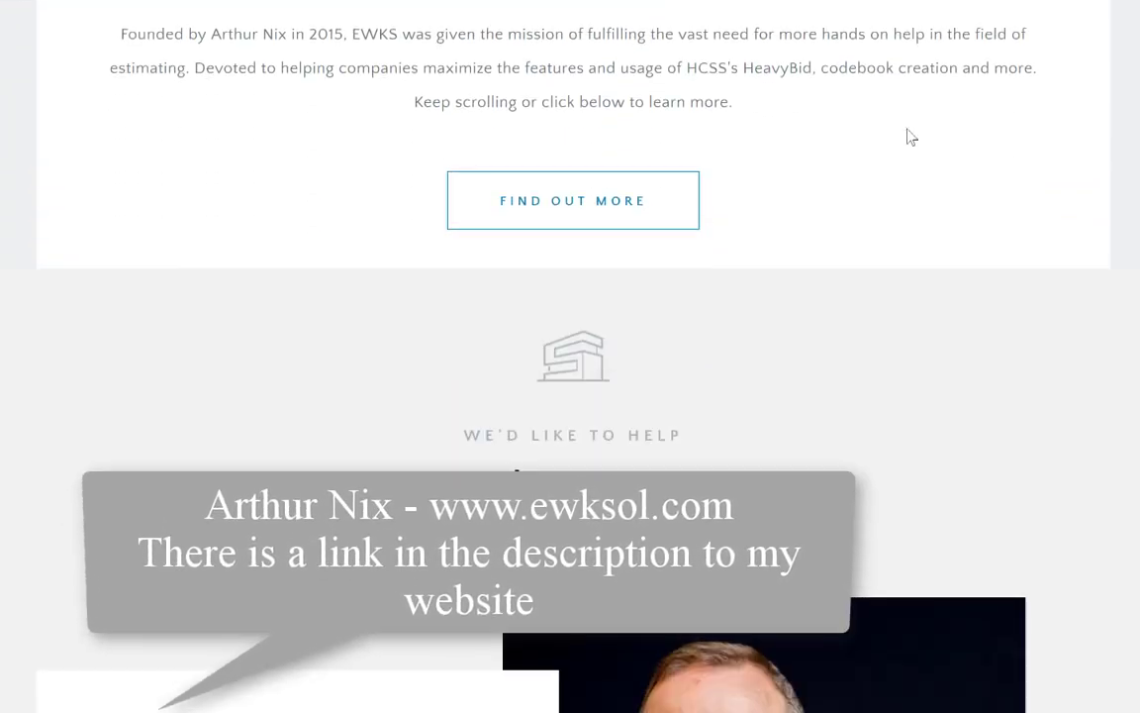
scroll(down, 3)
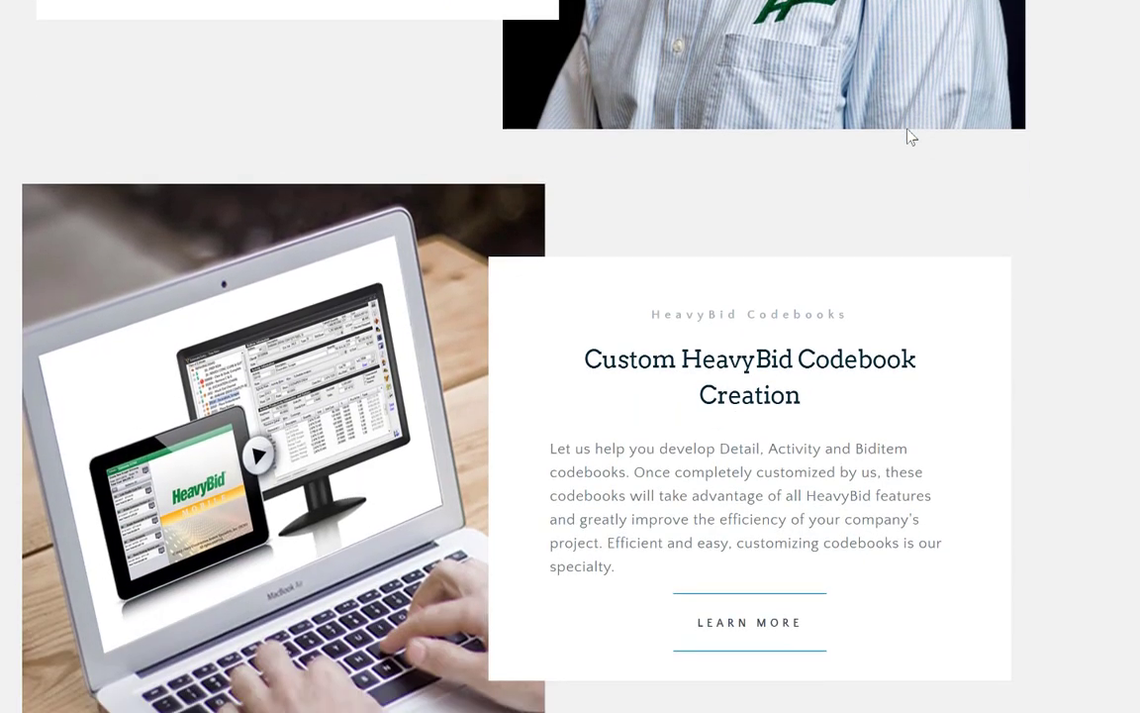
scroll(down, 3)
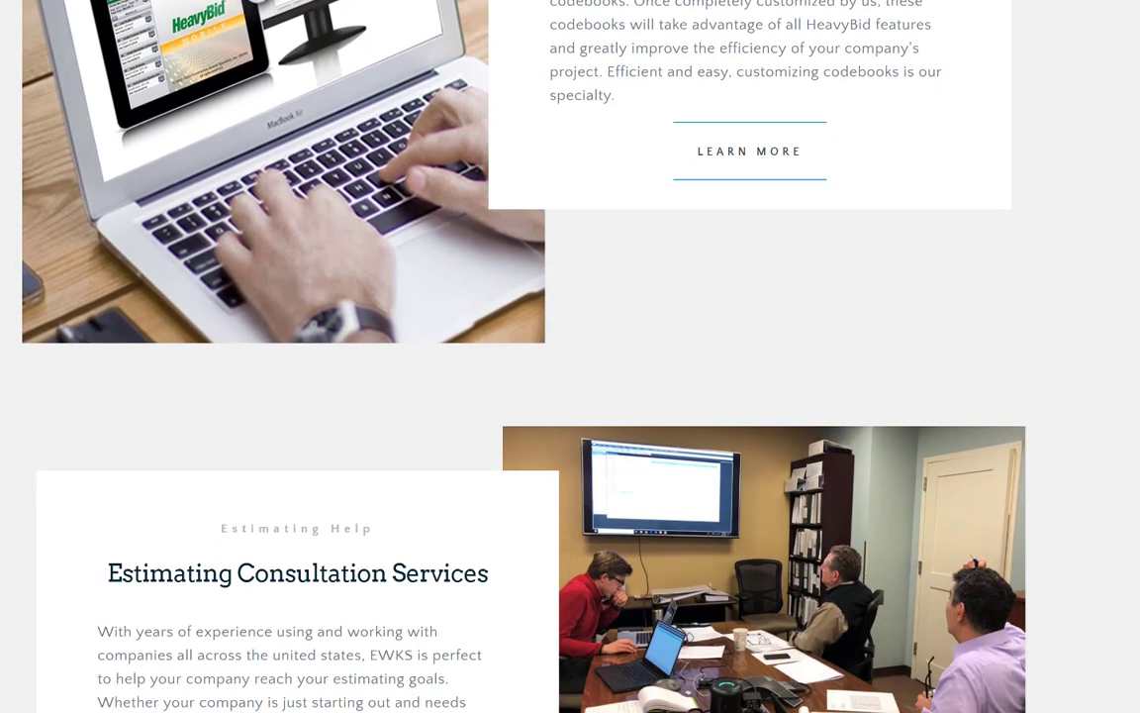
scroll(down, 3)
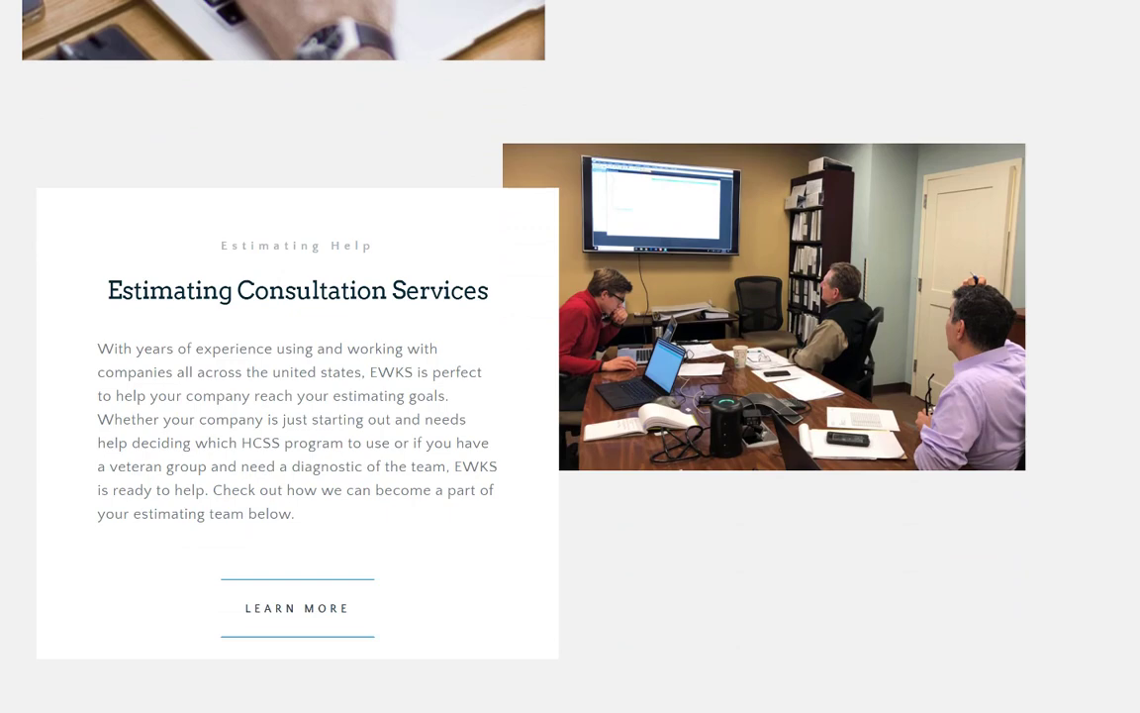
scroll(down, 3)
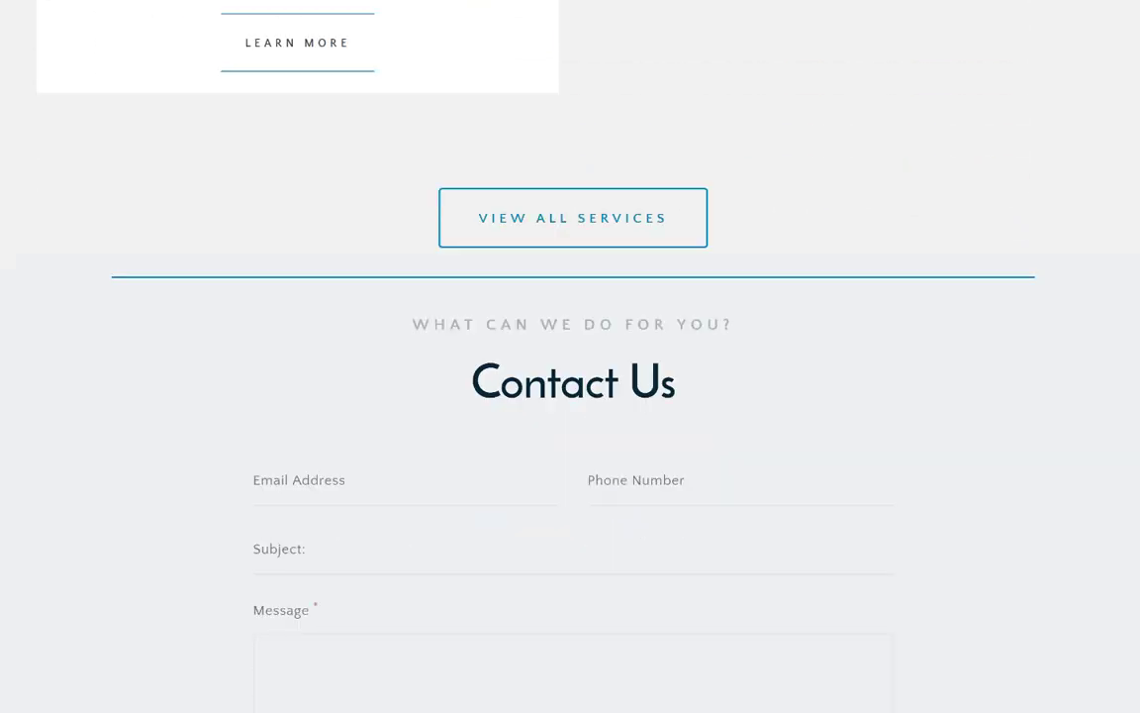
scroll(down, 3)
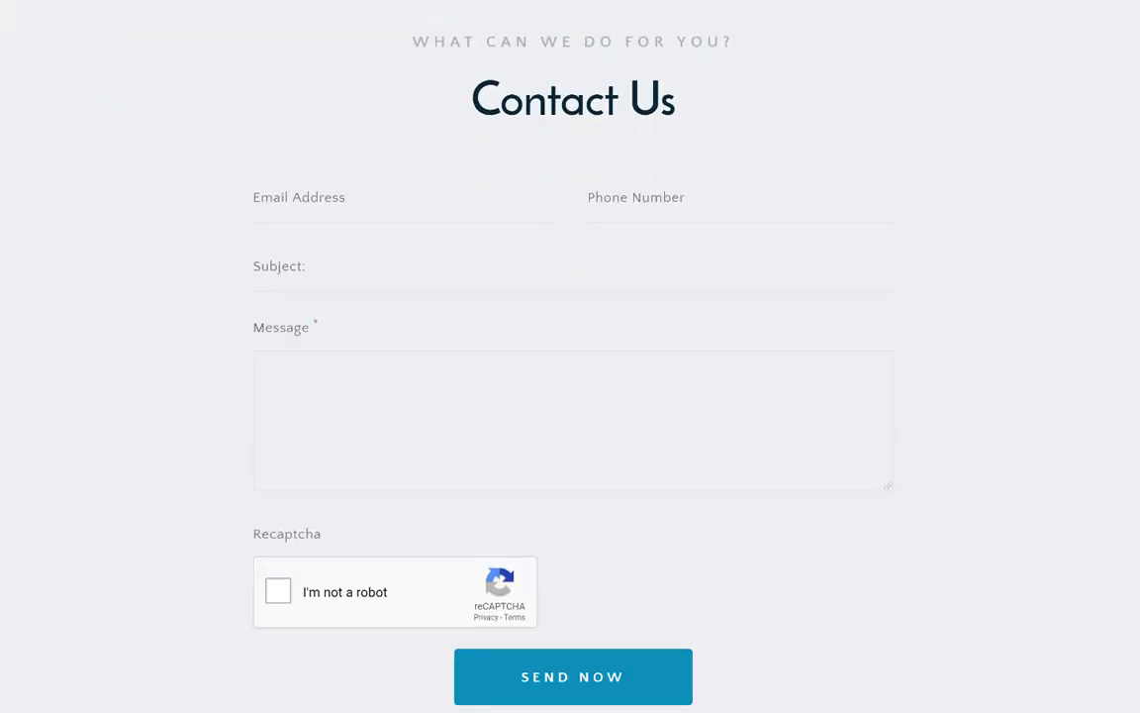